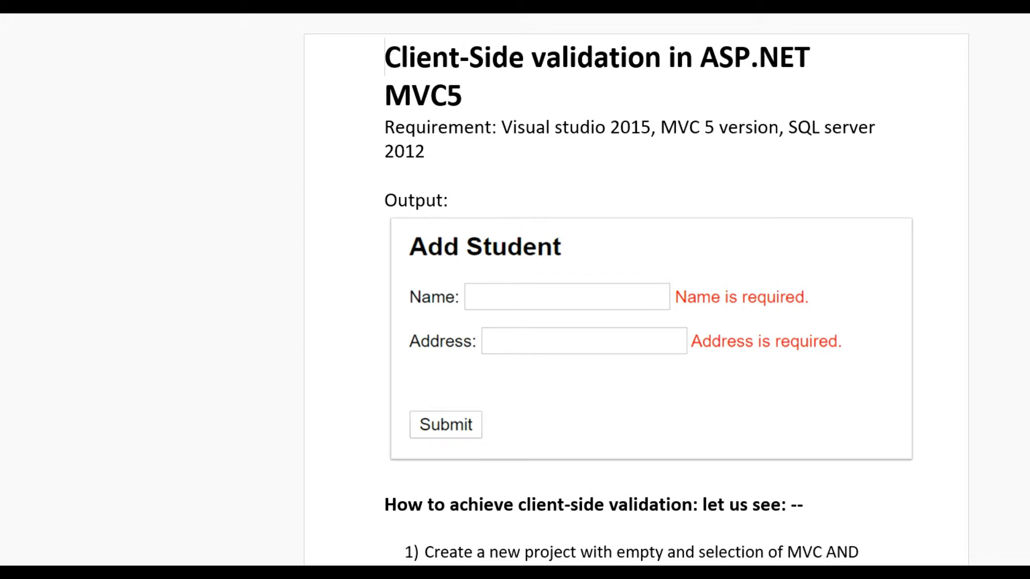
mouse_move(445, 424)
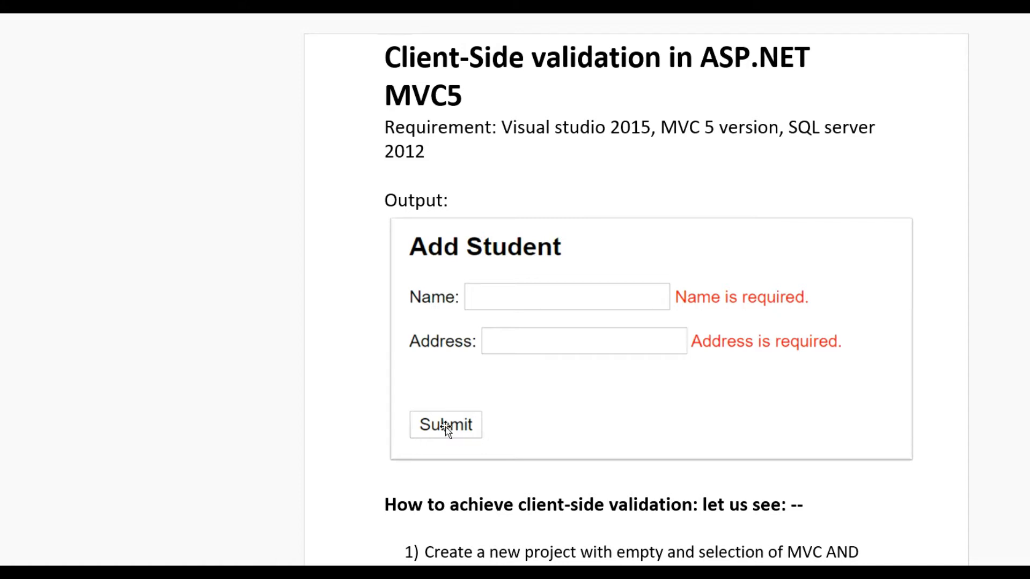
mouse_move(406, 320)
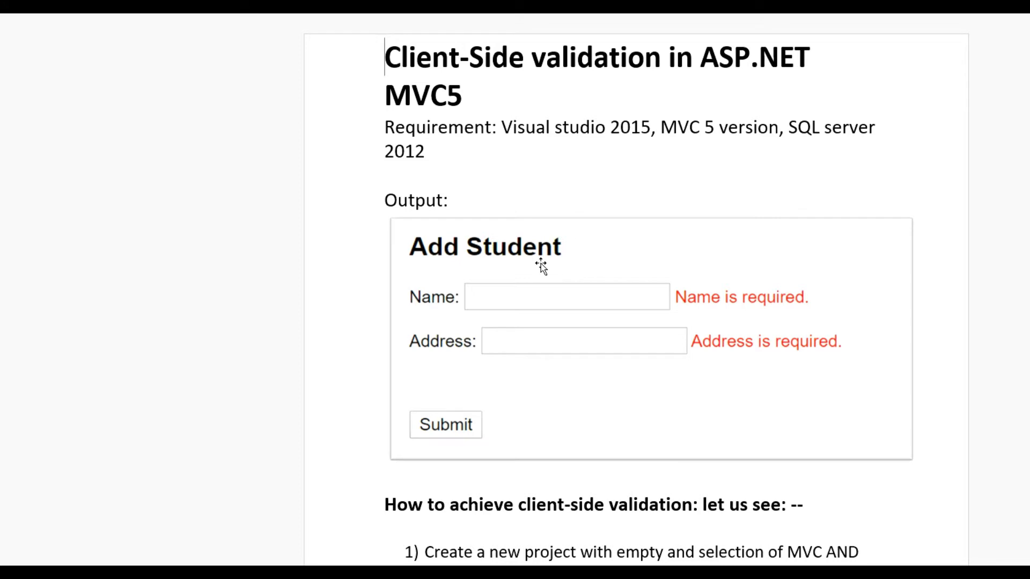
mouse_move(477, 440)
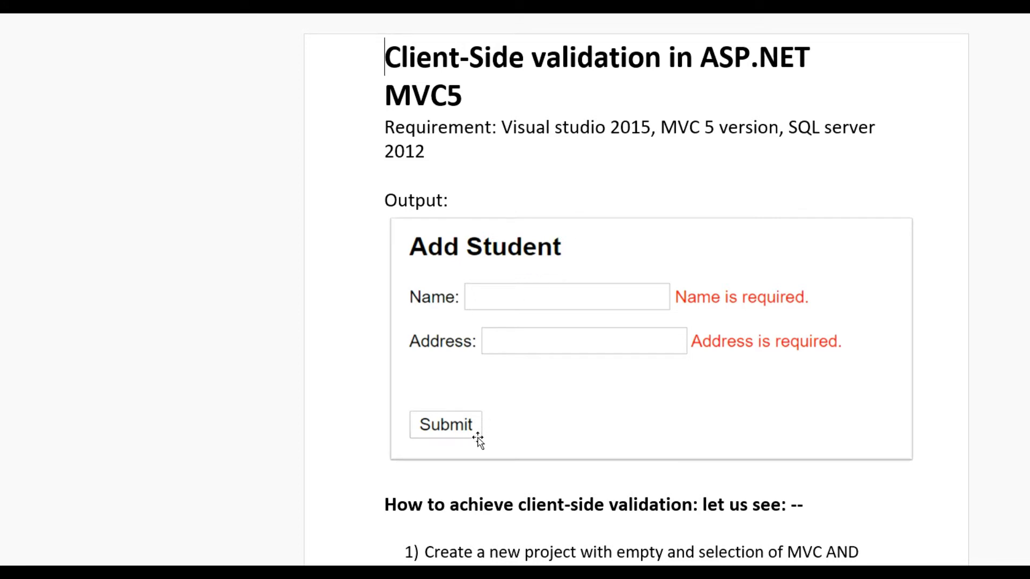
mouse_move(626, 386)
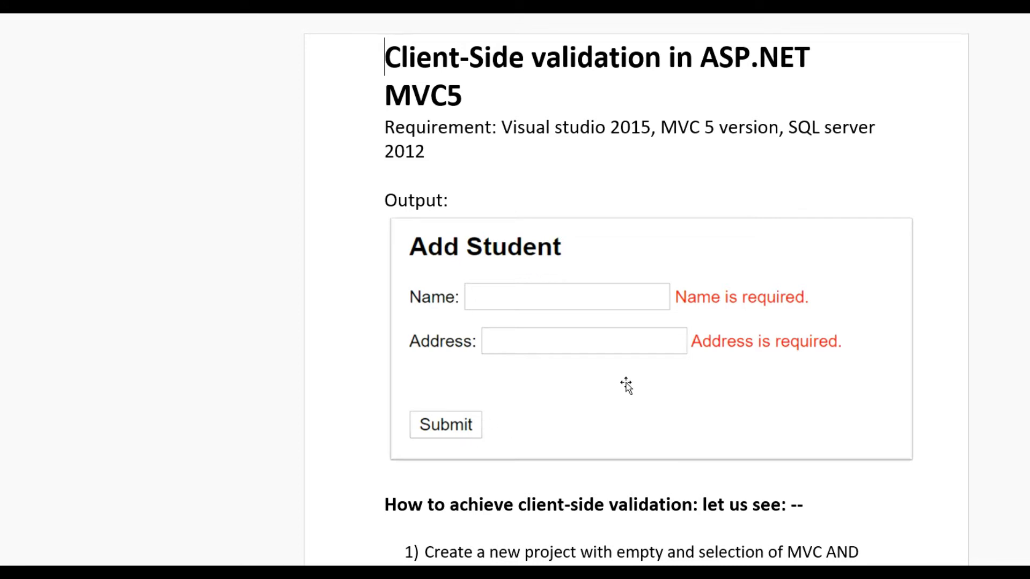
mouse_move(588, 302)
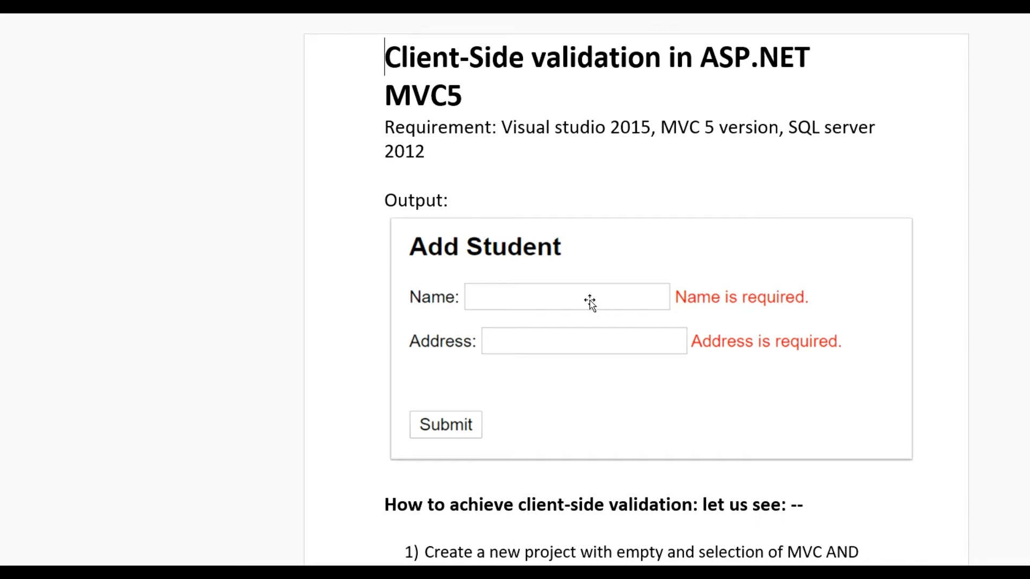
mouse_move(777, 310)
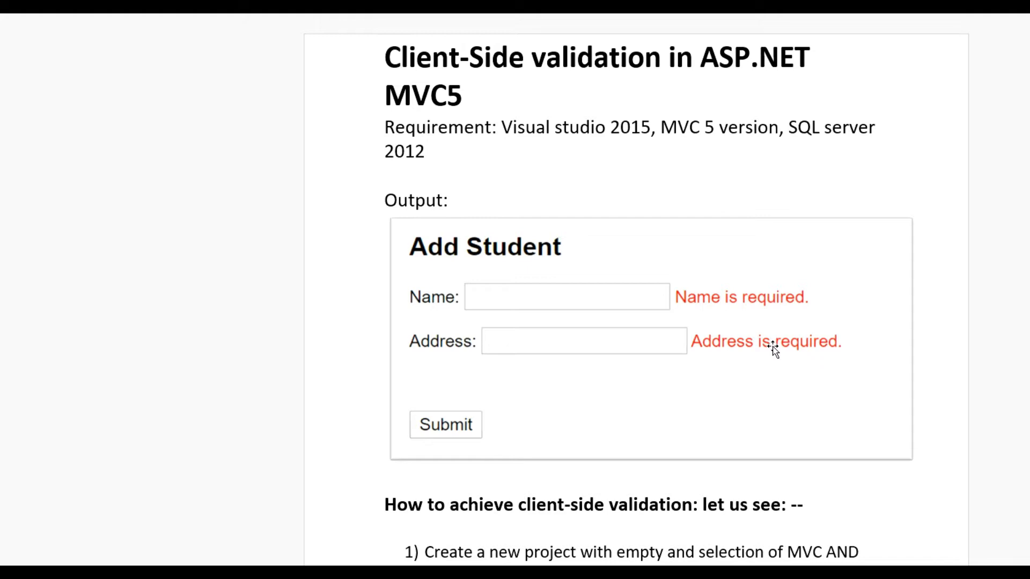
Step: Scroll through the code in the editor
scroll(down, 3)
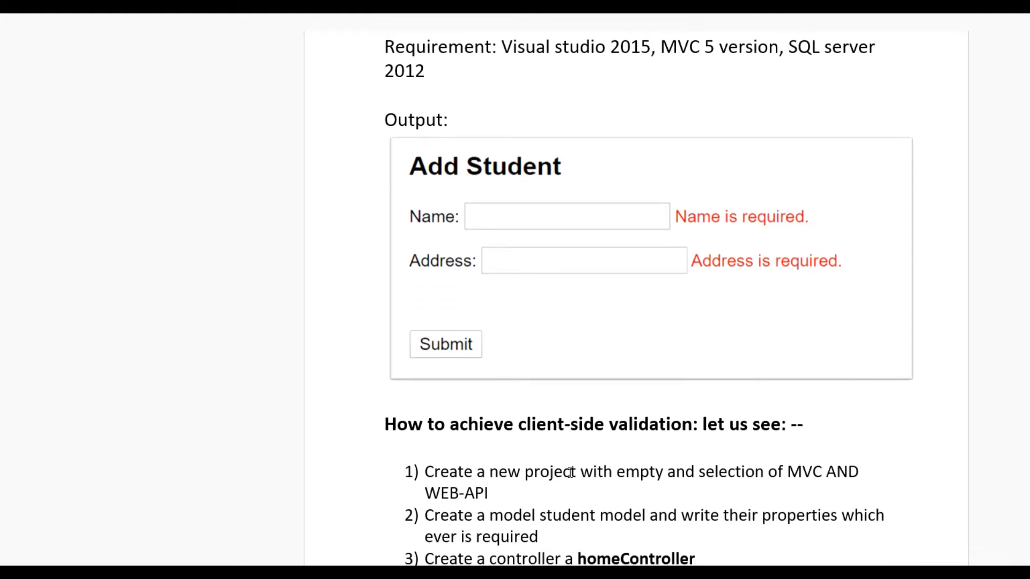
scroll(down, 3)
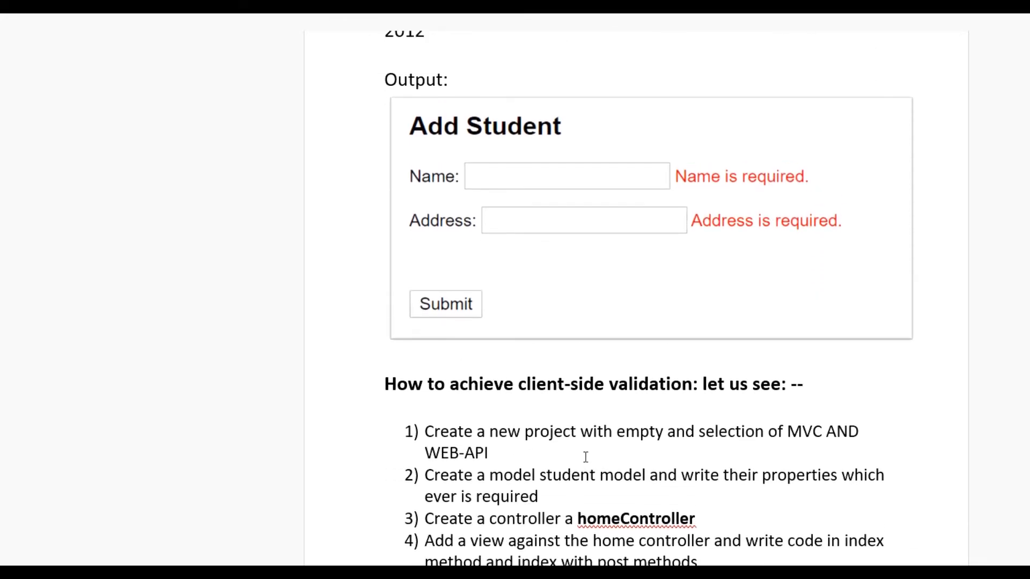
mouse_move(602, 441)
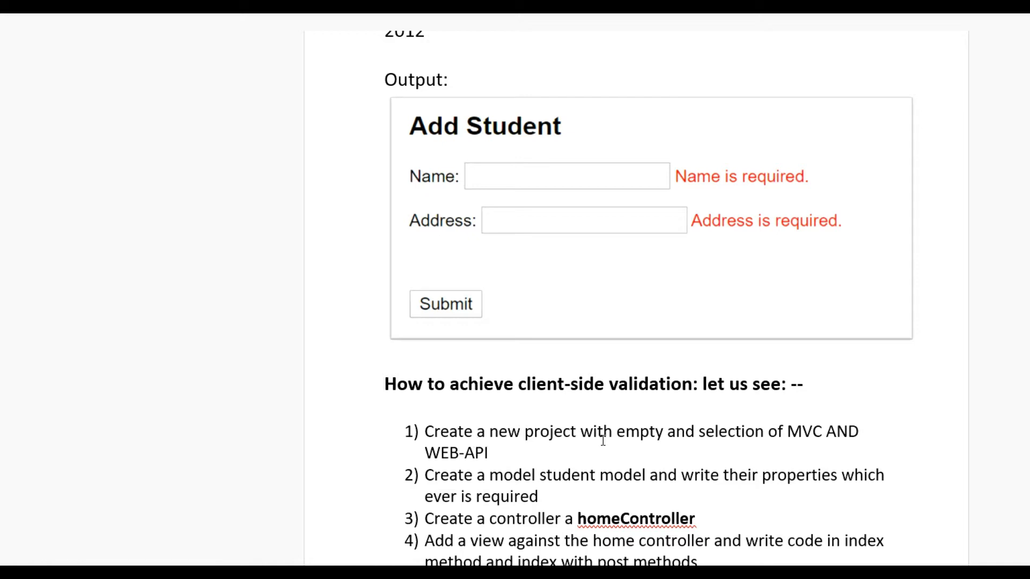
mouse_move(749, 439)
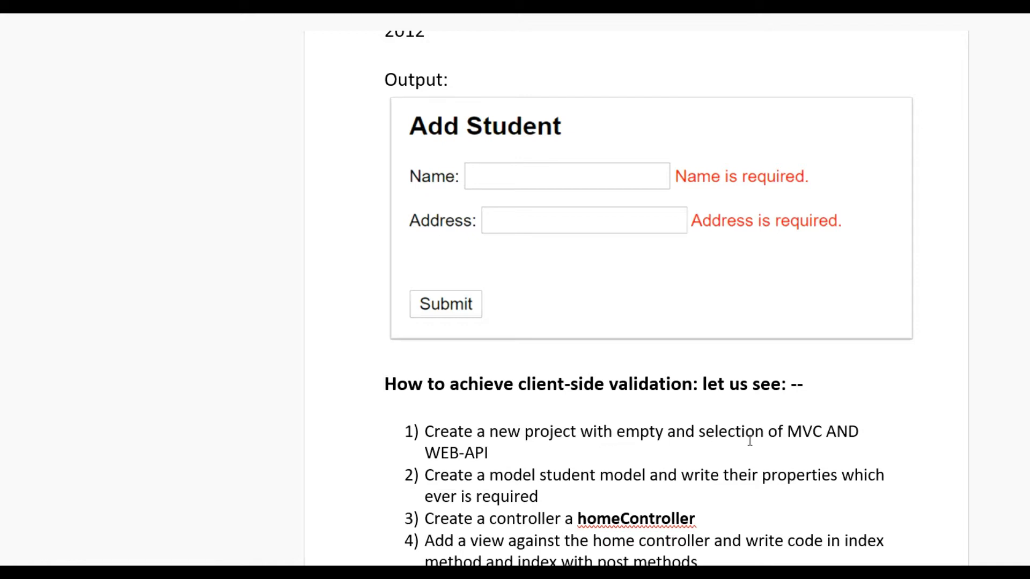
mouse_move(502, 441)
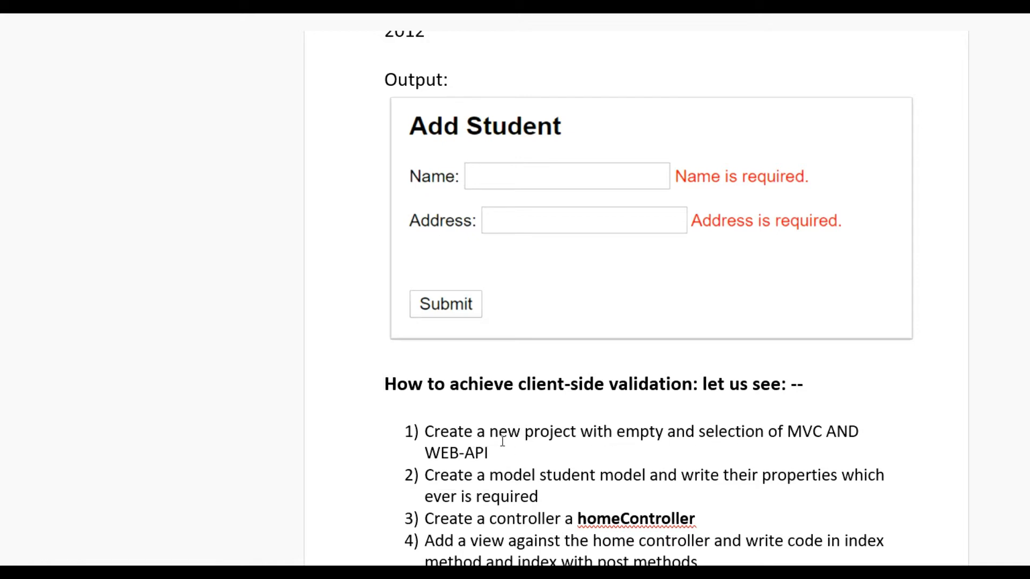
scroll(down, 3)
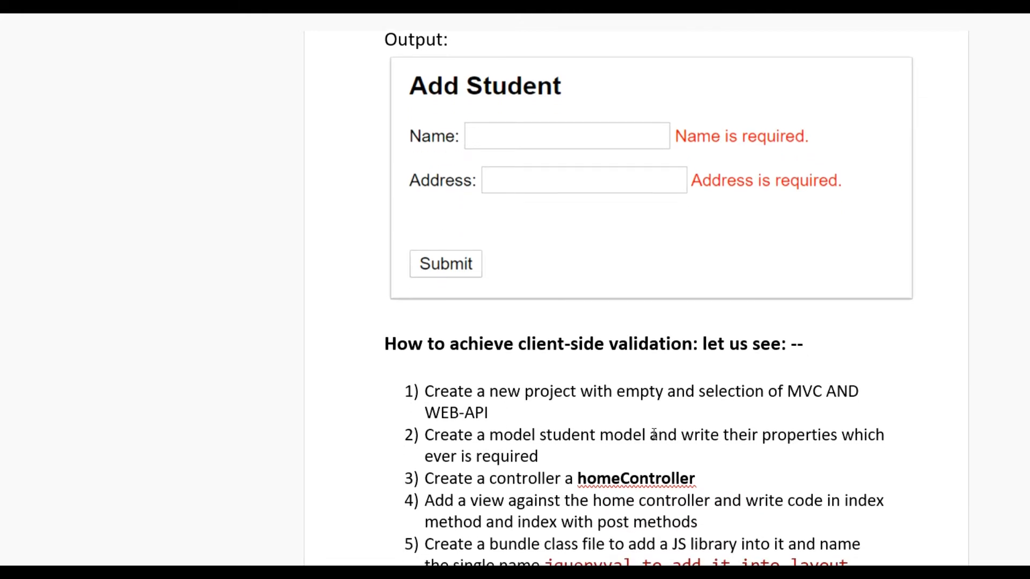
mouse_move(653, 451)
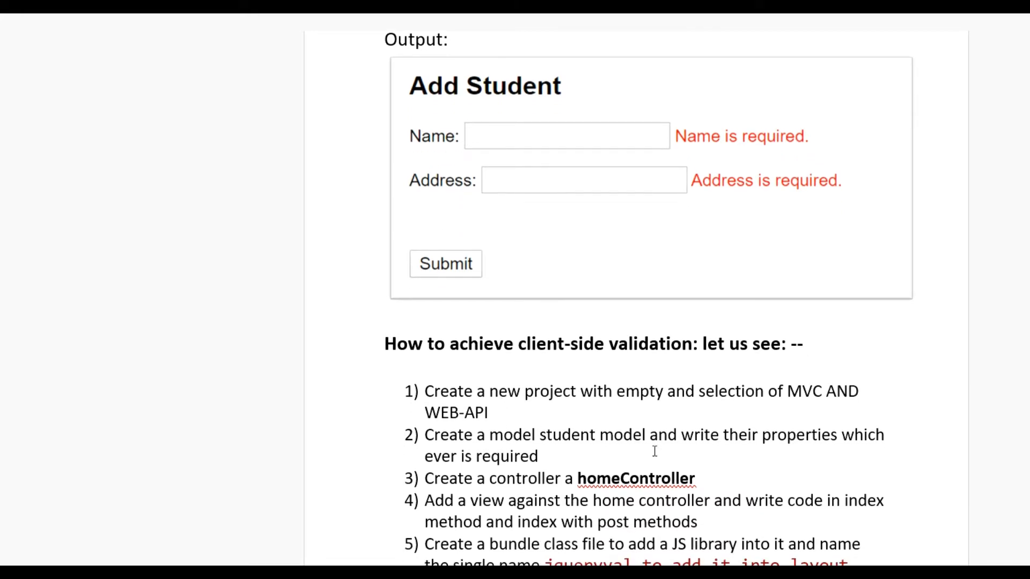
mouse_move(583, 453)
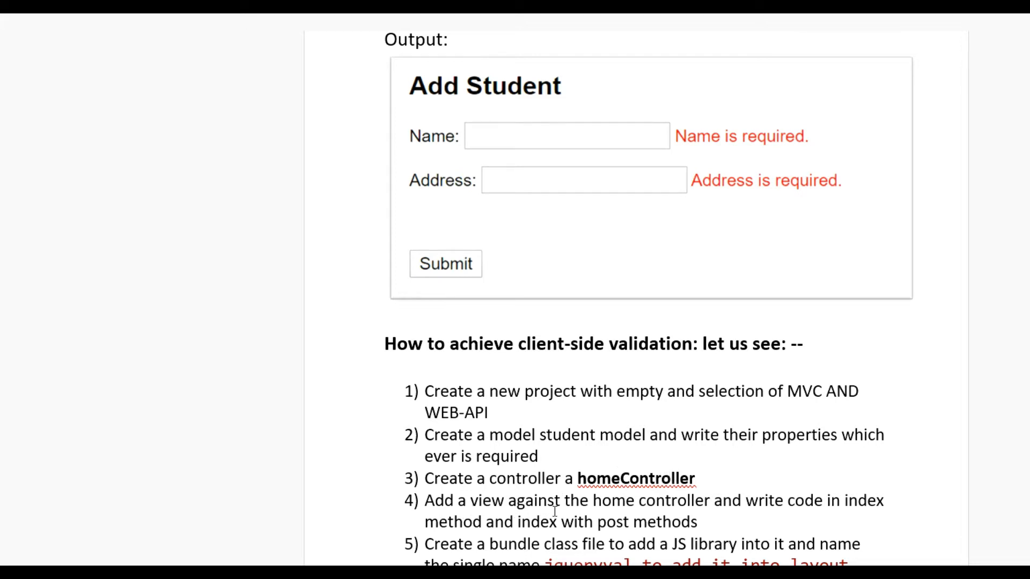
mouse_move(845, 500)
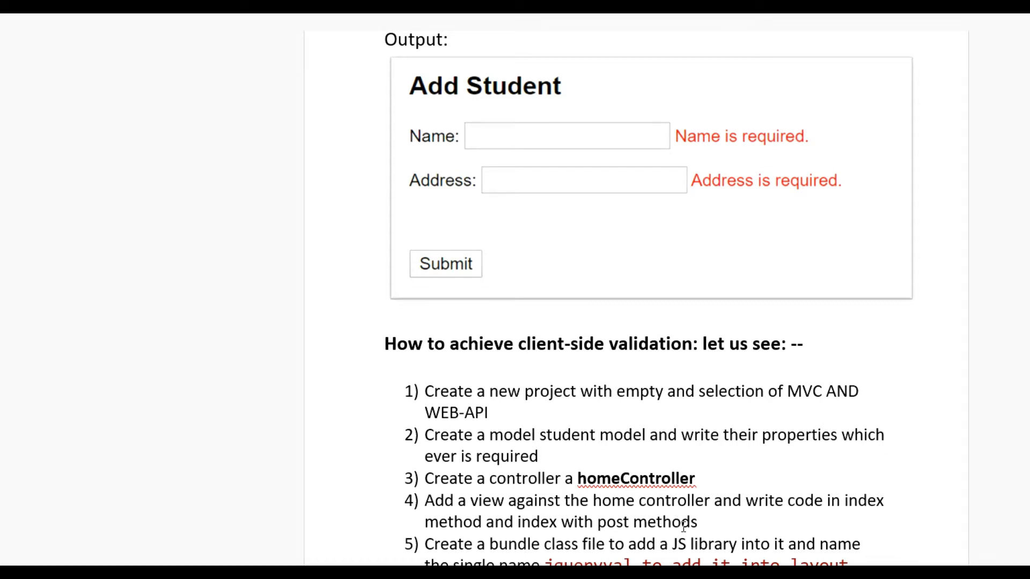
scroll(down, 3)
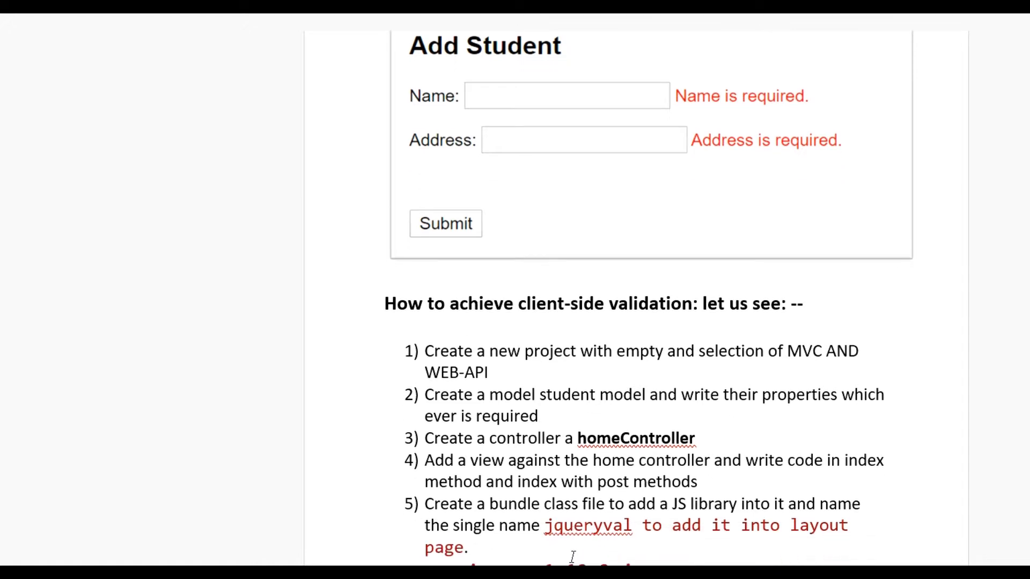
mouse_move(857, 512)
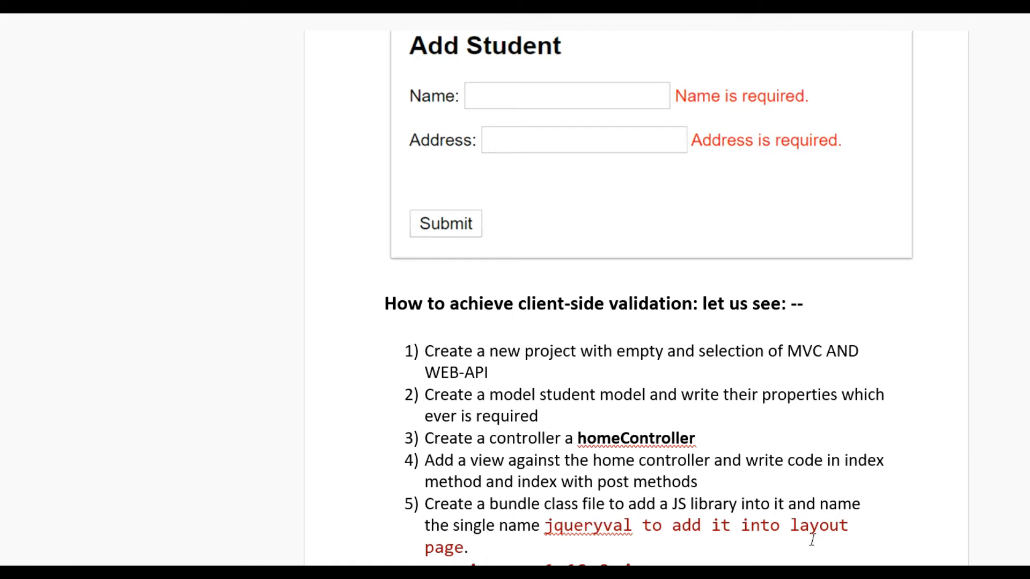
scroll(down, 3)
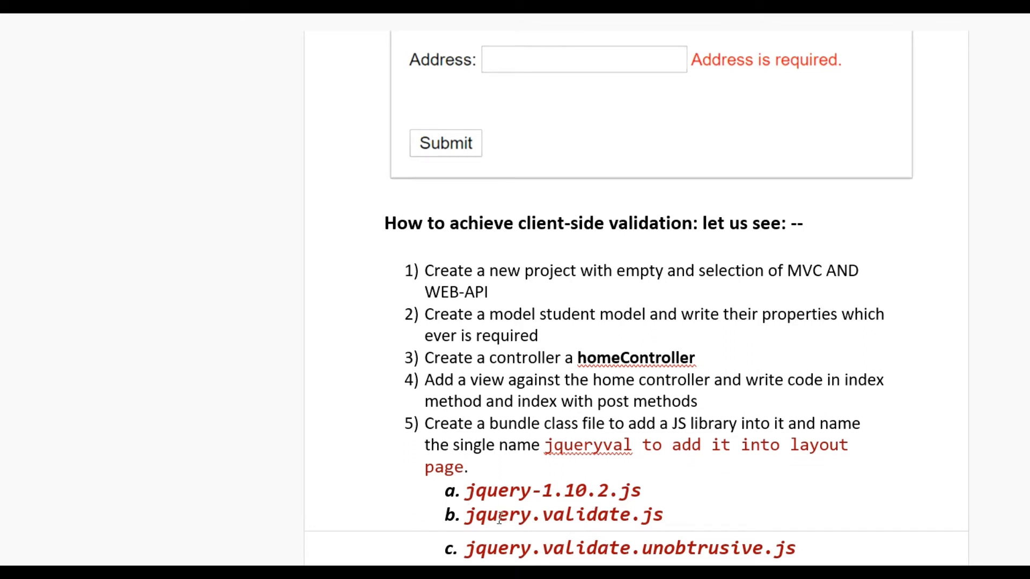
mouse_move(526, 559)
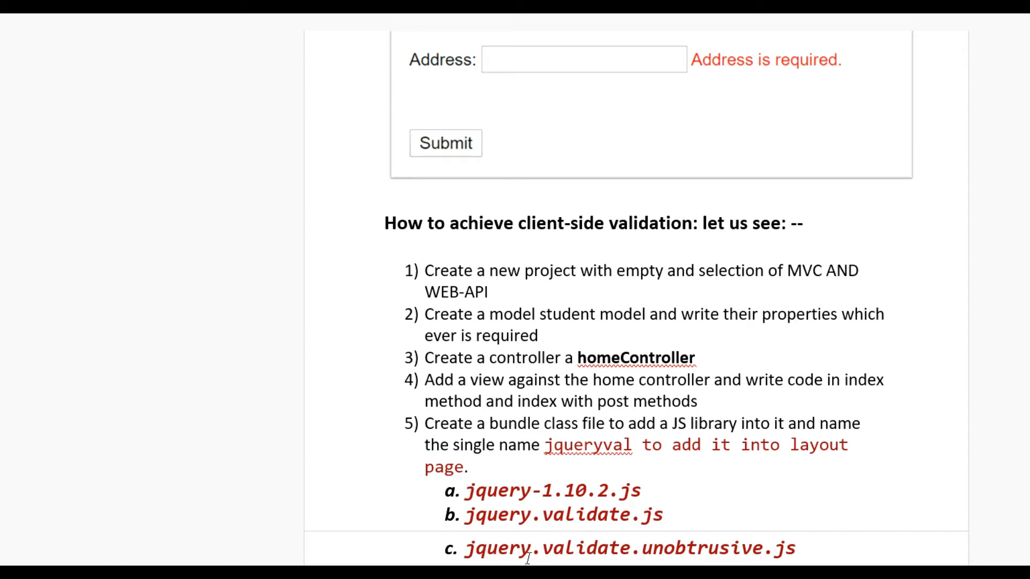
mouse_move(670, 562)
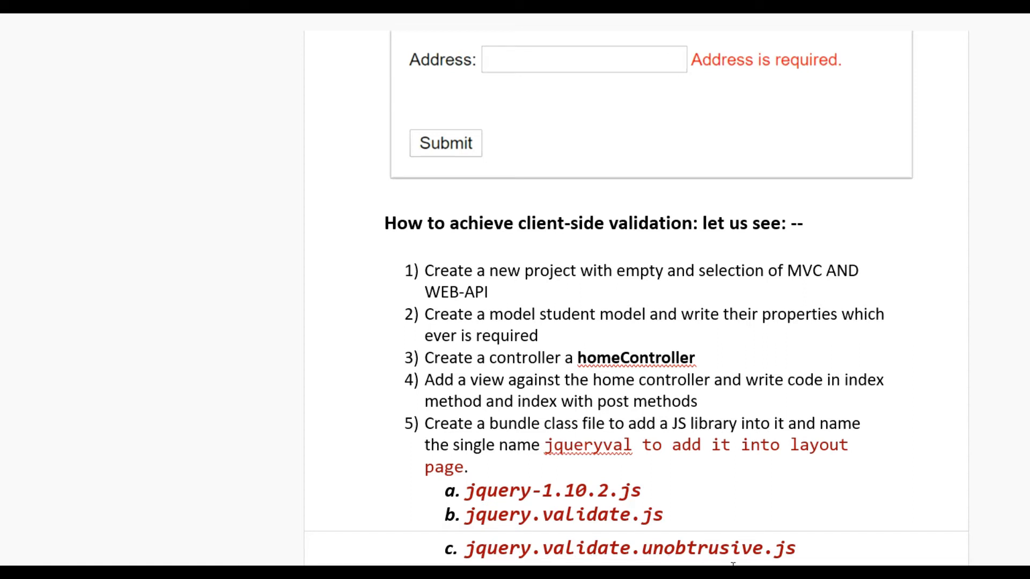
scroll(down, 3)
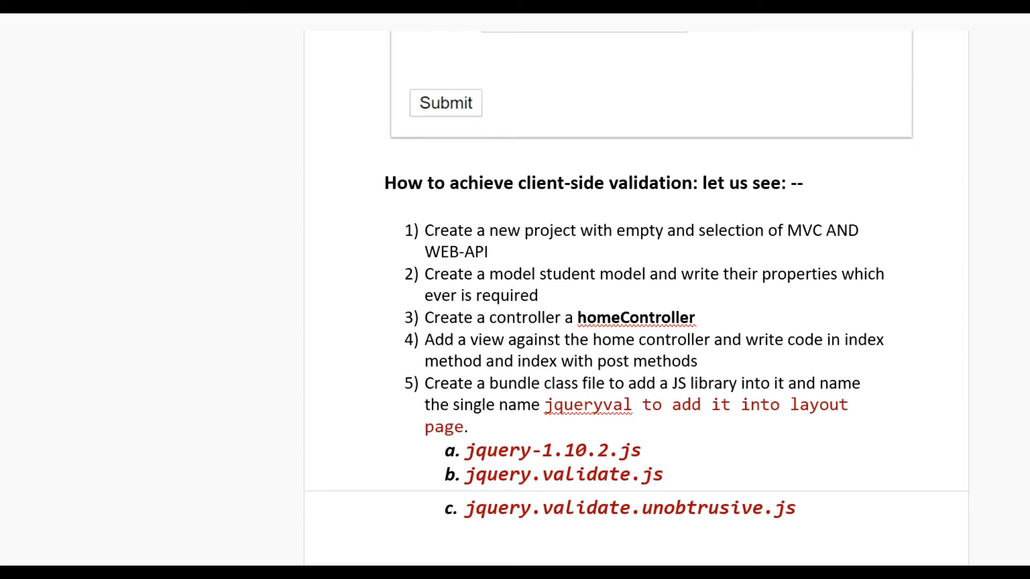
scroll(up, 3)
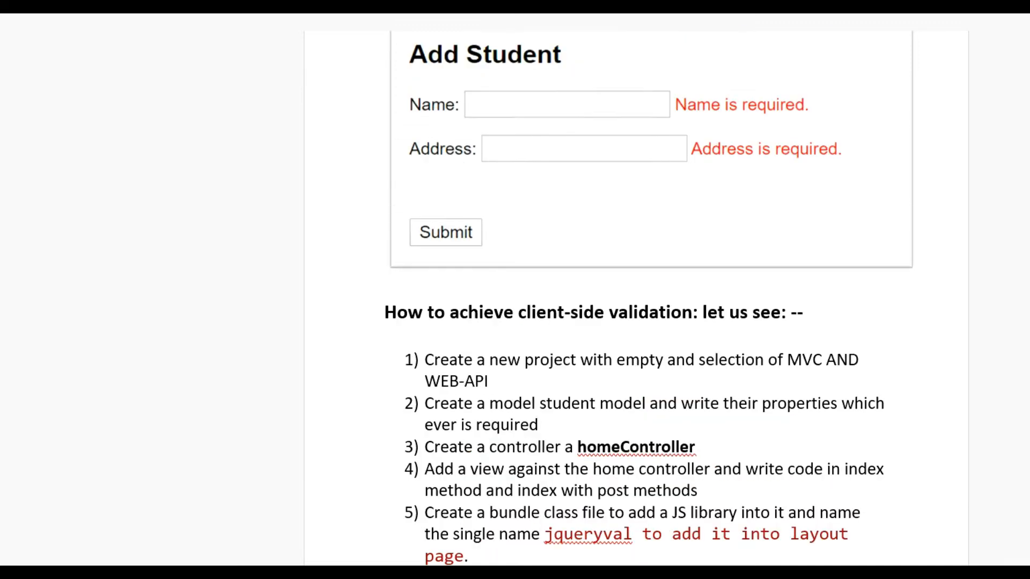
click(650, 216)
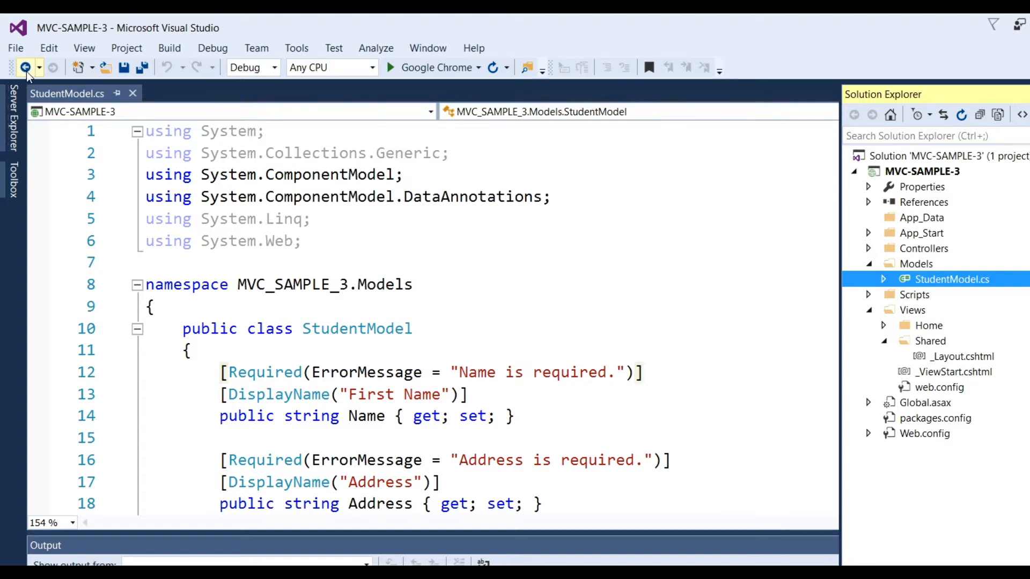
Step: Start a new ASP.NET web project and select the MVC-SAMPLE-3 project
click(14, 48)
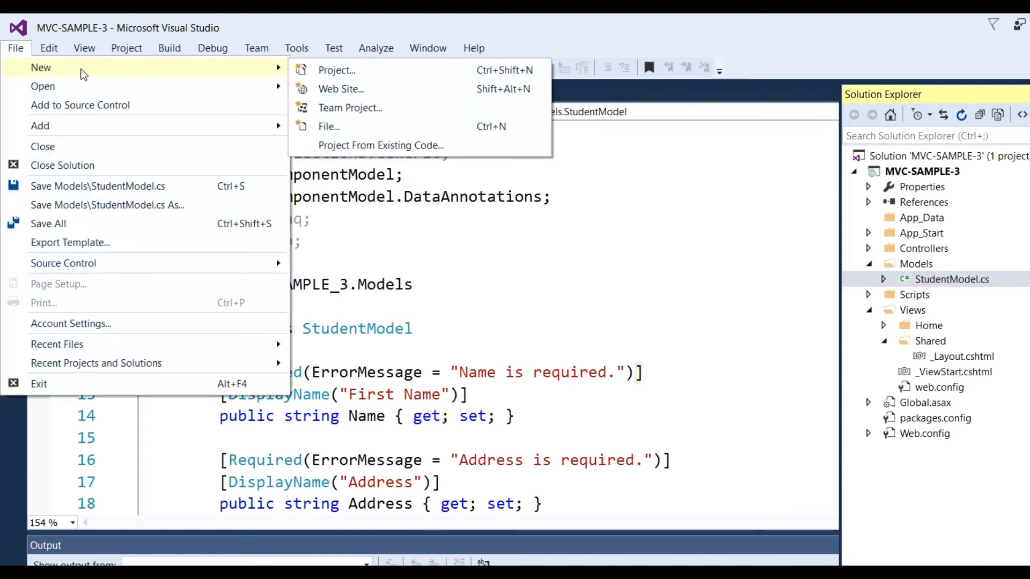
click(336, 69)
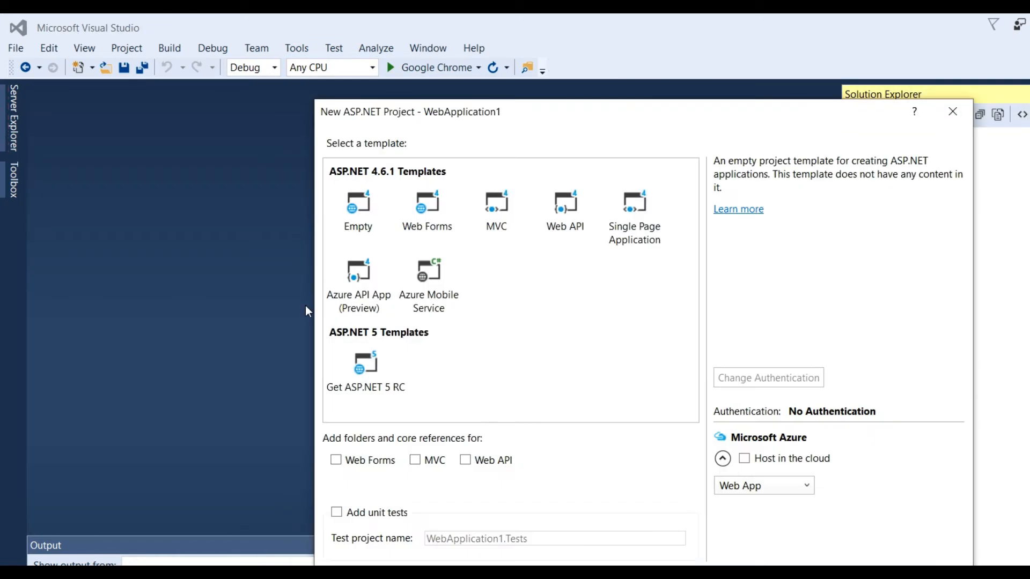
mouse_move(358, 210)
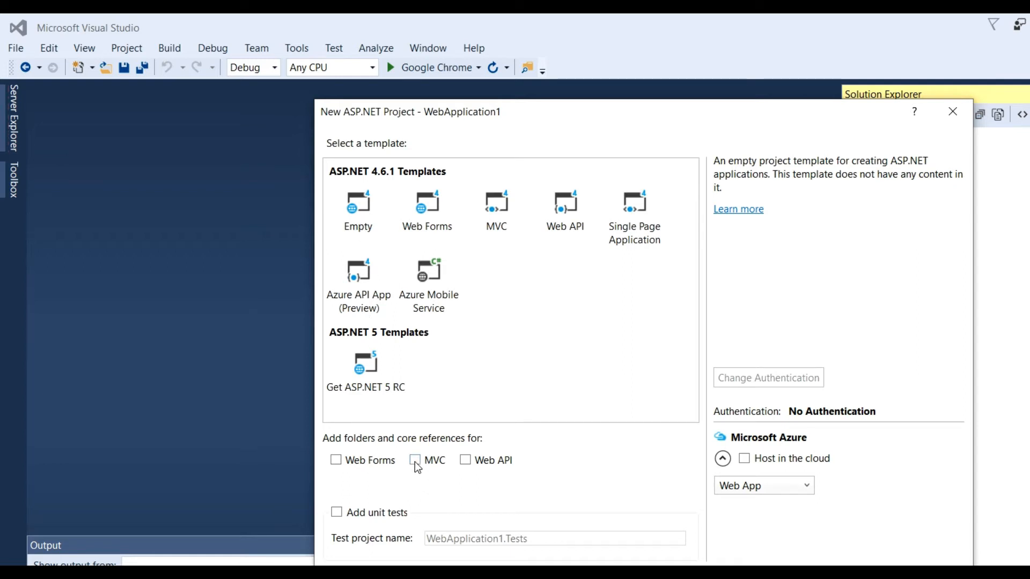
mouse_move(468, 468)
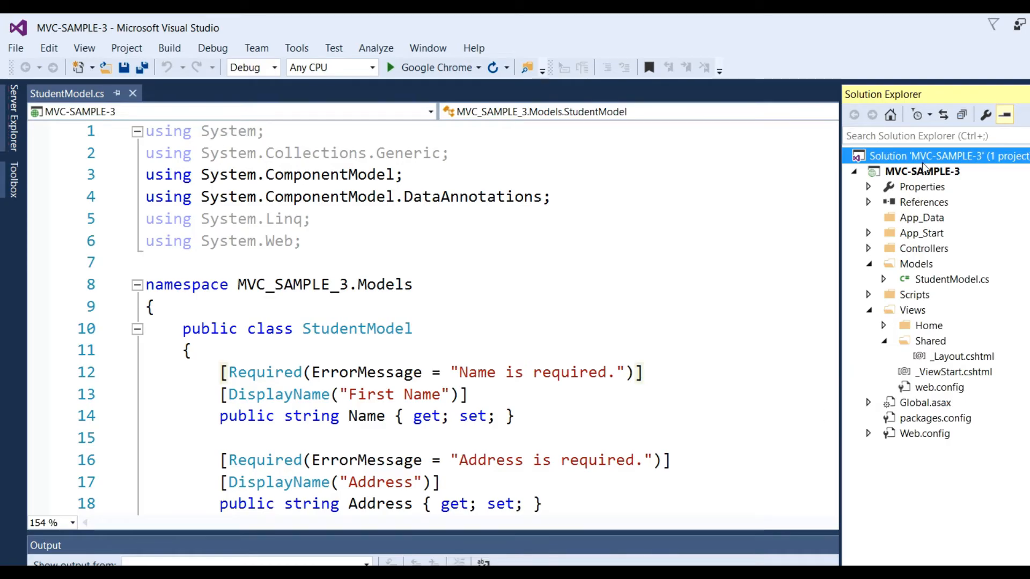
click(921, 171)
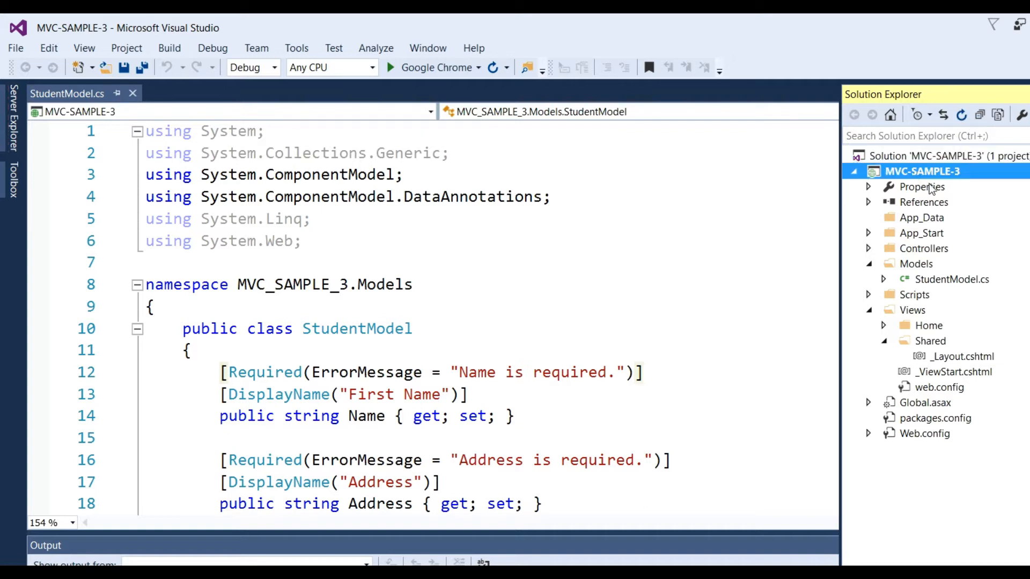
mouse_move(872, 322)
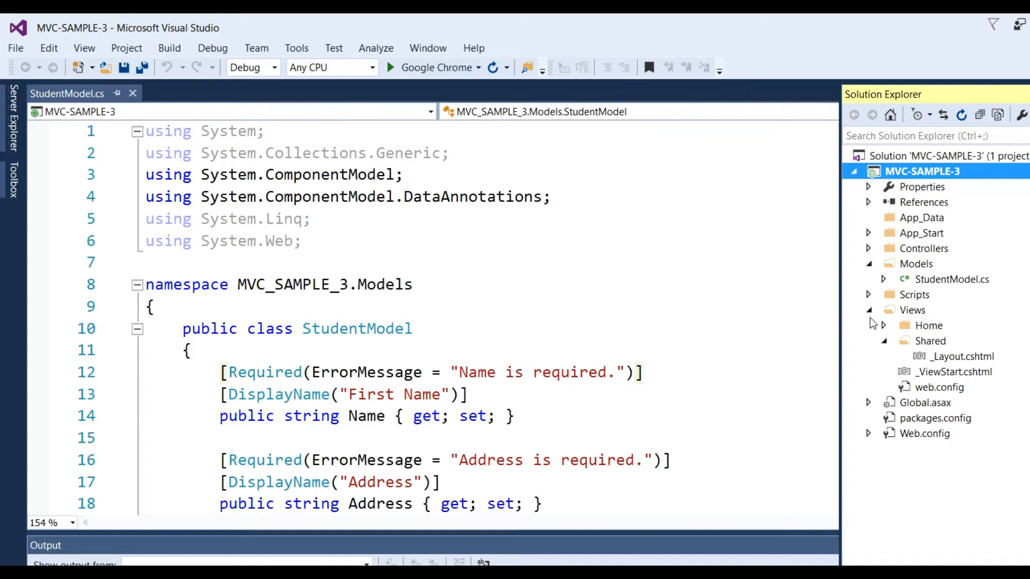
click(868, 310)
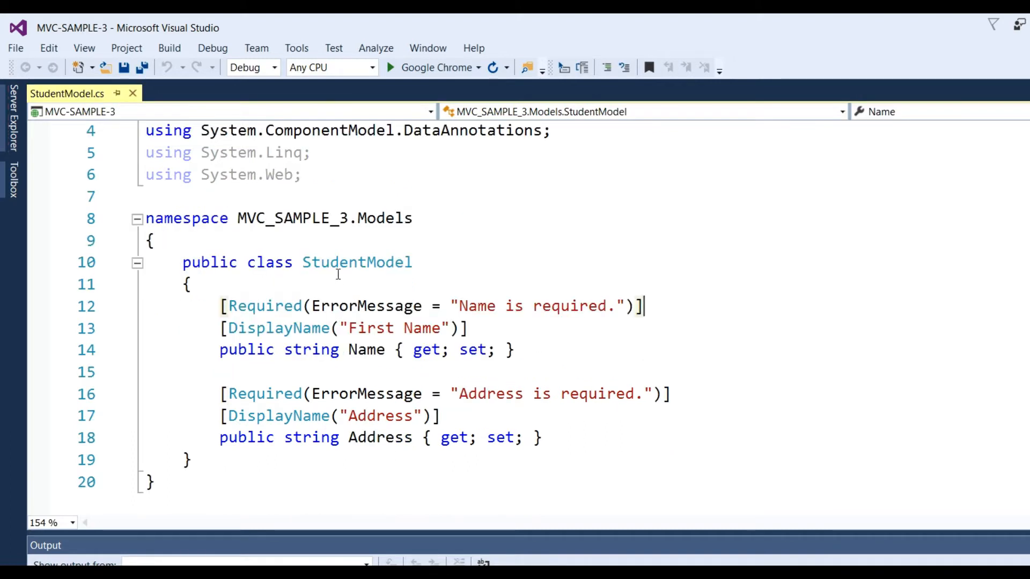
Step: Review StudentModel's Required rule on Name, then restore the removed DataAnnotations using
double_click(356, 262)
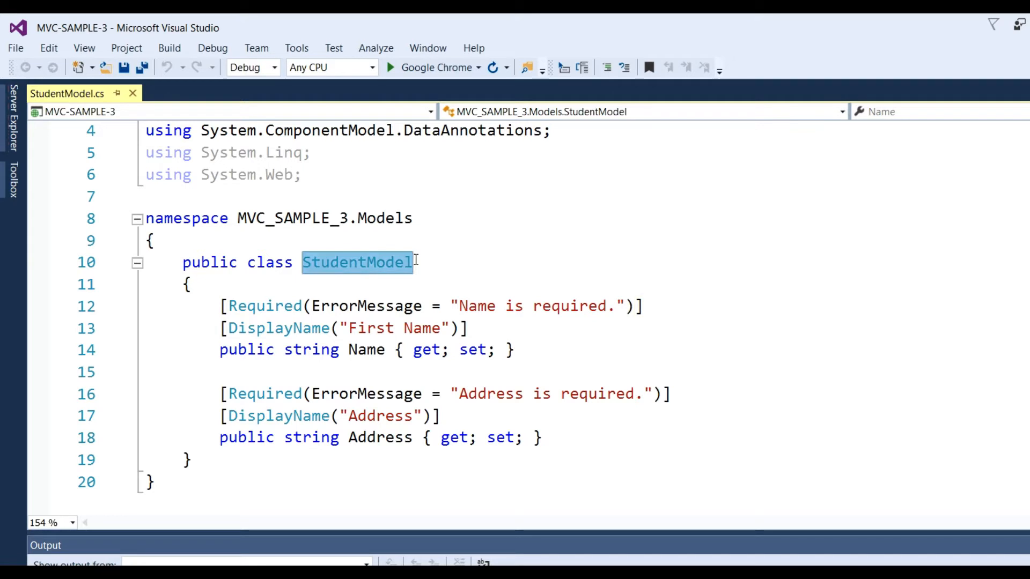
click(216, 349)
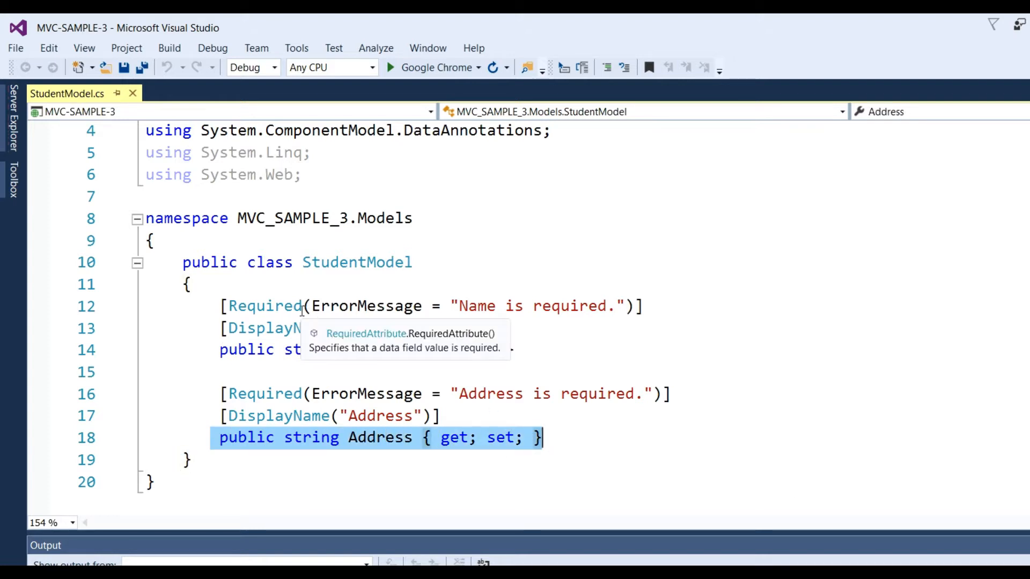
click(265, 305)
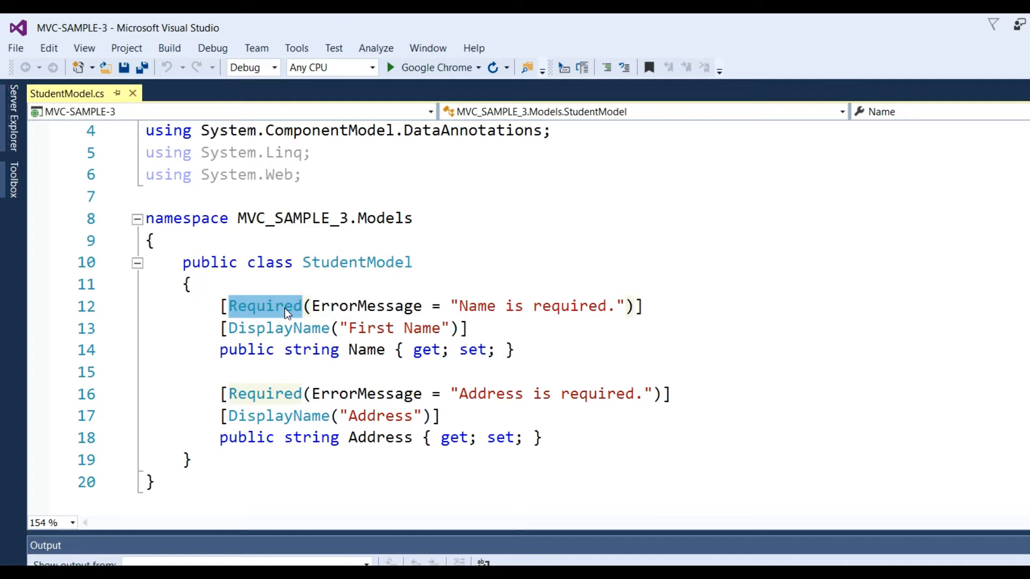
mouse_move(265, 393)
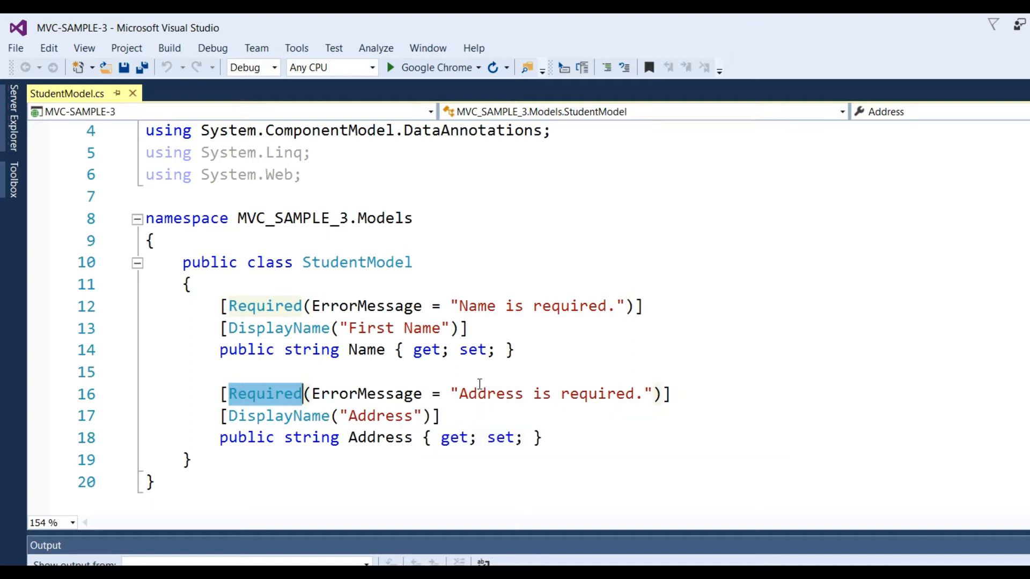
mouse_move(265, 305)
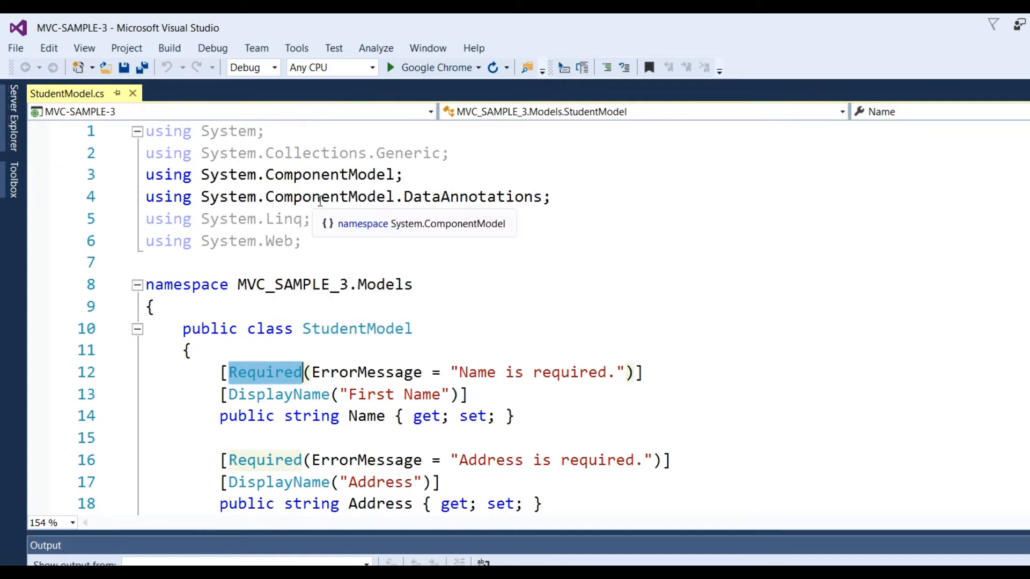
click(452, 196)
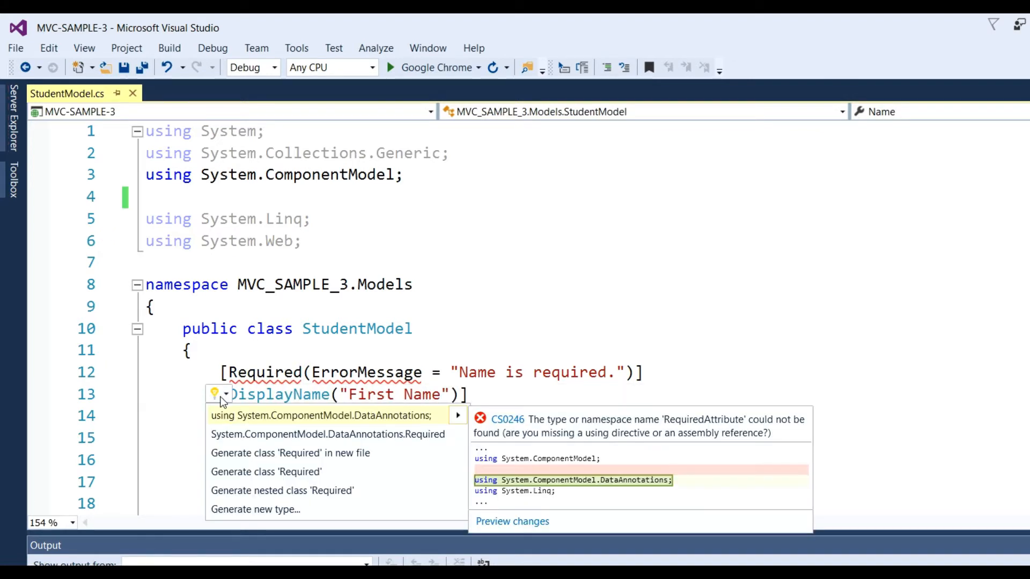
click(321, 415)
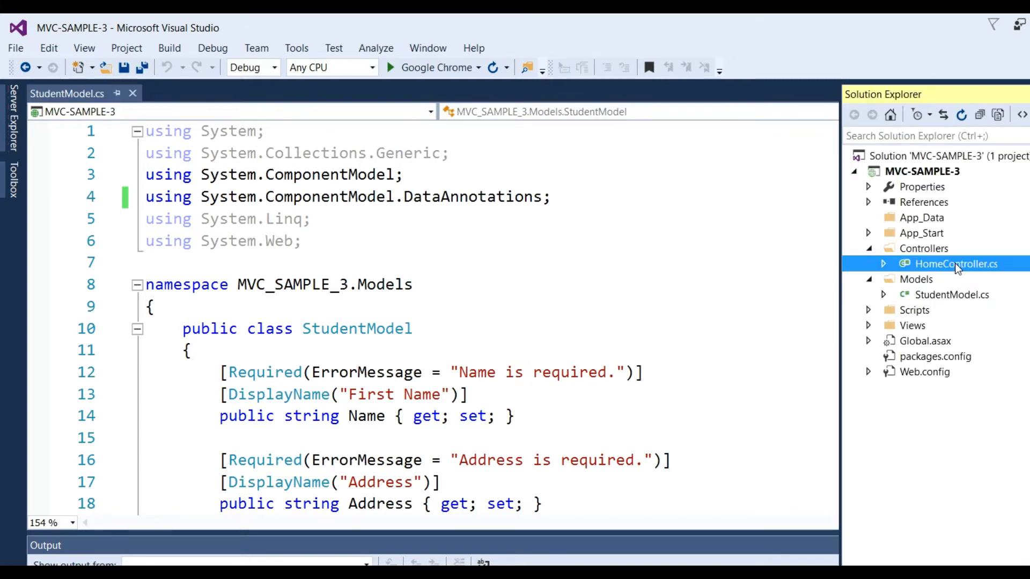
Step: Open HomeController.cs to its GET Index action, briefly checking the StudentModel.cs tab
double_click(956, 263)
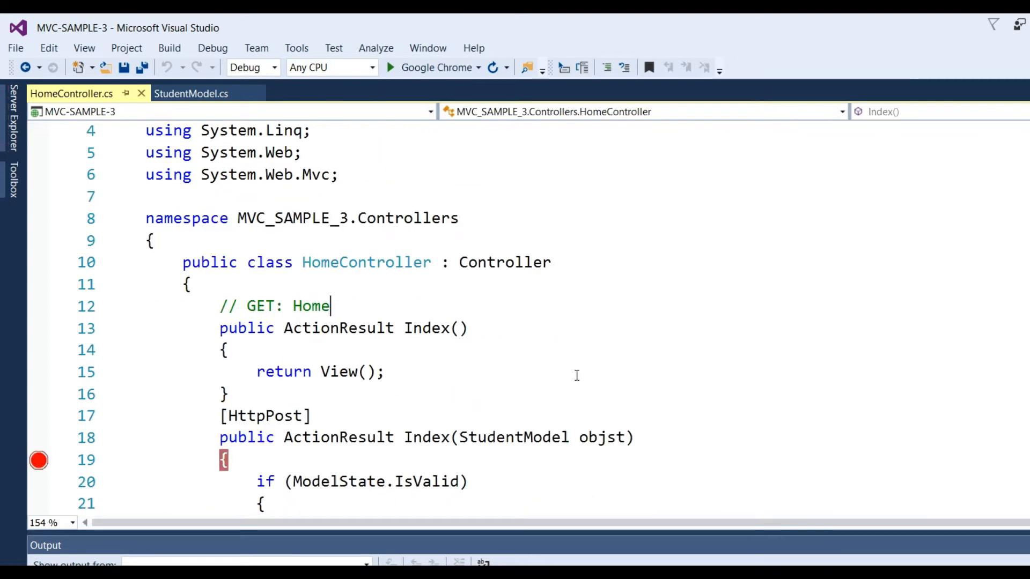
double_click(366, 263)
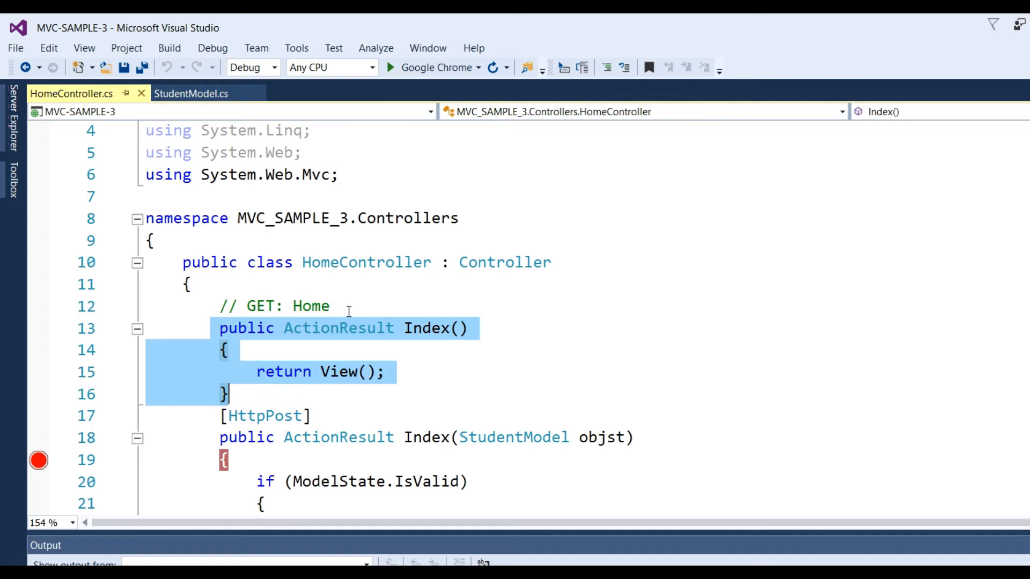
scroll(down, 3)
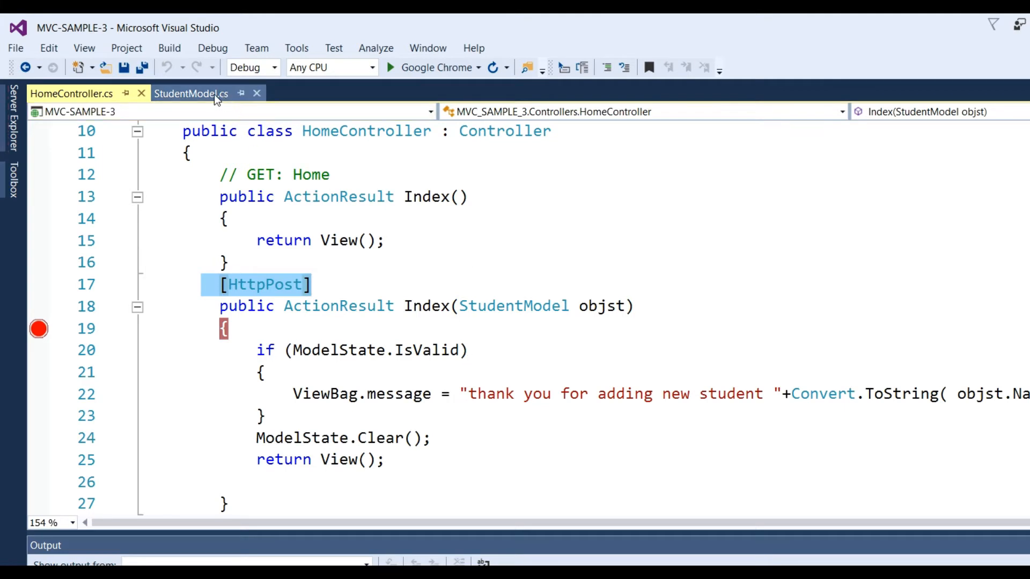
click(191, 93)
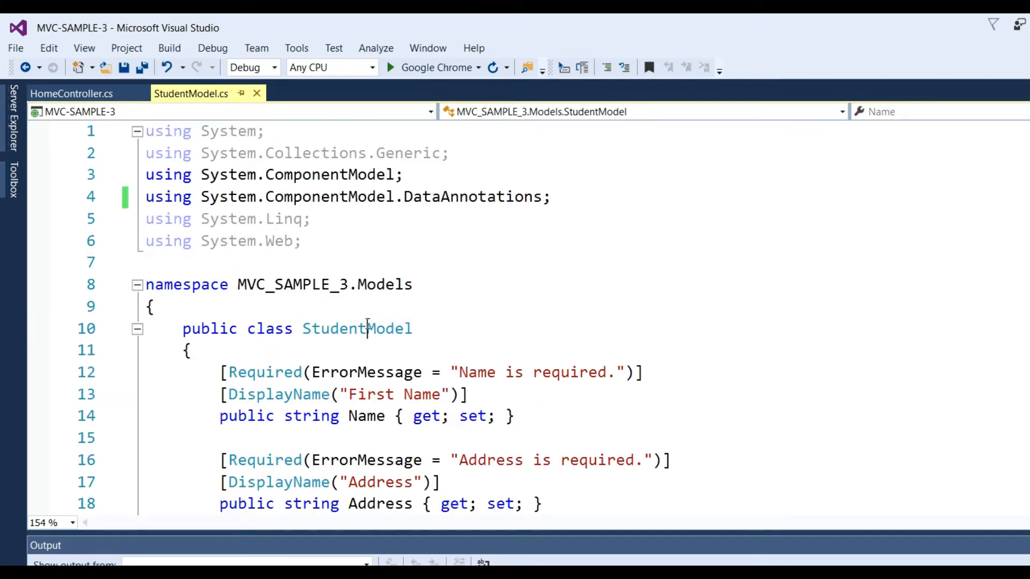
click(71, 93)
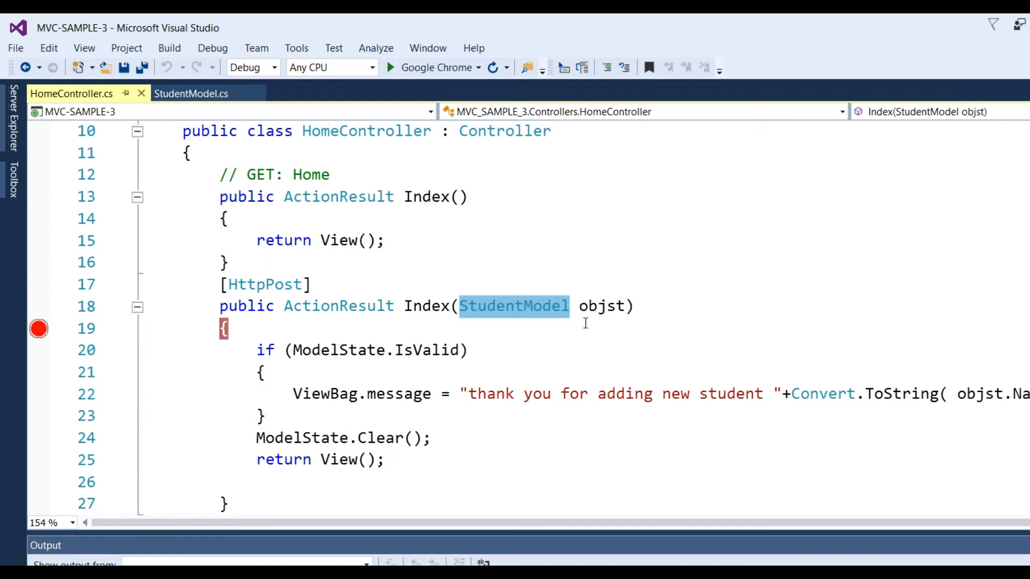
mouse_move(536, 321)
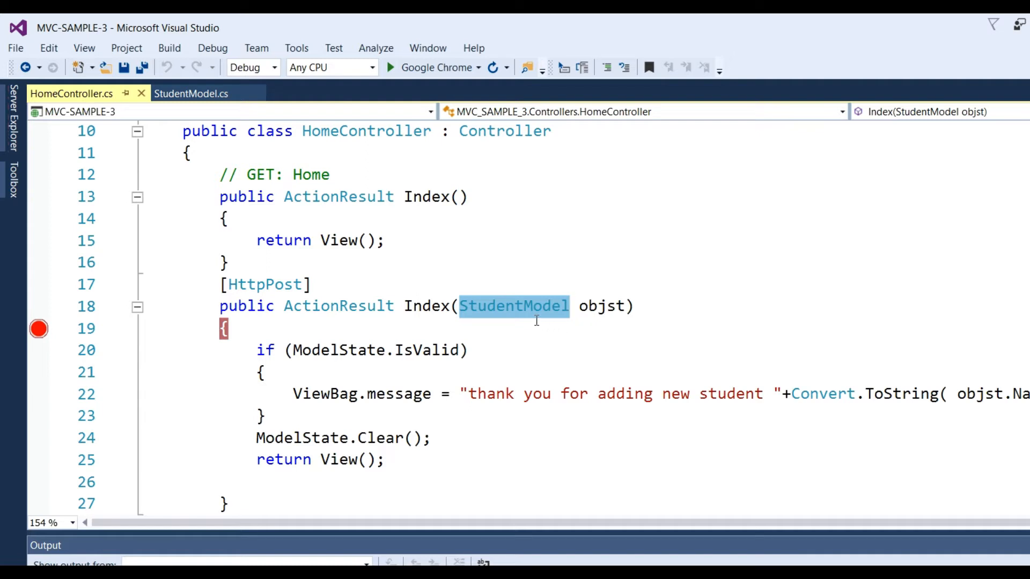
mouse_move(528, 312)
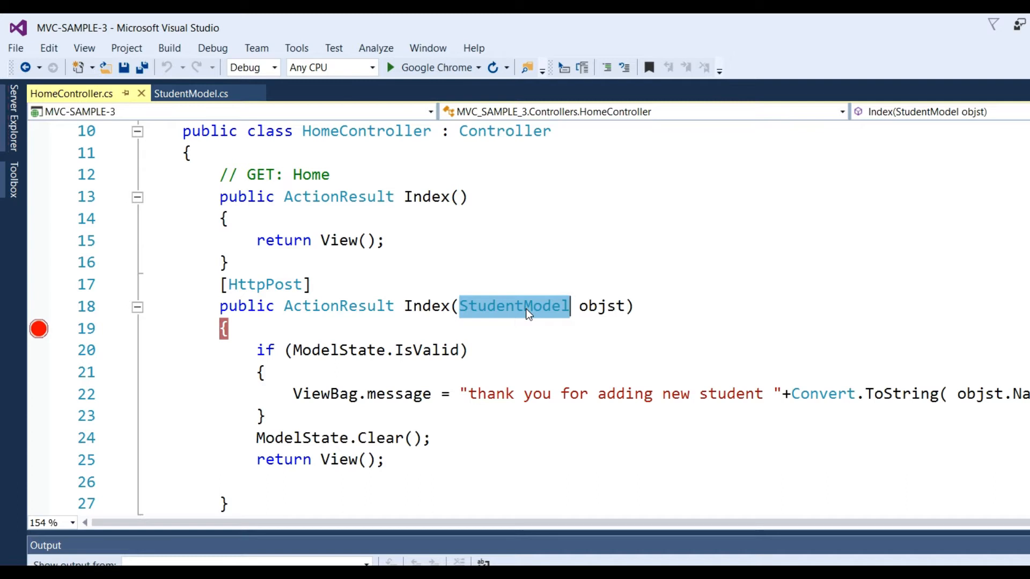
Step: Walk through HttpPost Index: objst parameter, IsValid check, ViewBag.message and return View
click(600, 306)
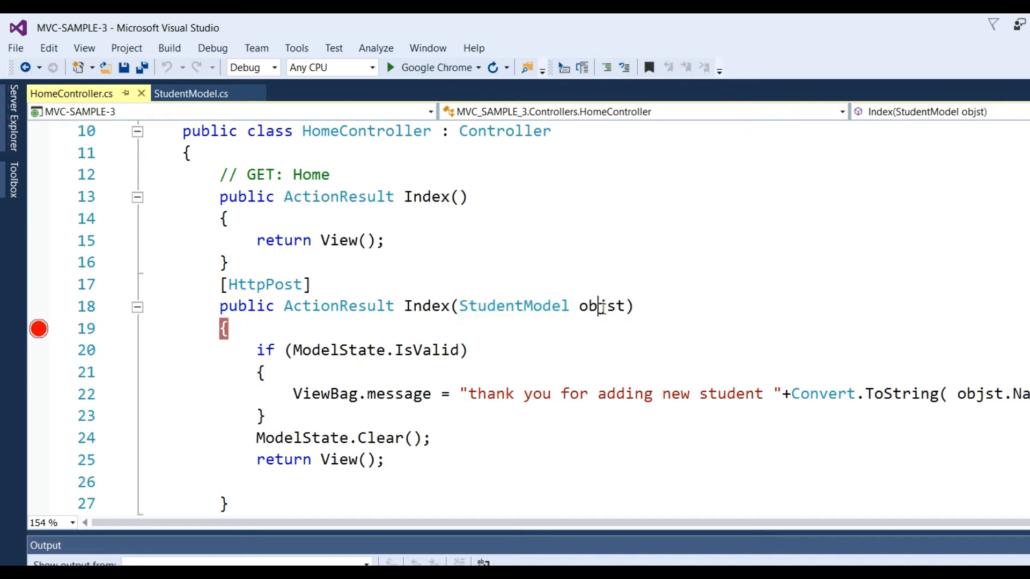
double_click(602, 306)
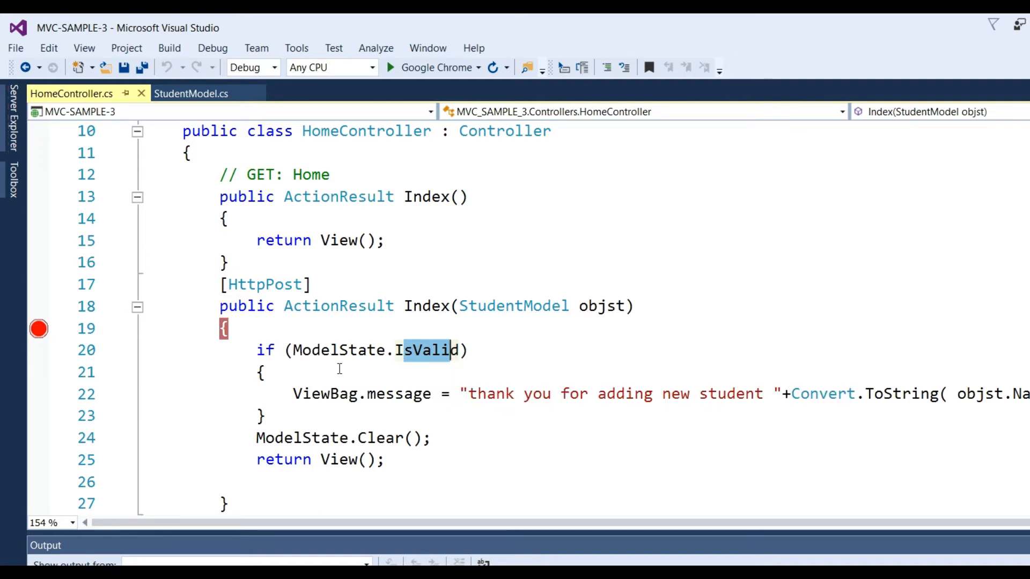
double_click(360, 393)
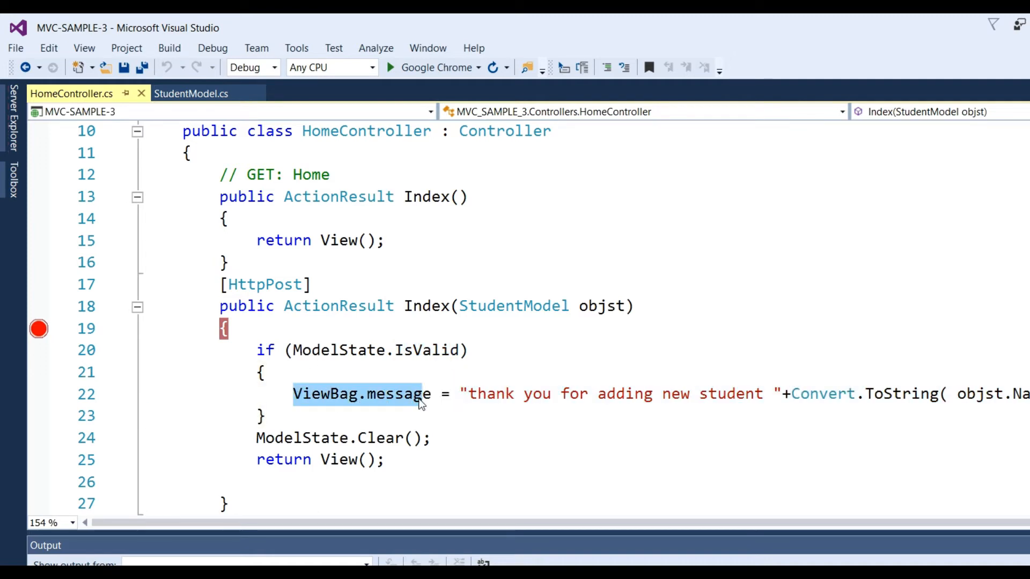
mouse_move(679, 418)
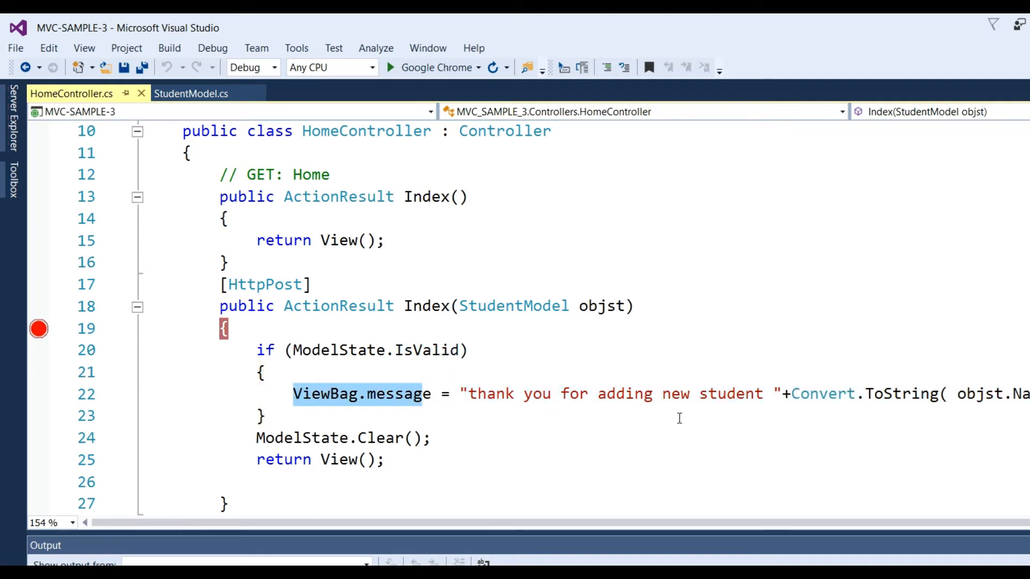
click(992, 407)
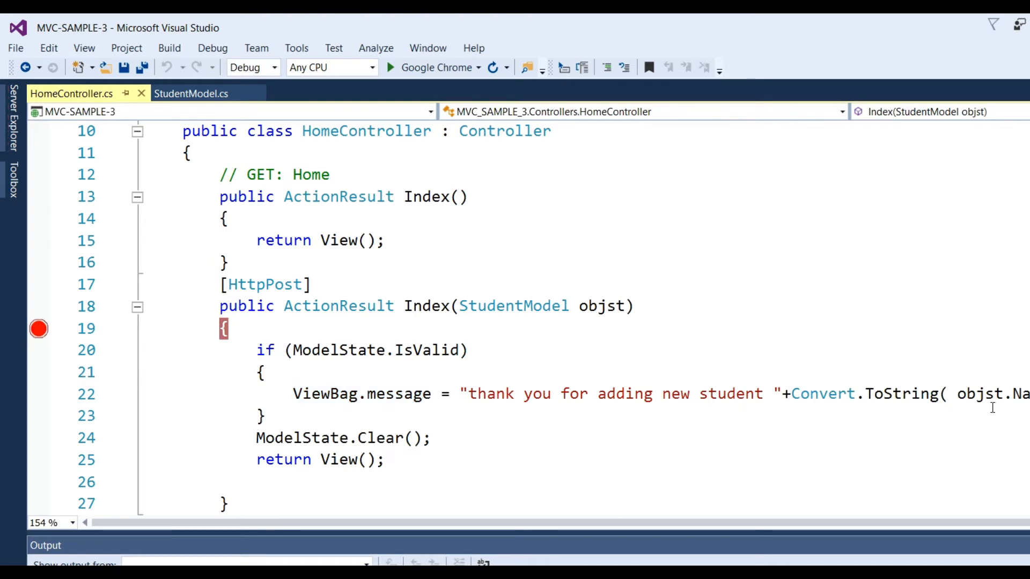
double_click(978, 393)
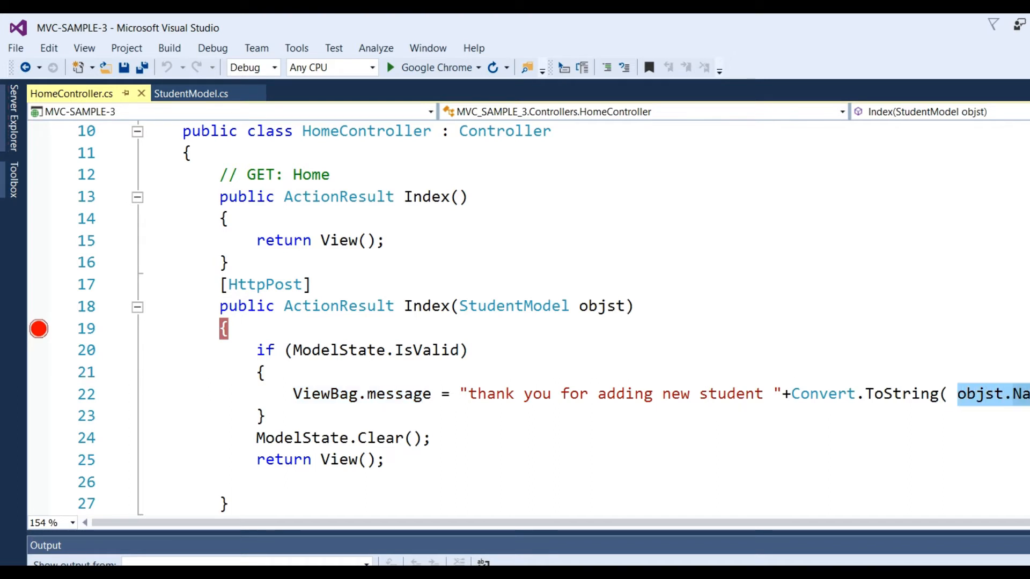
click(249, 438)
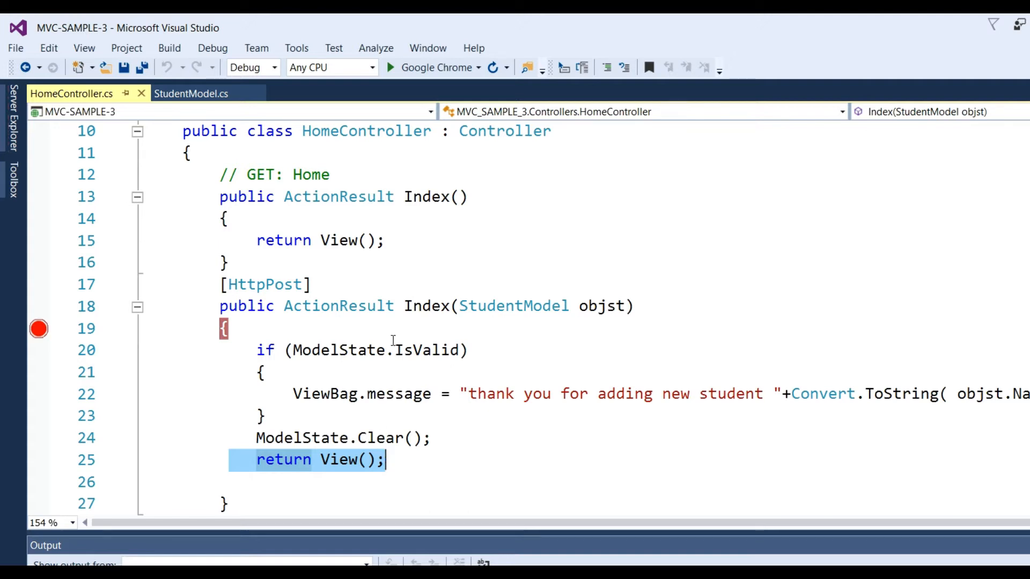
click(425, 306)
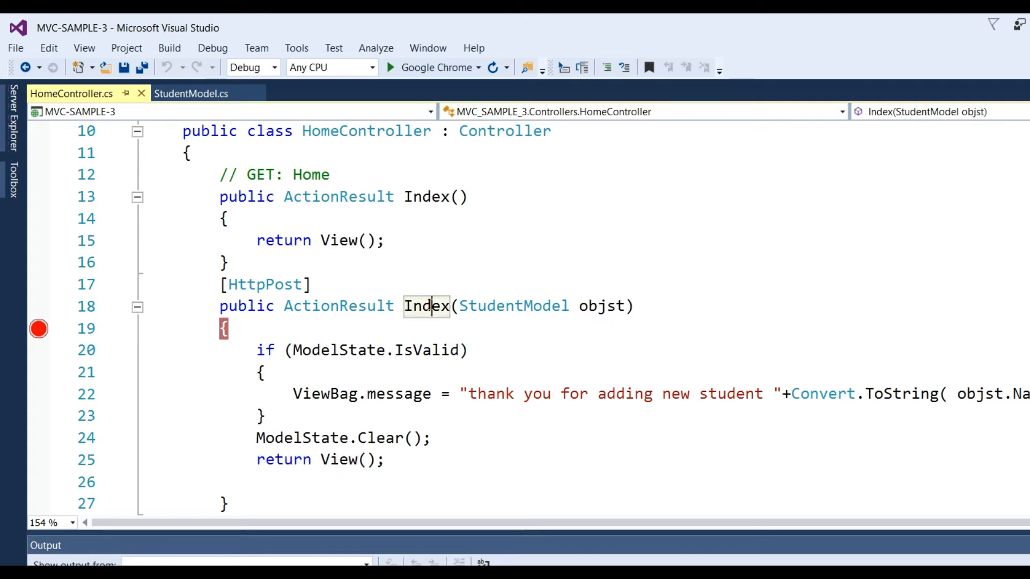
Step: Use Go To View on the Index action to open Index.cshtml
right_click(425, 306)
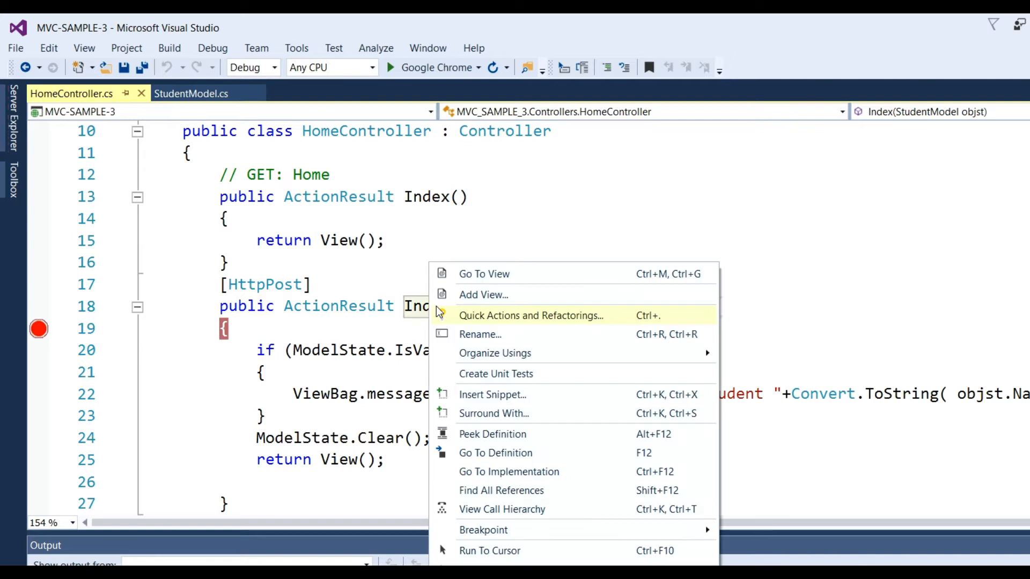
mouse_move(500, 301)
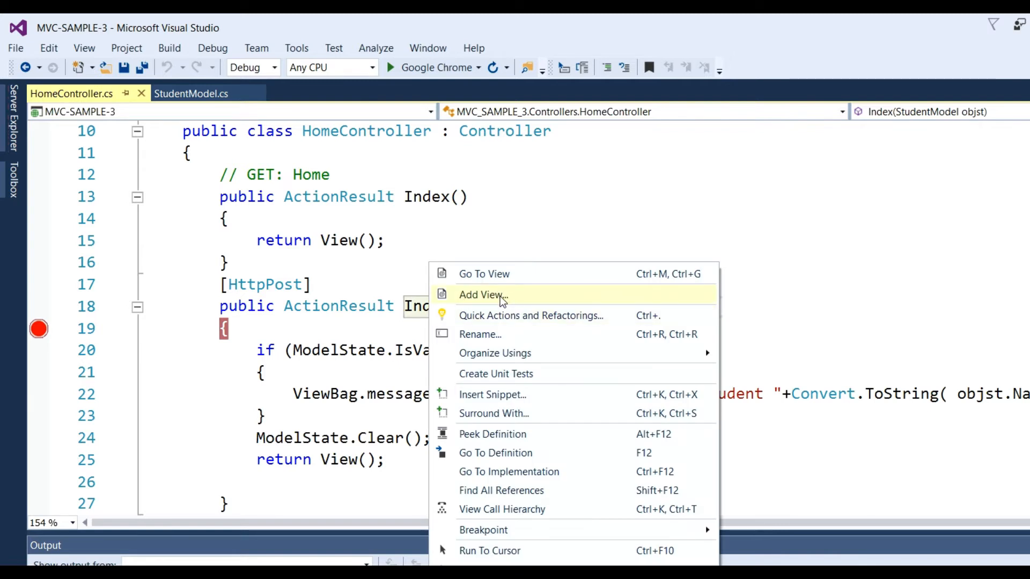
mouse_move(521, 278)
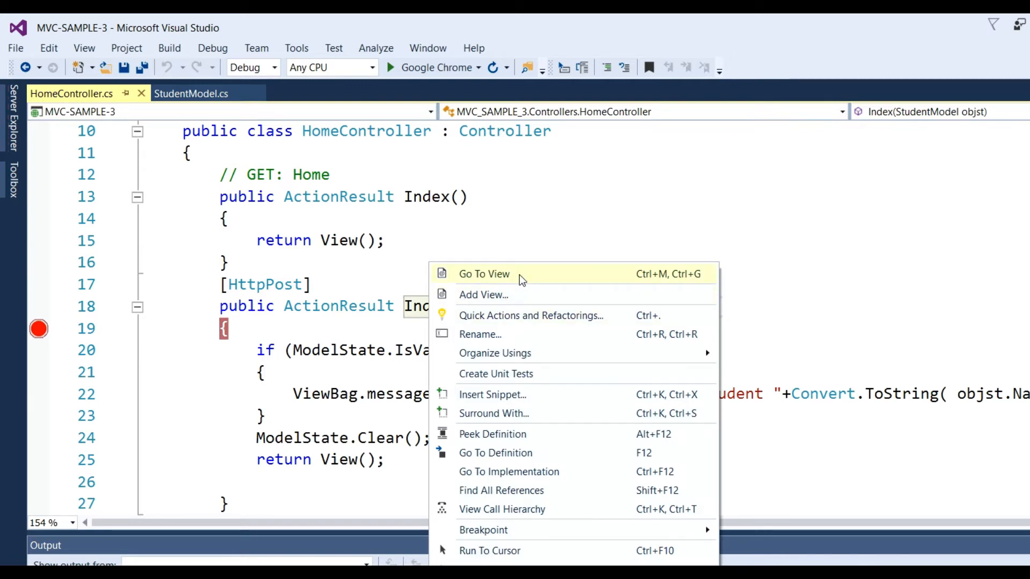
mouse_move(499, 295)
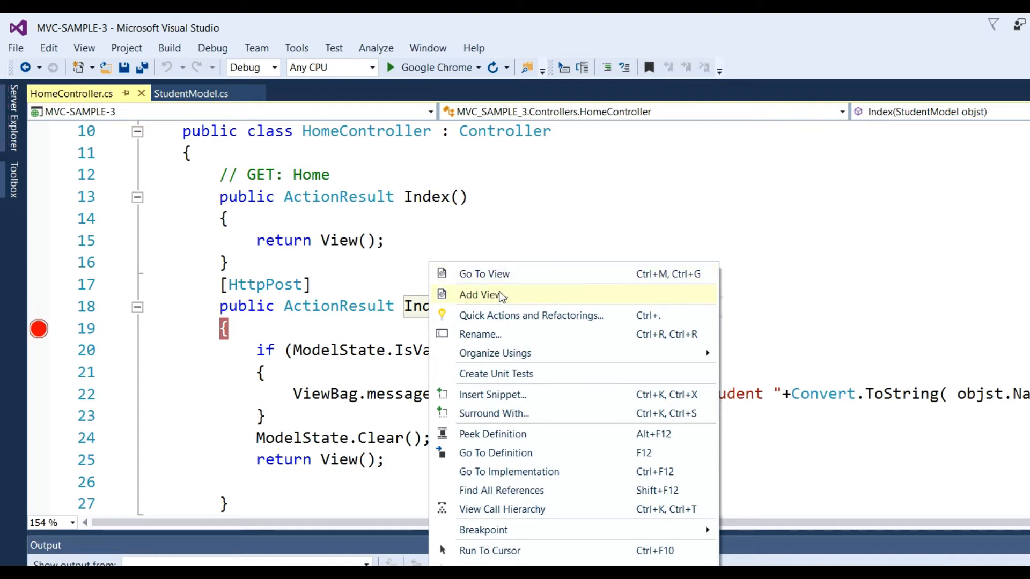
mouse_move(504, 291)
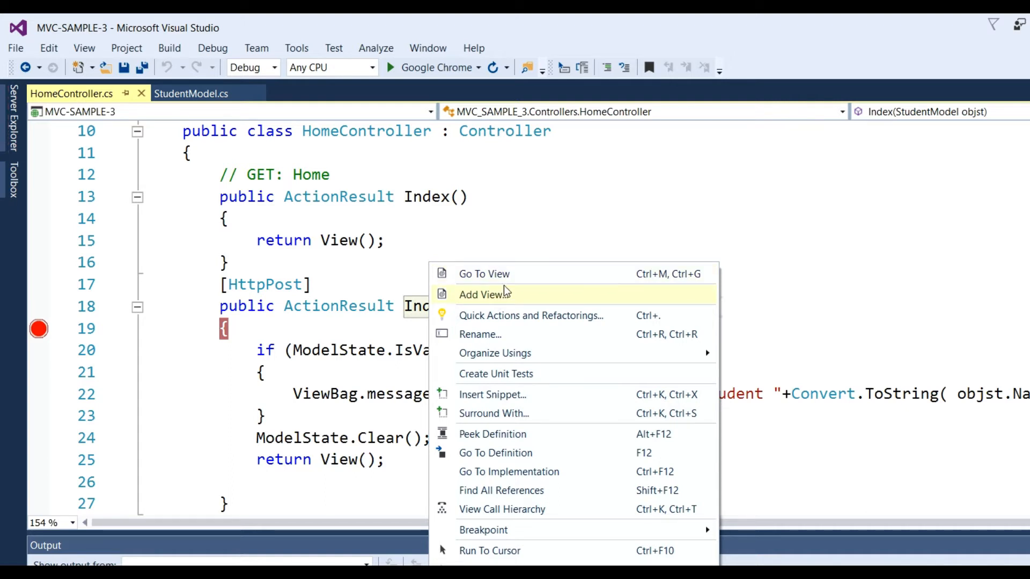
mouse_move(499, 305)
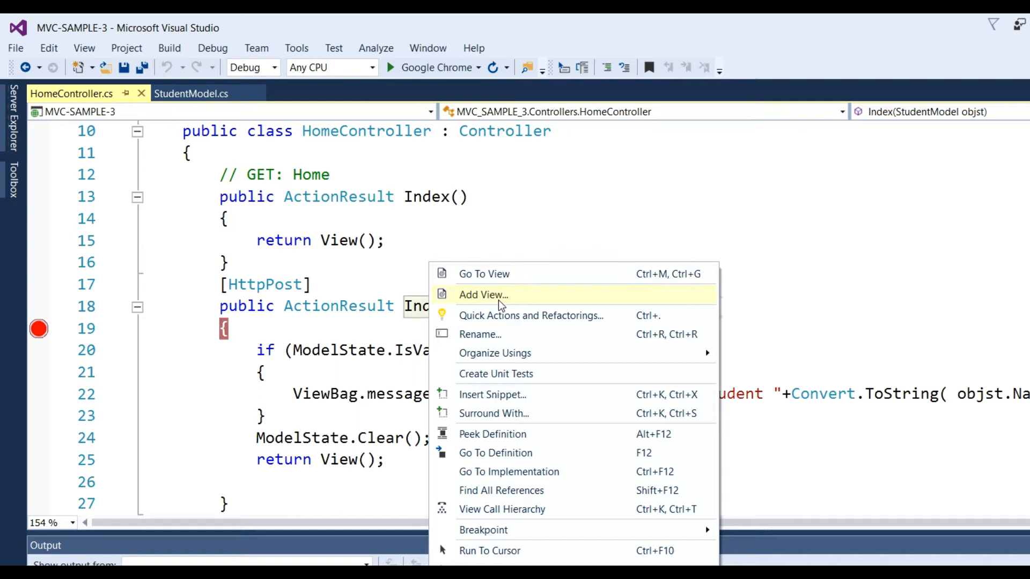
mouse_move(413, 310)
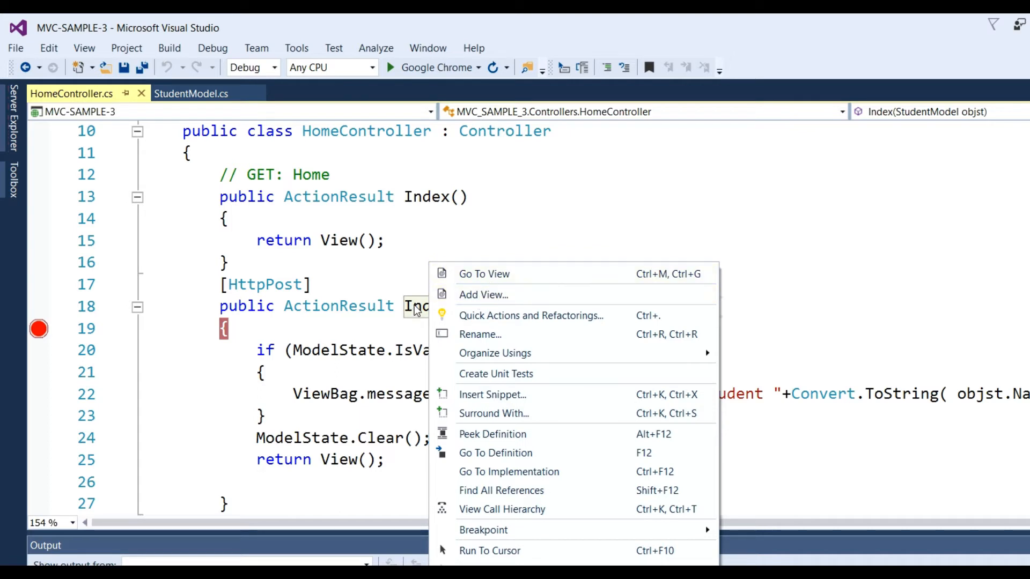
mouse_move(515, 274)
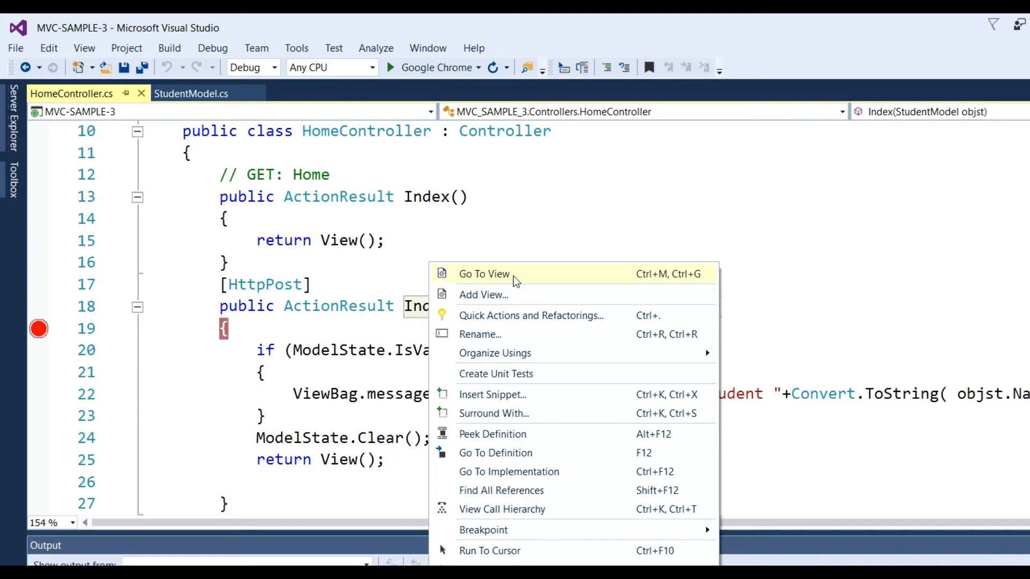
click(484, 274)
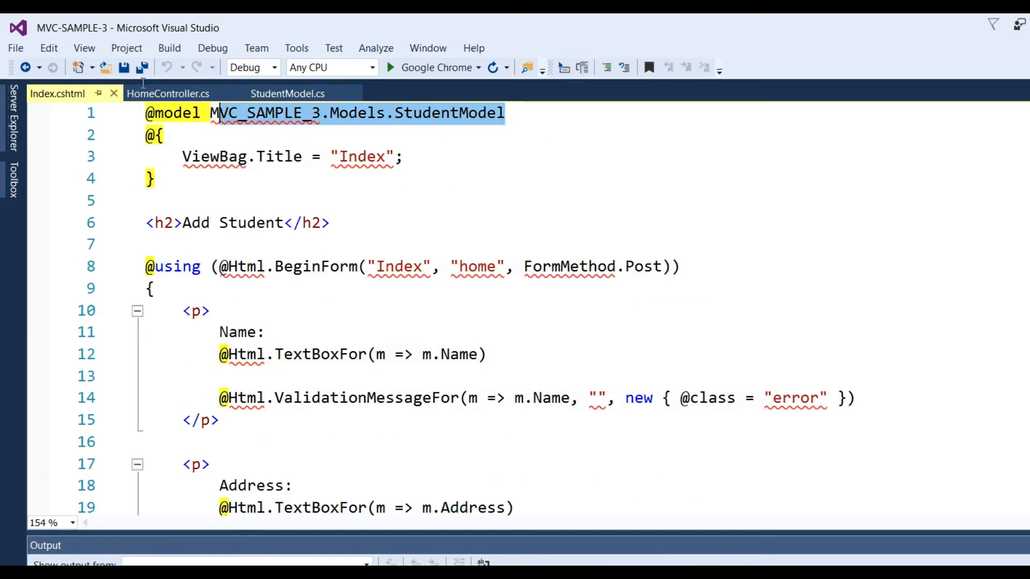
click(398, 124)
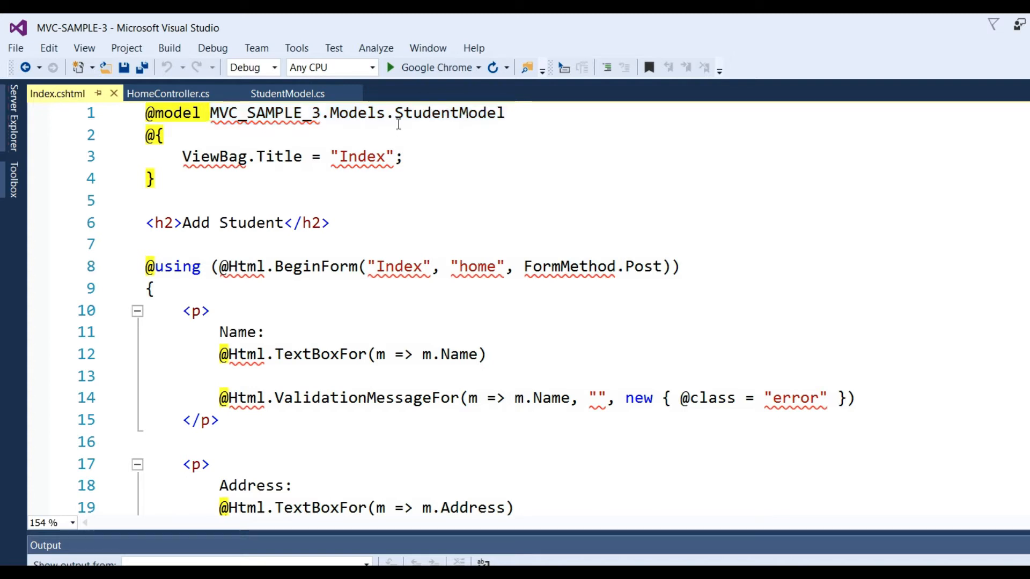
scroll(down, 3)
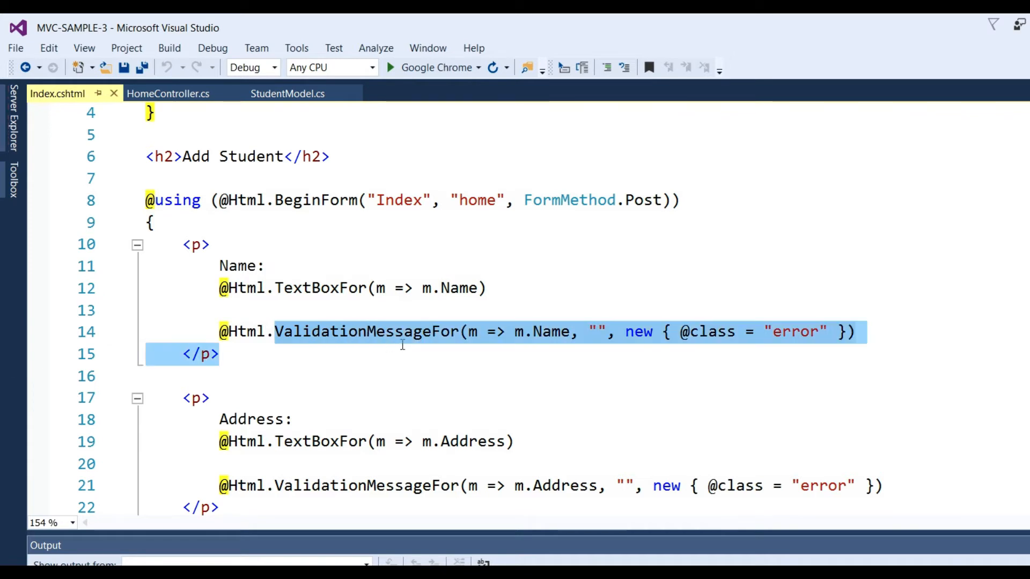
mouse_move(518, 330)
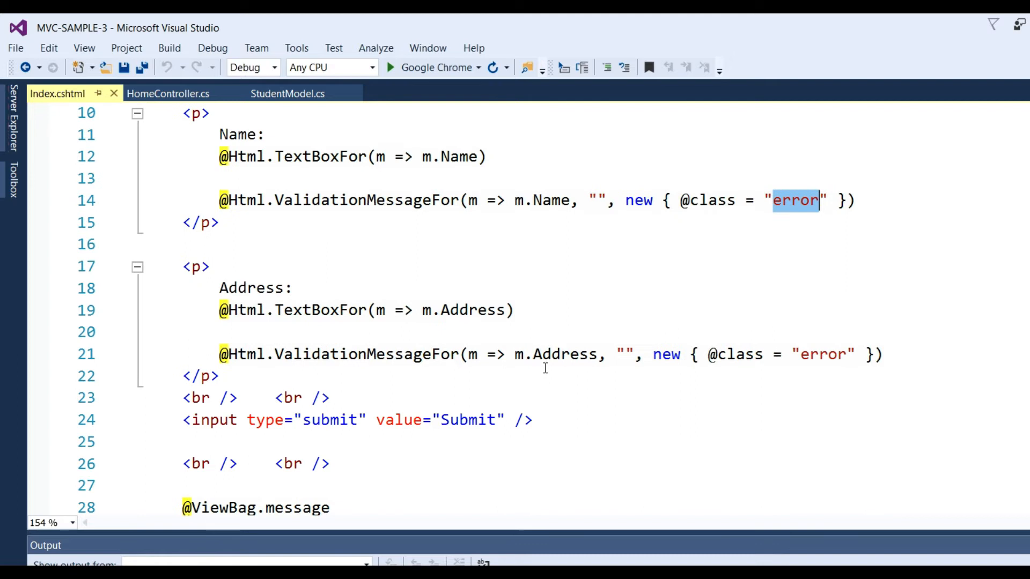
mouse_move(239, 354)
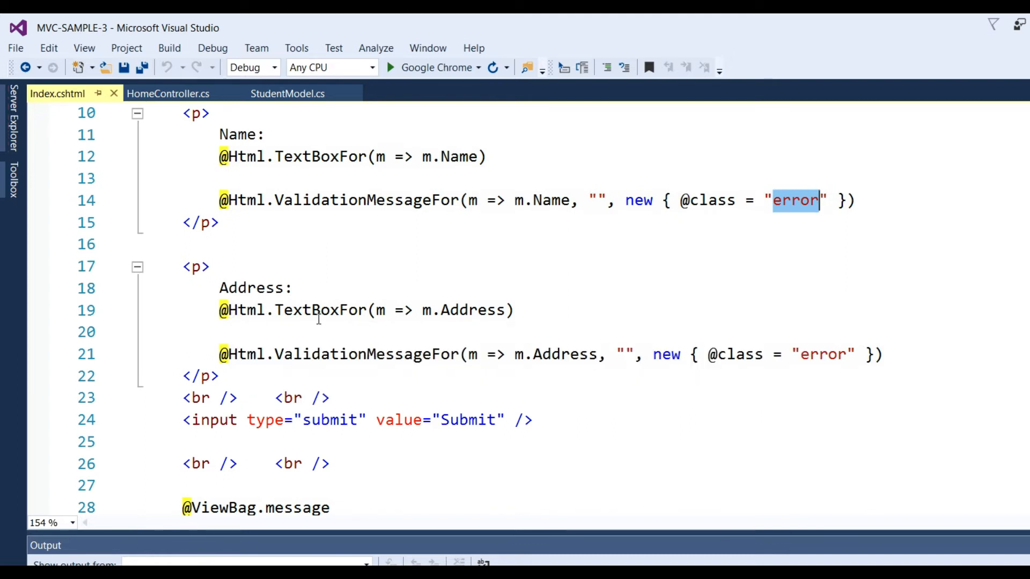
double_click(471, 310)
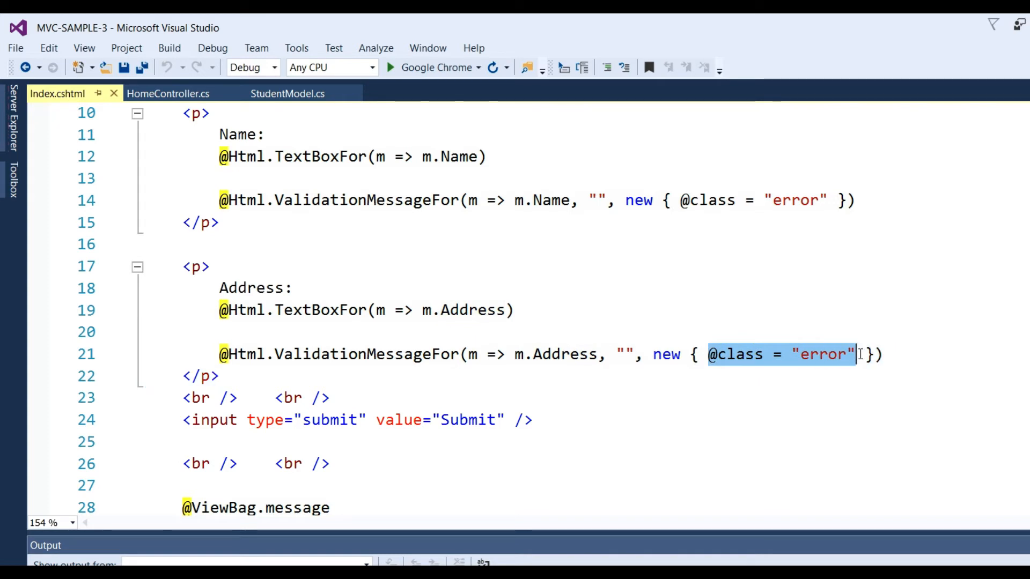
mouse_move(175, 365)
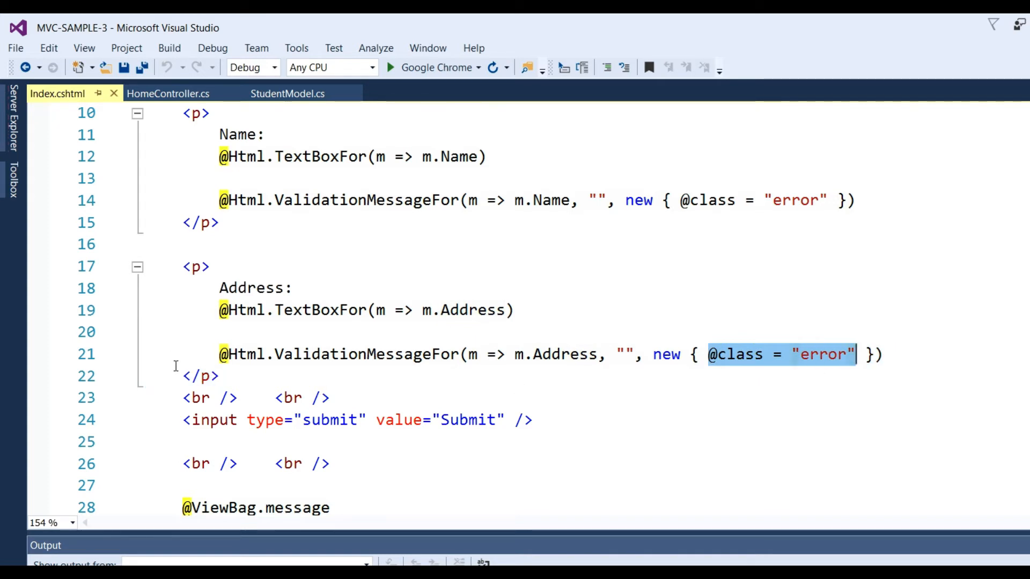
click(278, 419)
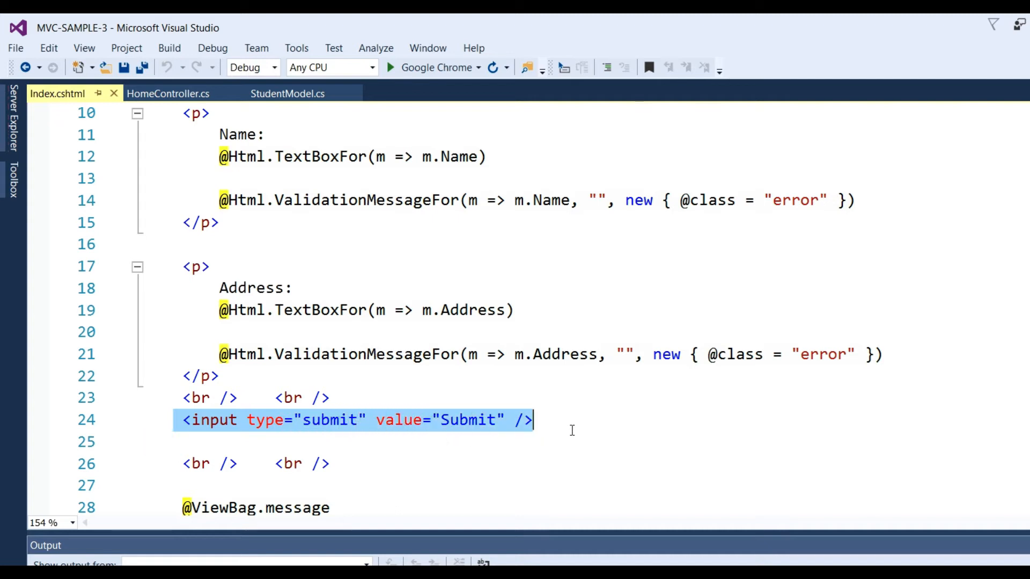
scroll(up, 3)
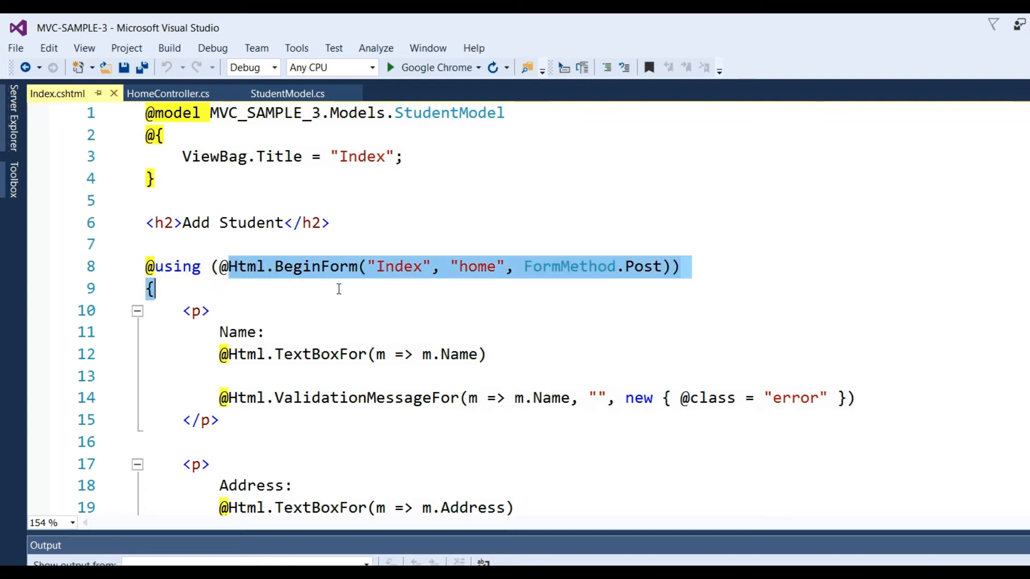
click(394, 266)
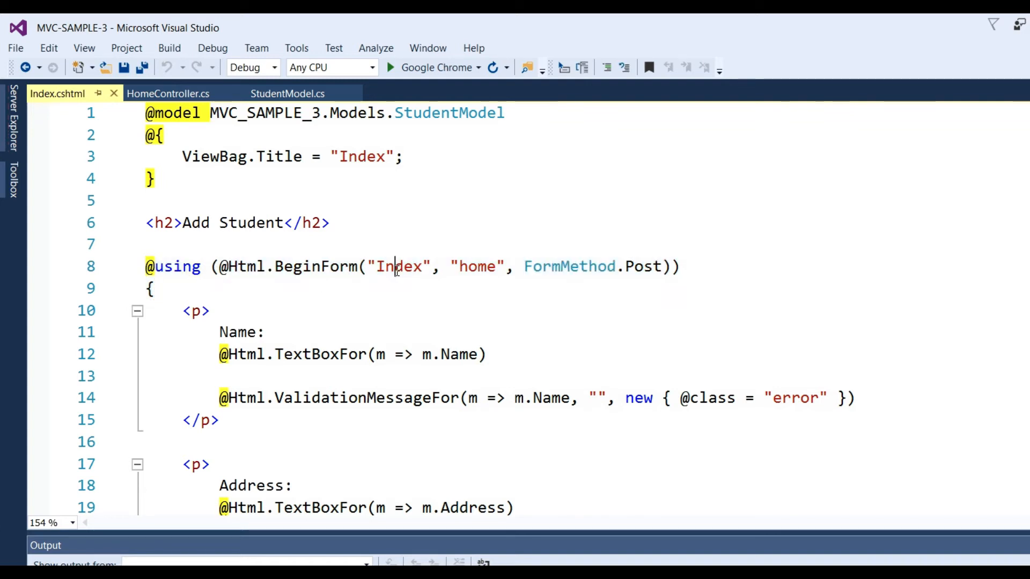
double_click(398, 266)
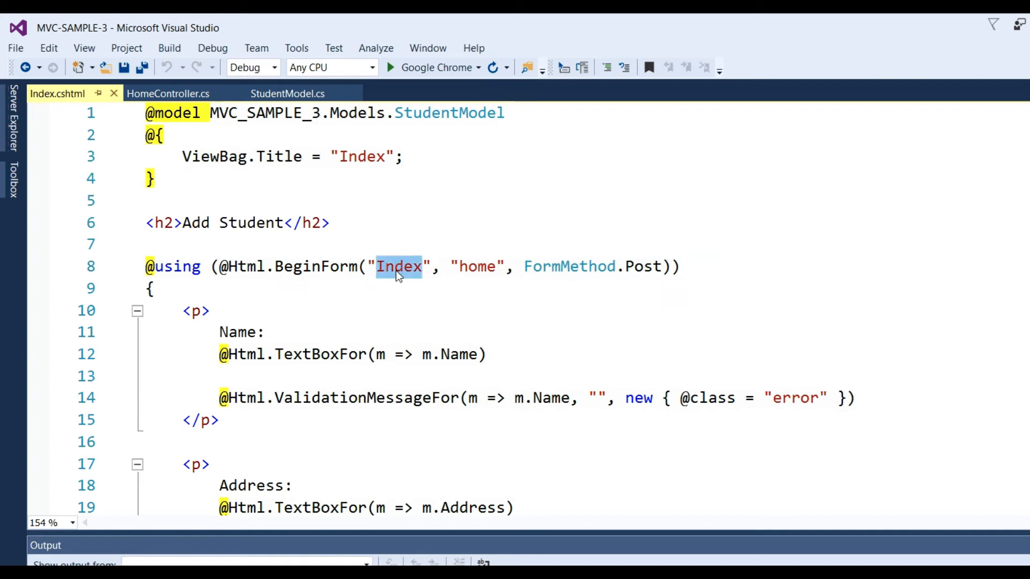
double_click(476, 266)
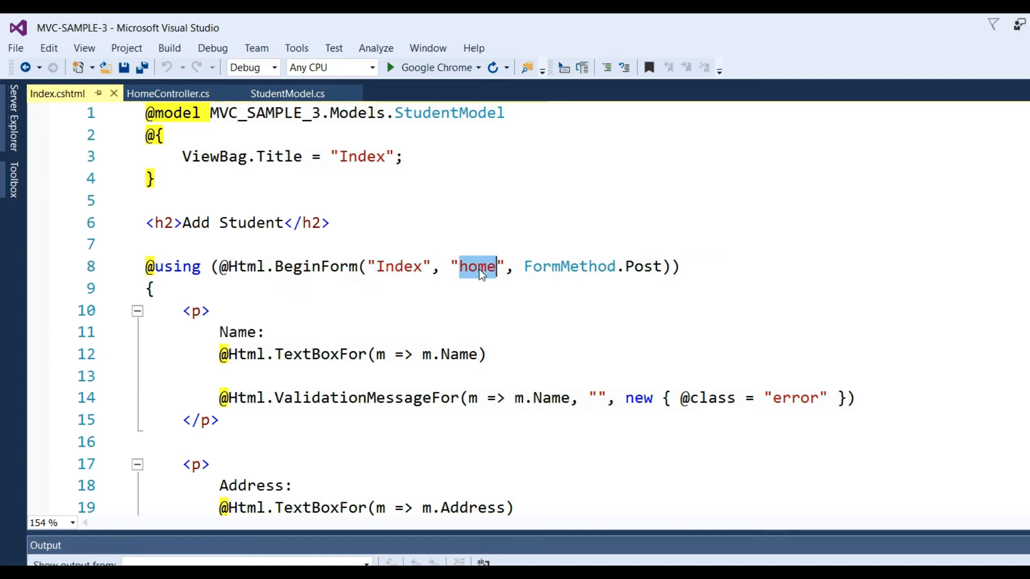
mouse_move(596, 306)
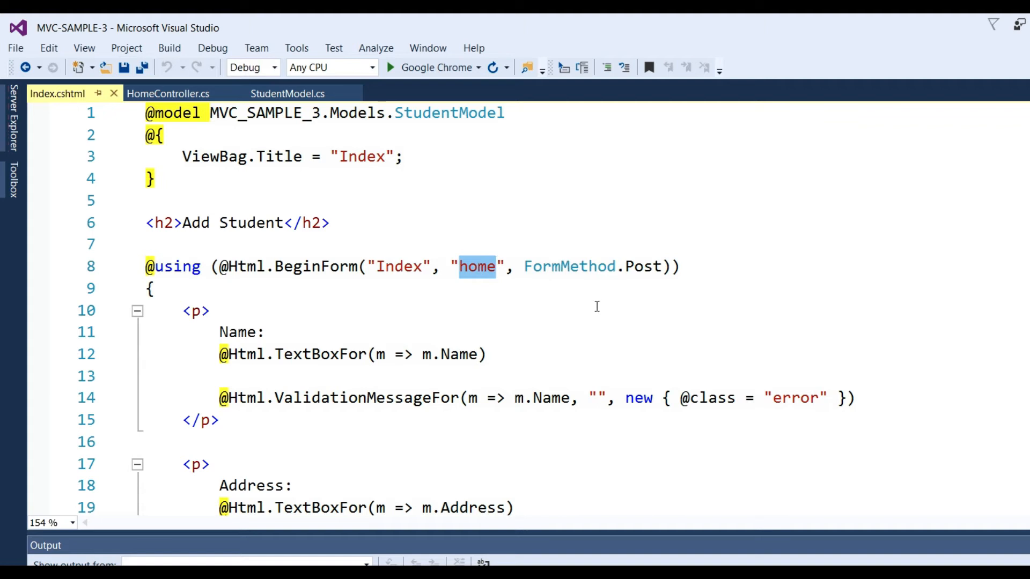
mouse_move(585, 284)
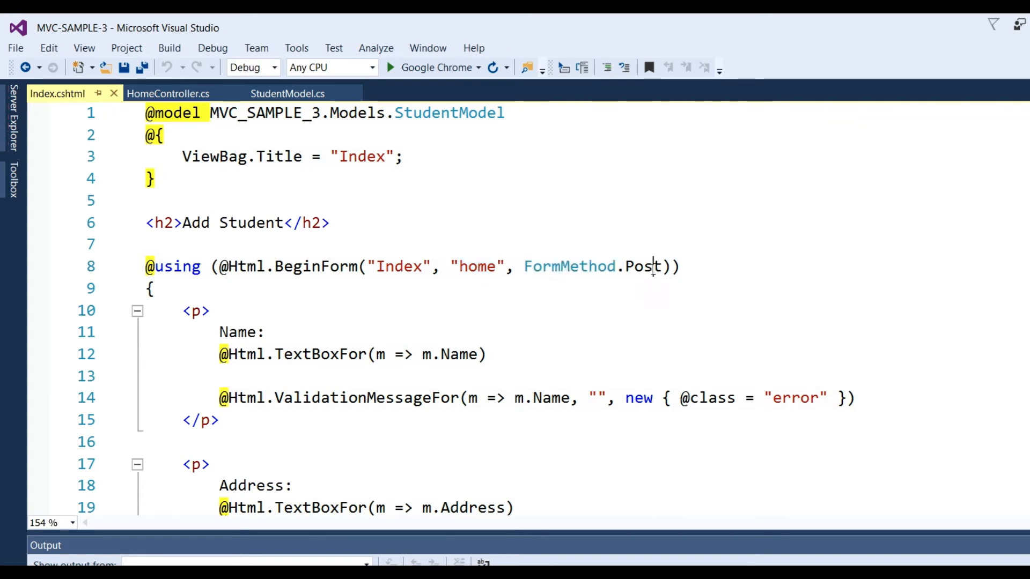
scroll(down, 3)
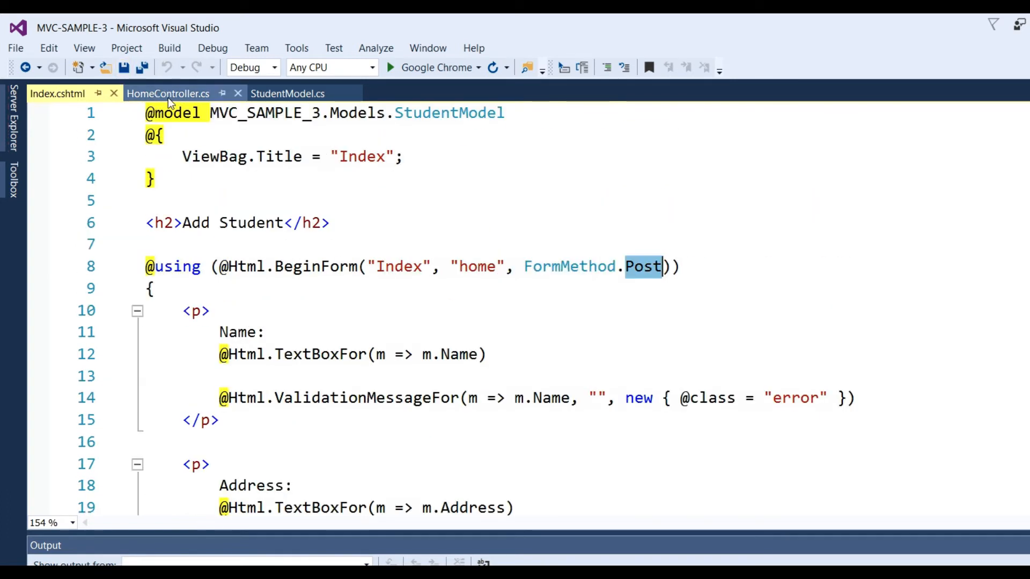
Step: Return to HomeController.cs and highlight the POST Index action name
click(168, 94)
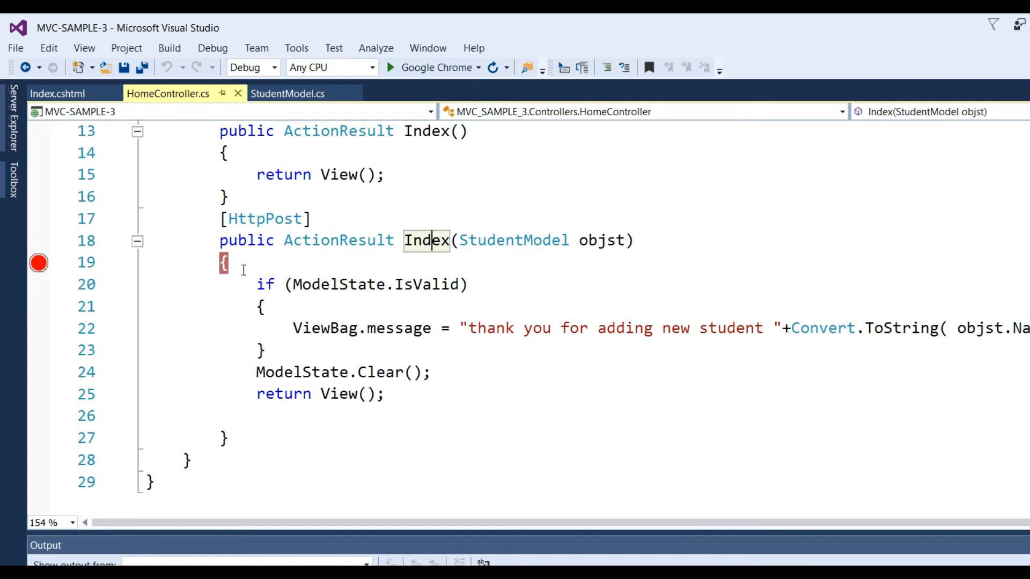
double_click(427, 240)
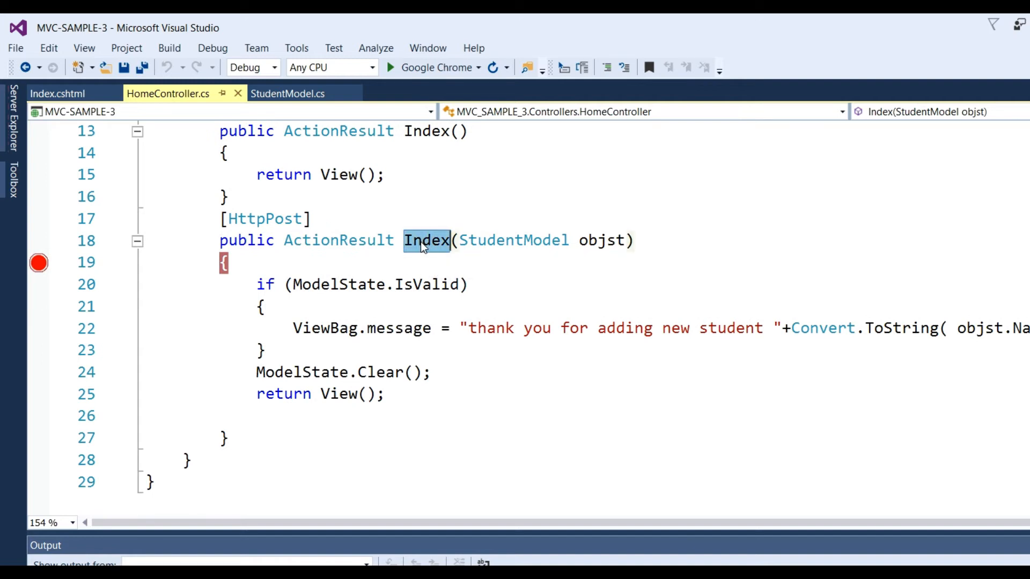
scroll(up, 3)
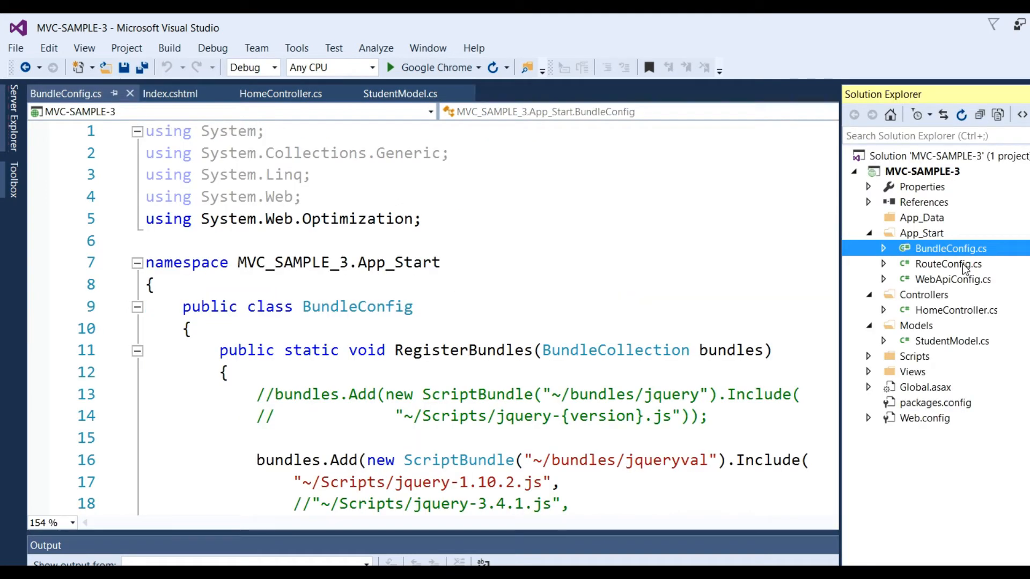
mouse_move(924, 244)
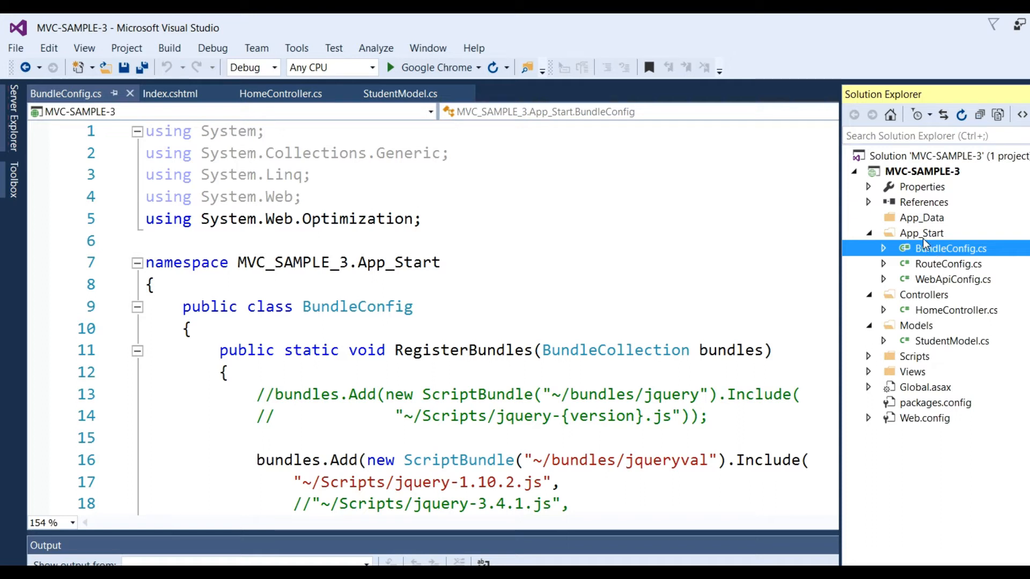
Step: Browse the App_Start folder's add options without adding, then view the BundleConfig class
right_click(920, 232)
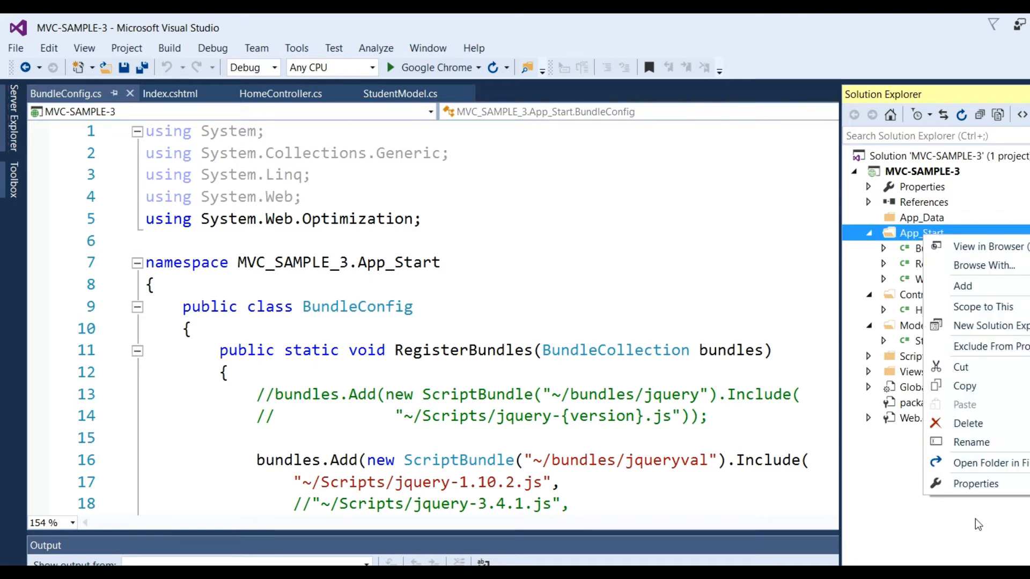
click(963, 286)
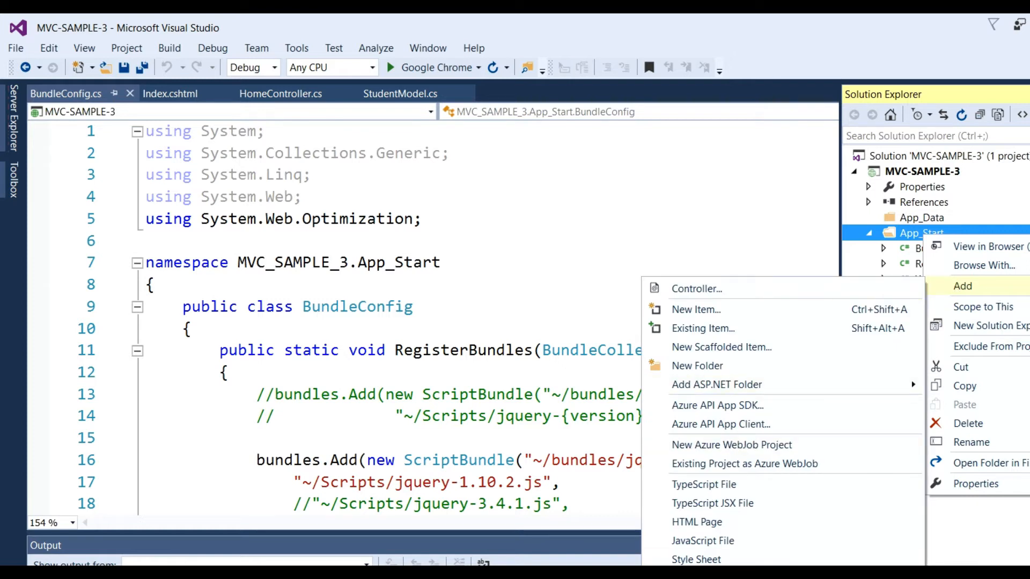
click(695, 309)
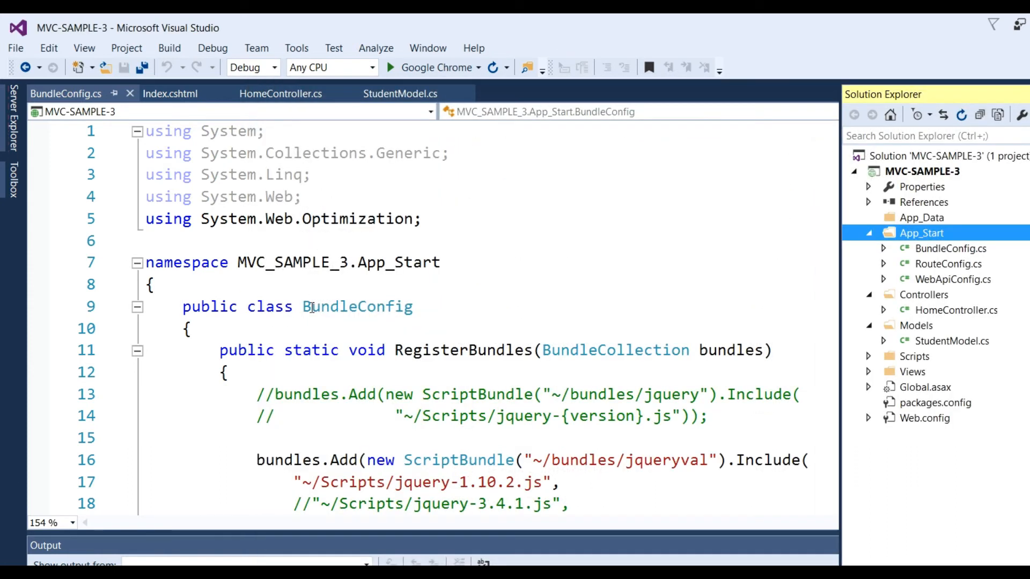
double_click(356, 307)
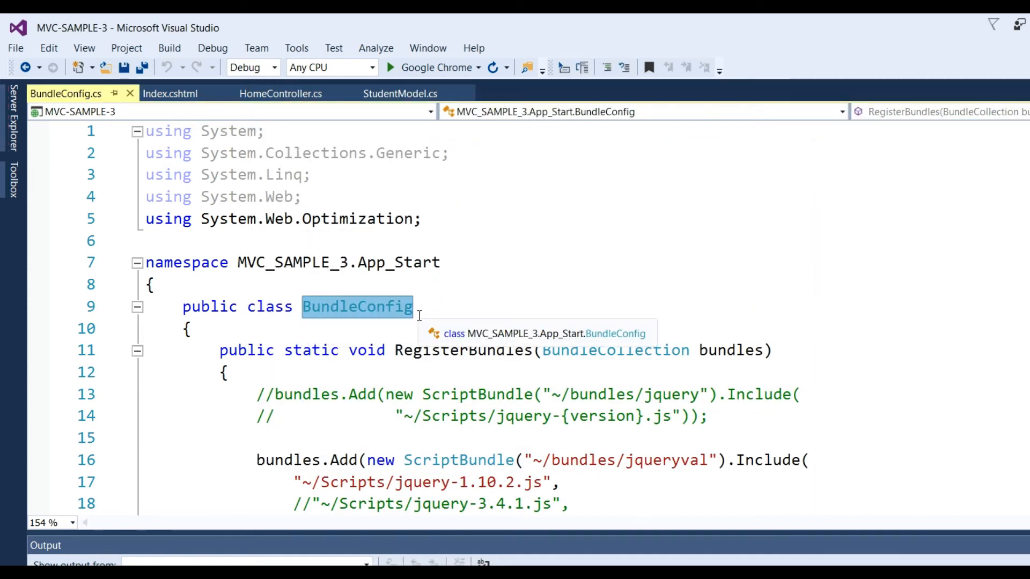
scroll(down, 3)
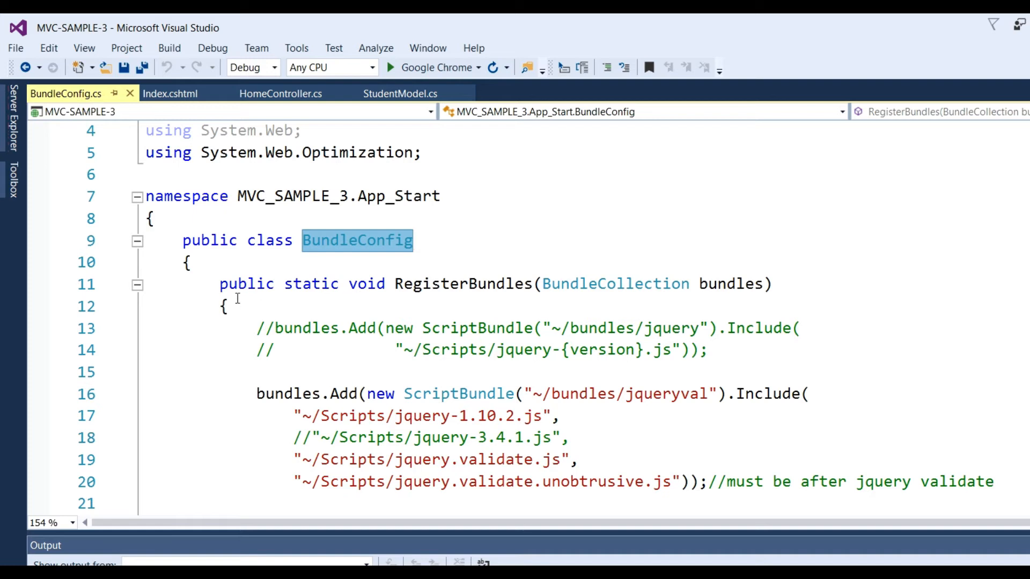
mouse_move(464, 284)
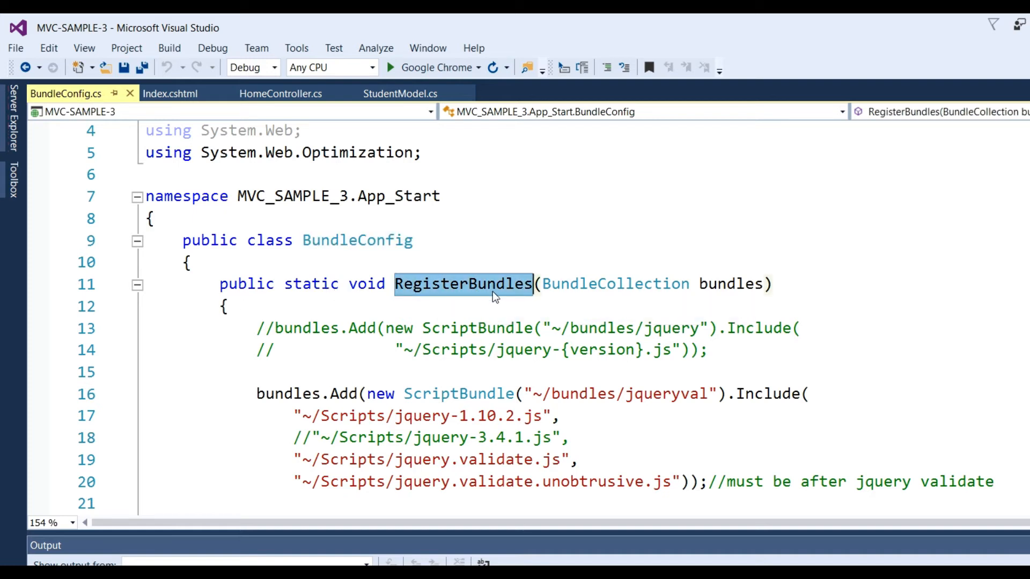
Step: Review the jqueryval bundle's jQuery and jquery validate entries in the Scripts folder
click(737, 284)
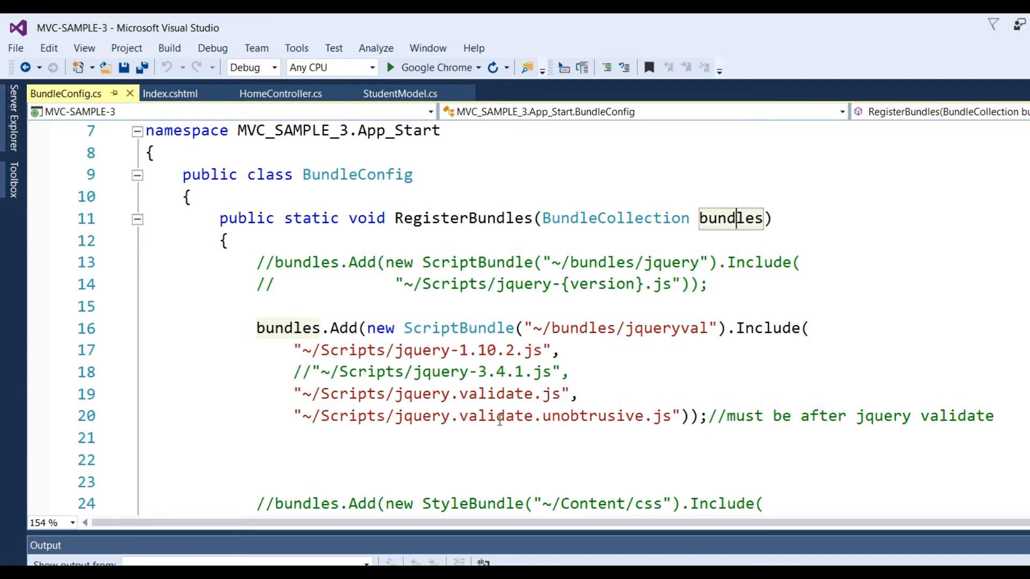
mouse_move(498, 420)
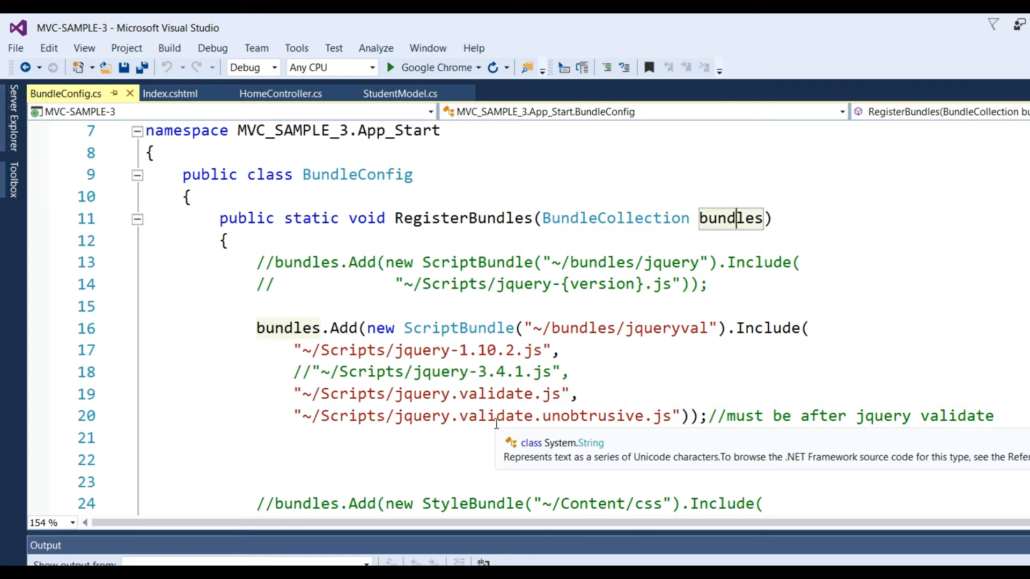
scroll(down, 3)
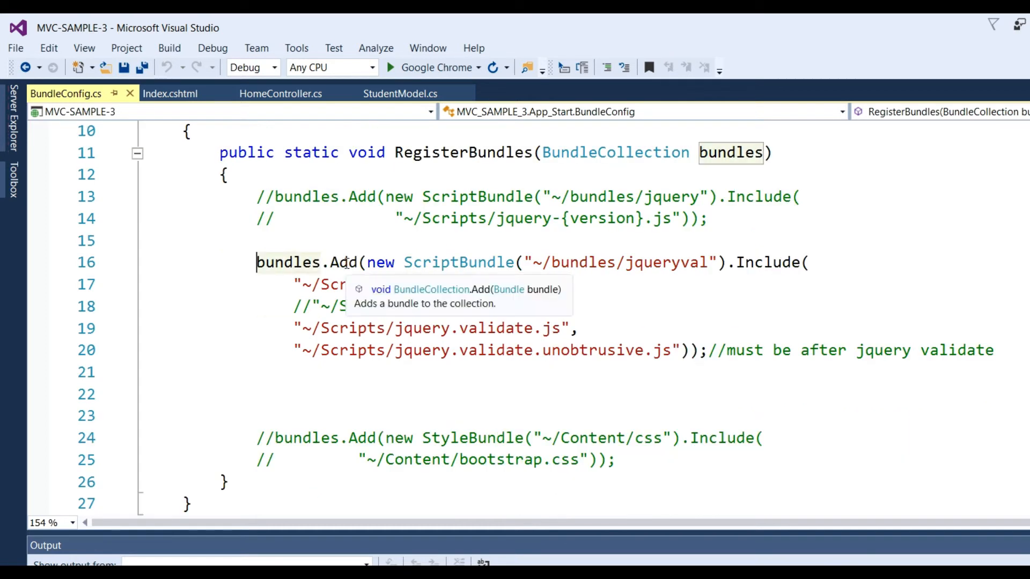
double_click(457, 262)
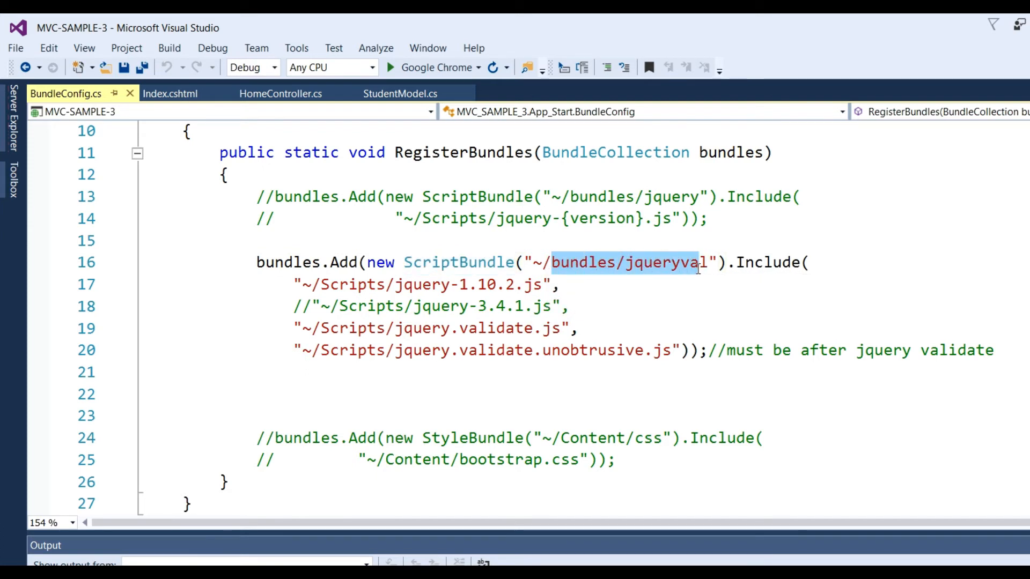
mouse_move(705, 266)
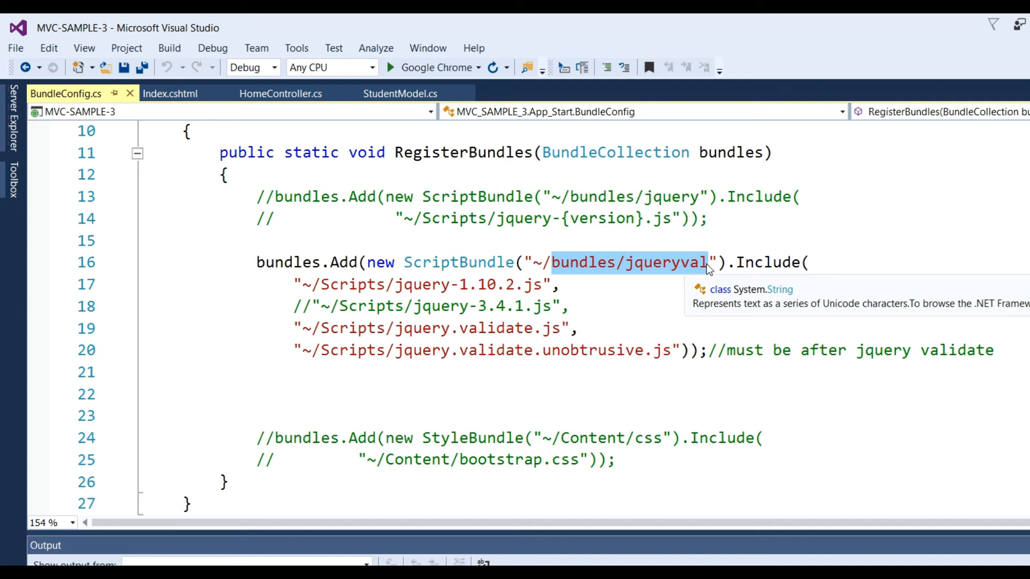
mouse_move(641, 279)
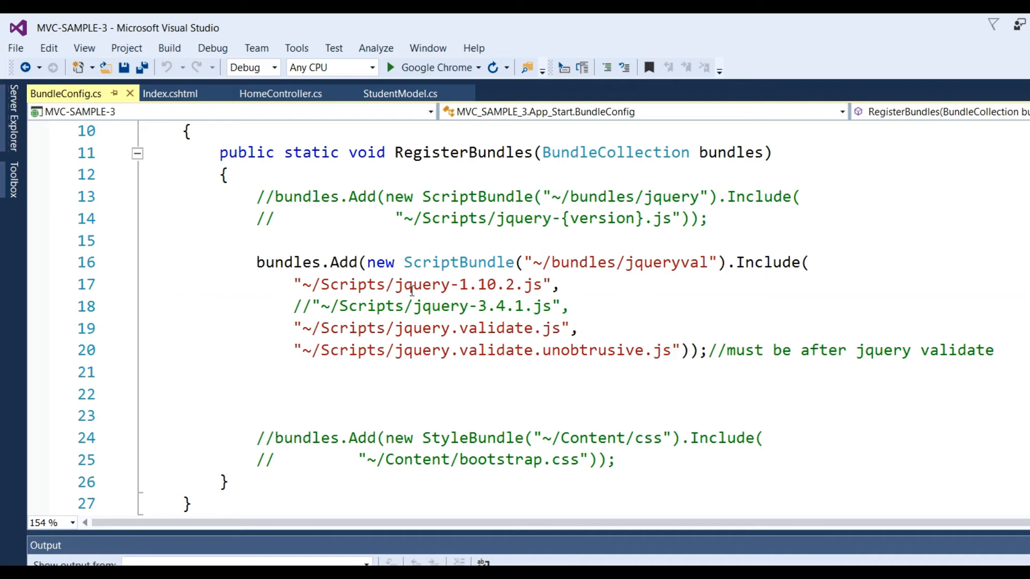
double_click(446, 284)
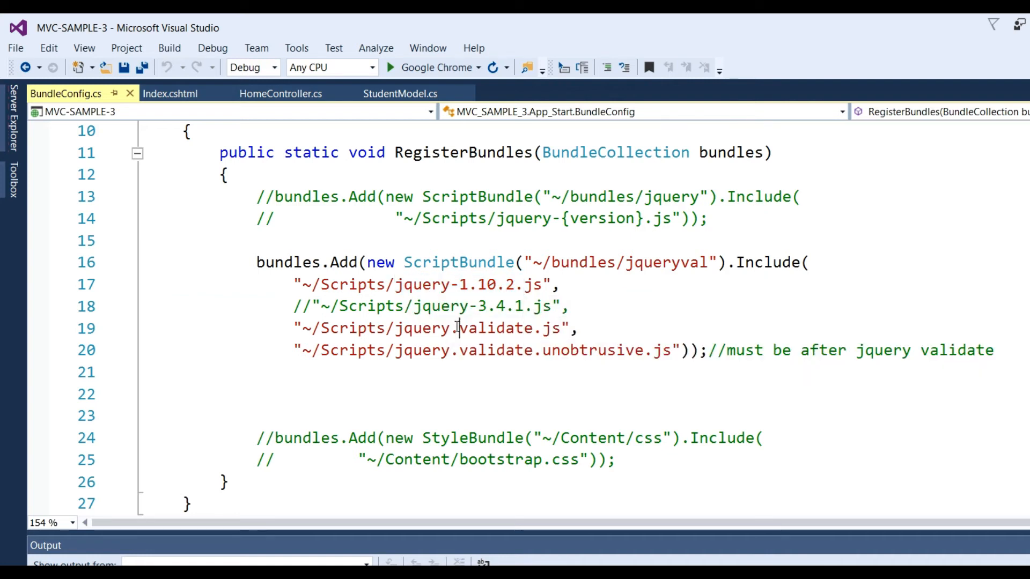
double_click(497, 328)
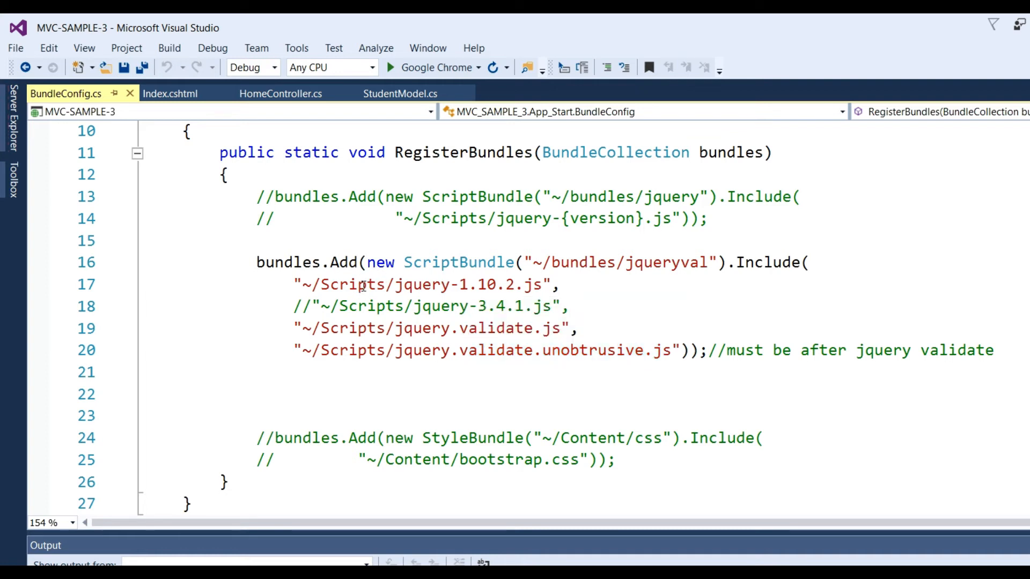
double_click(353, 284)
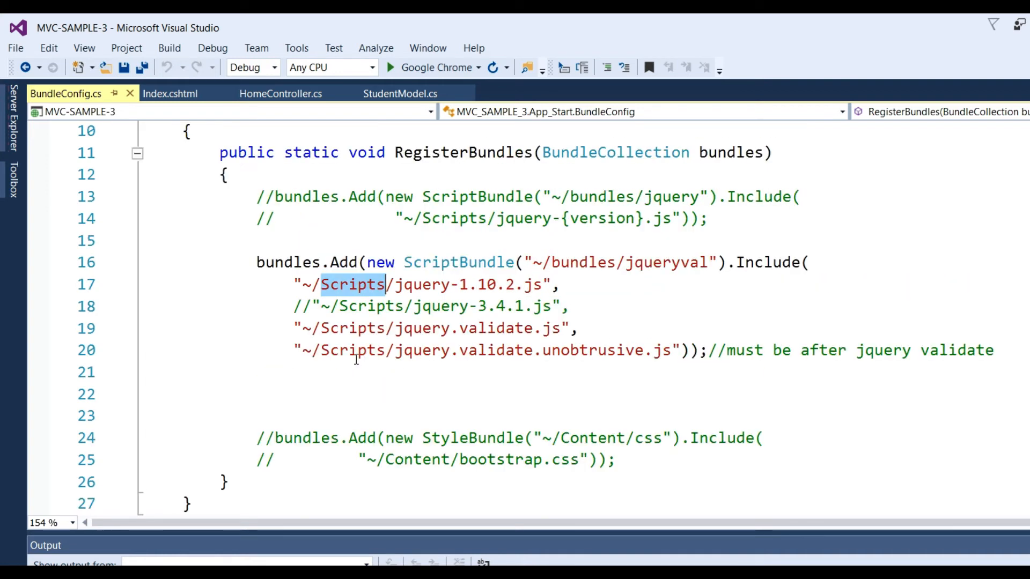
scroll(up, 3)
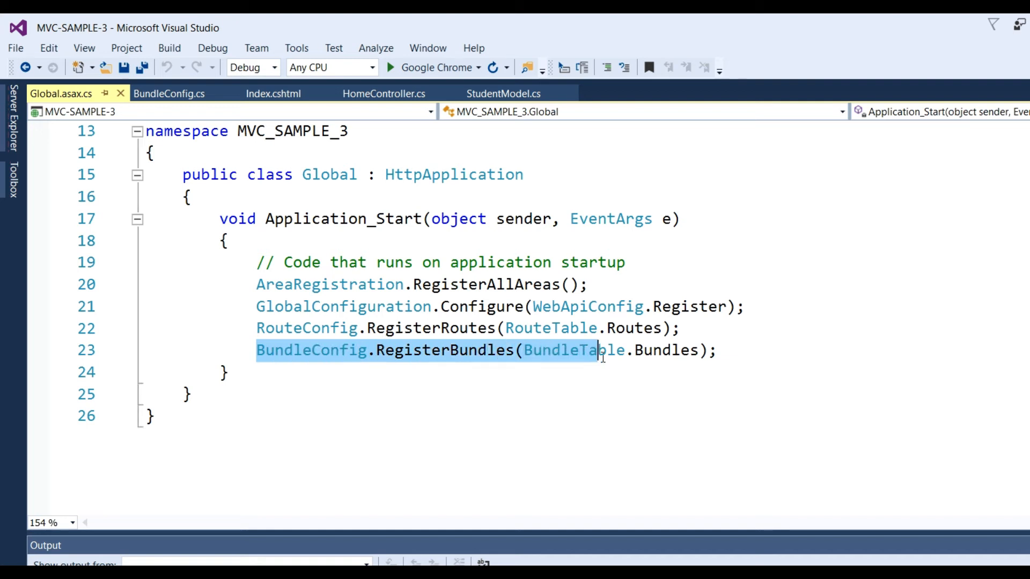
double_click(311, 350)
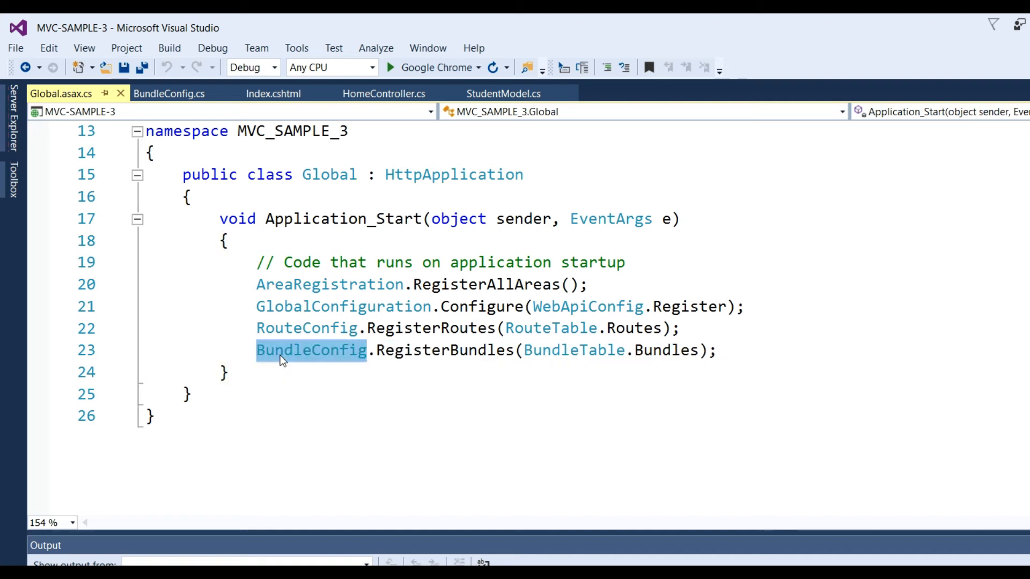
double_click(445, 350)
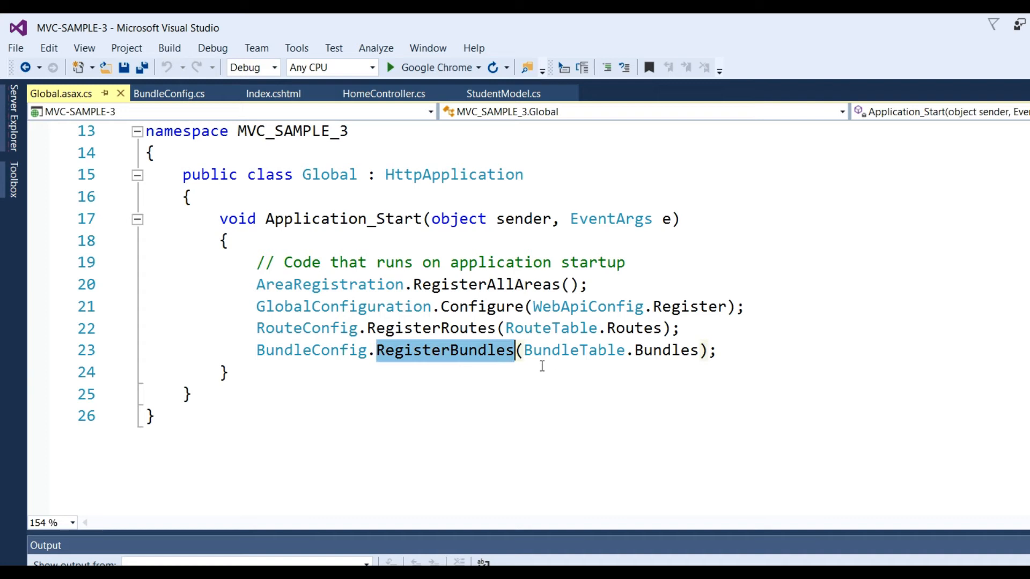
click(670, 350)
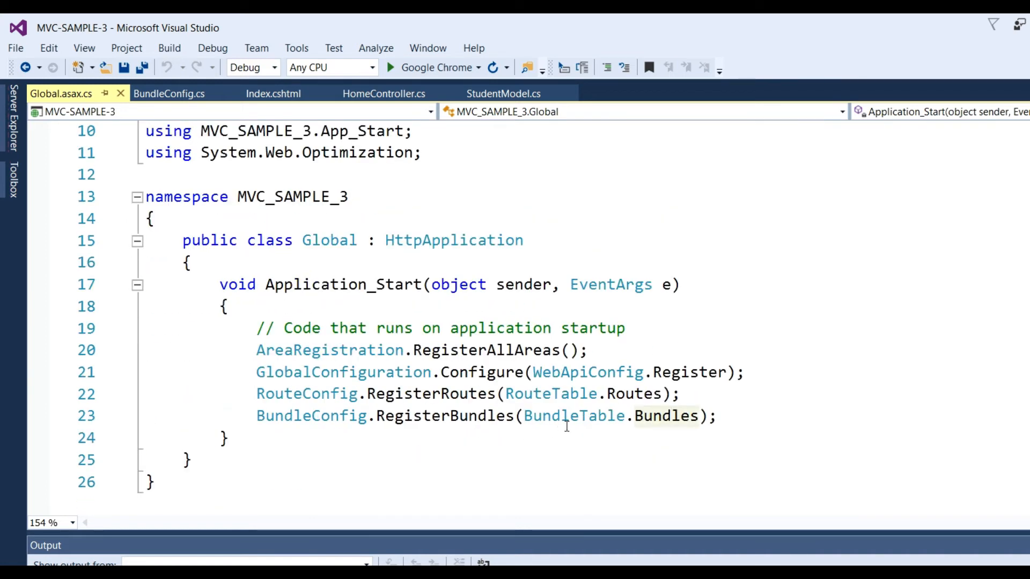
scroll(up, 3)
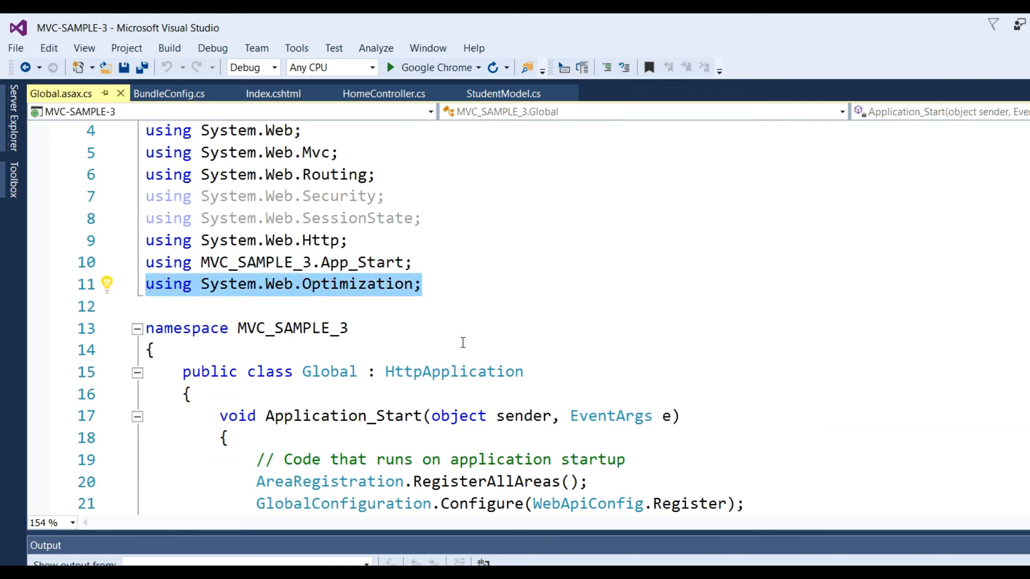
mouse_move(486, 357)
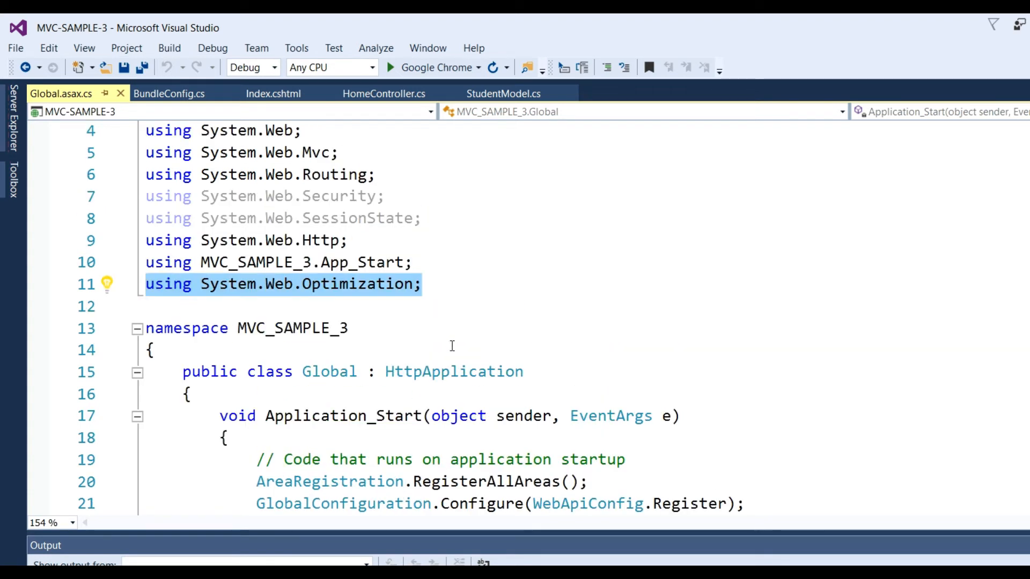
scroll(down, 3)
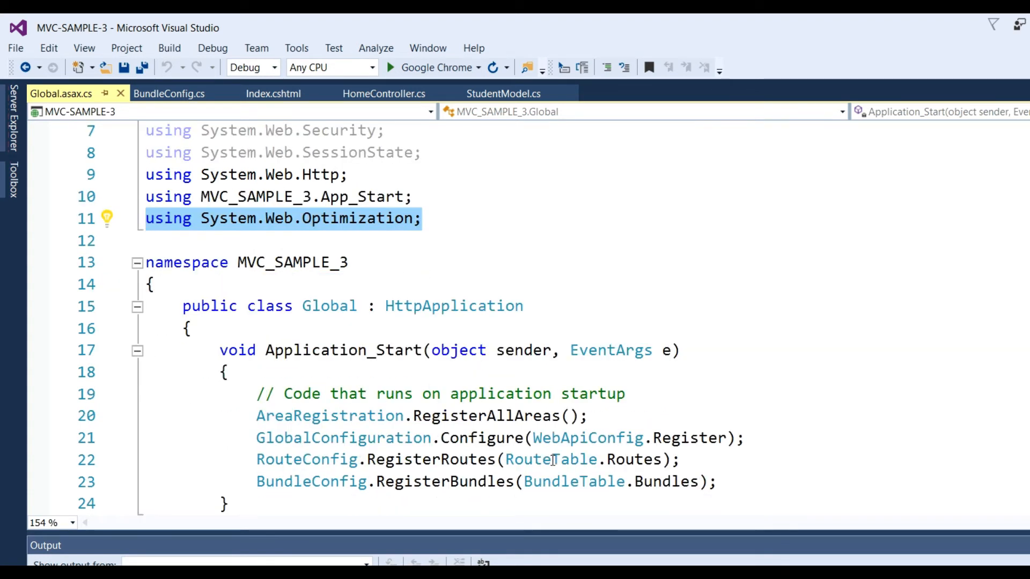
double_click(445, 482)
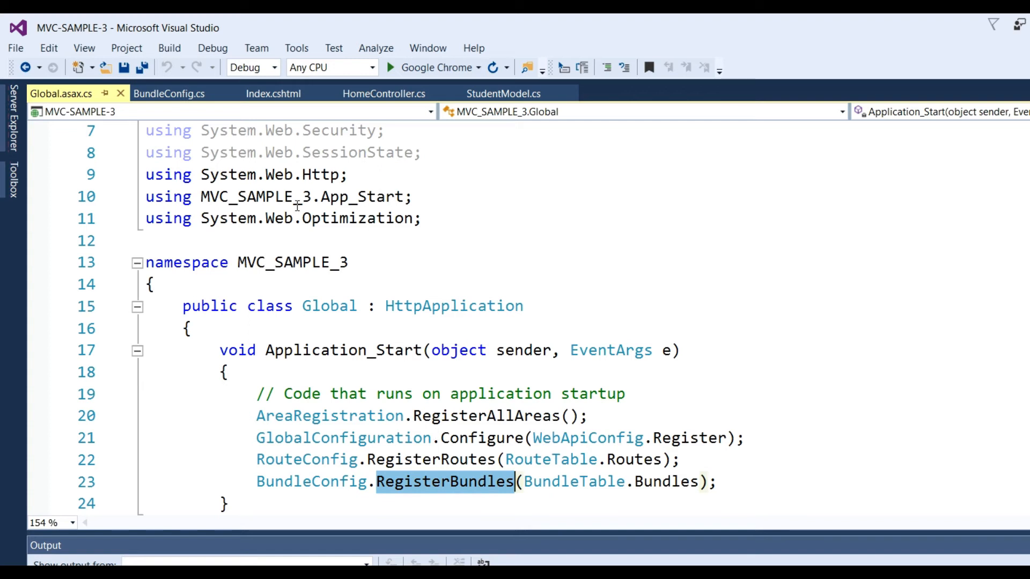
click(413, 196)
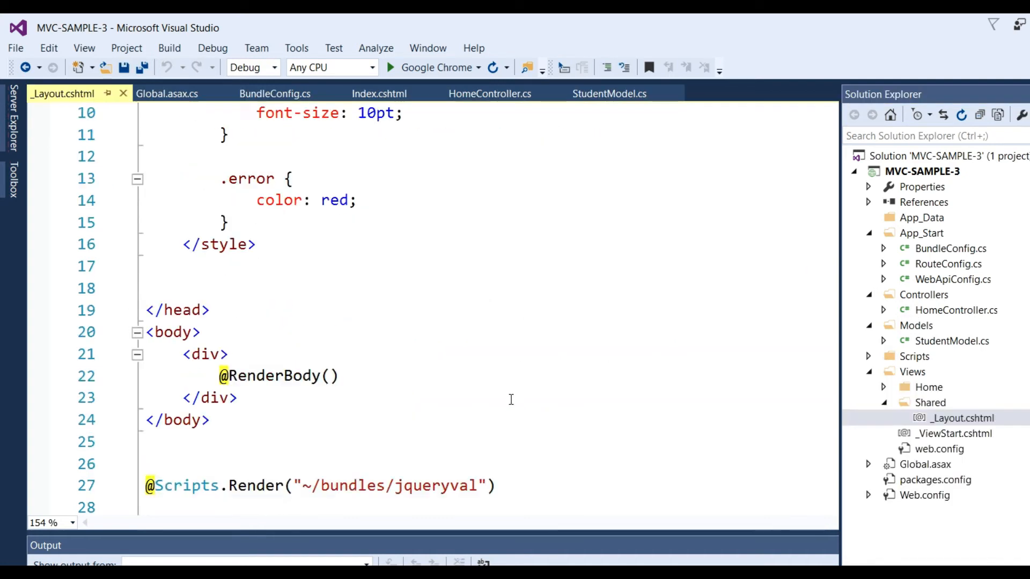
Step: Select the jqueryval bundle path, check BundleConfig.cs, then switch to Index.cshtml
double_click(341, 354)
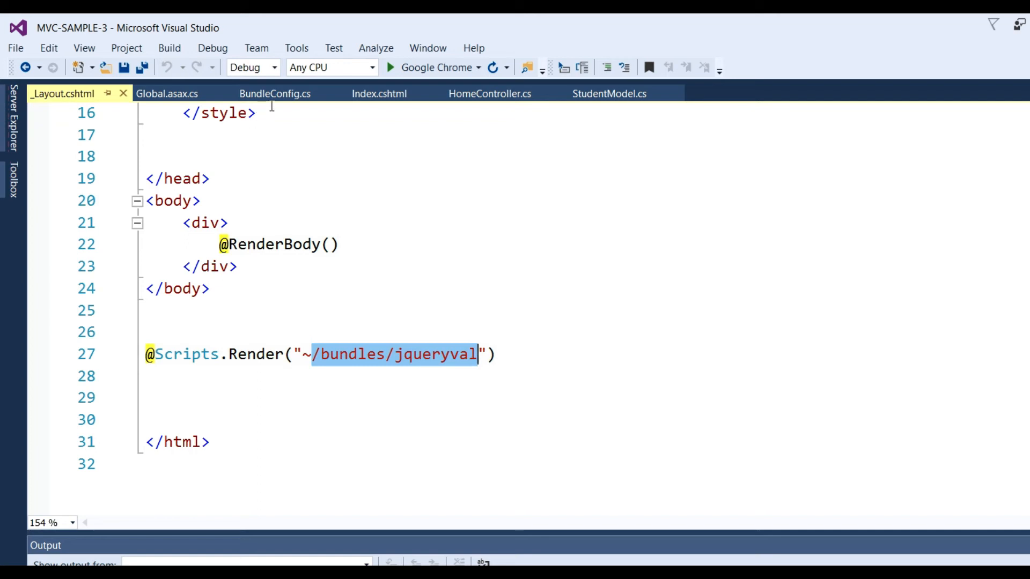
click(275, 94)
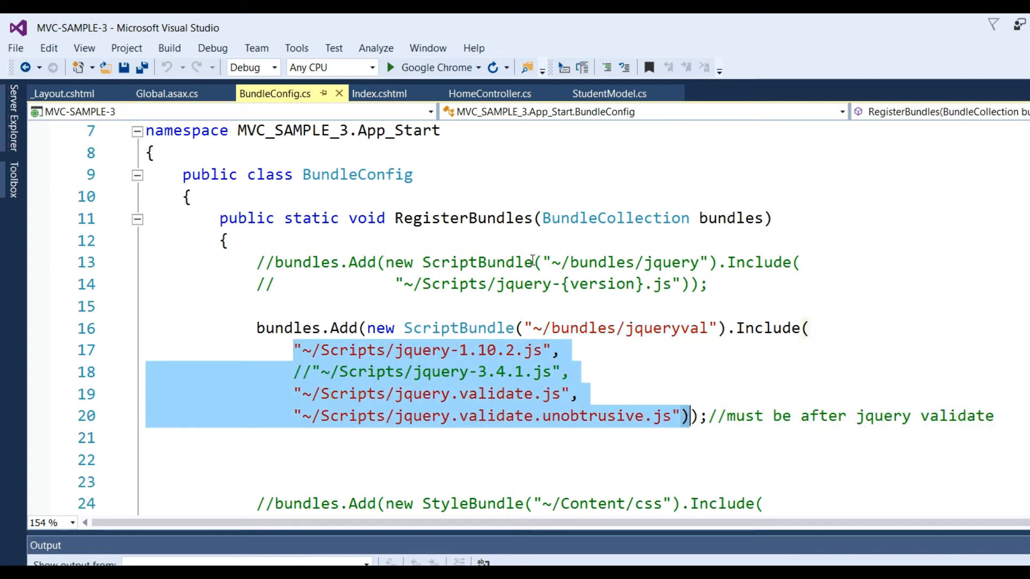
click(380, 93)
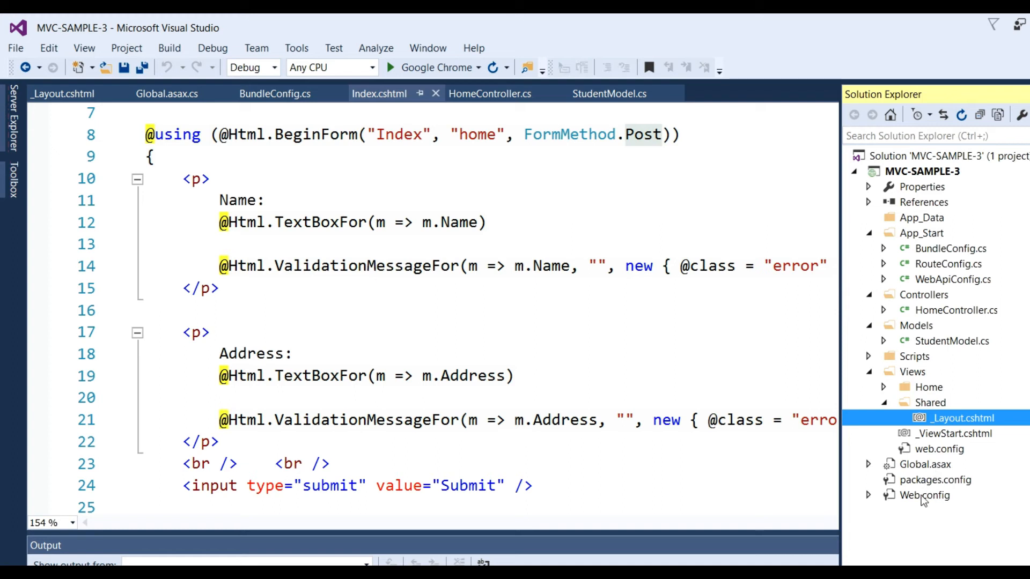
Step: Open the root Web.config showing ClientValidationEnabled and UnobtrusiveJavaScriptEnabled set to true
double_click(924, 495)
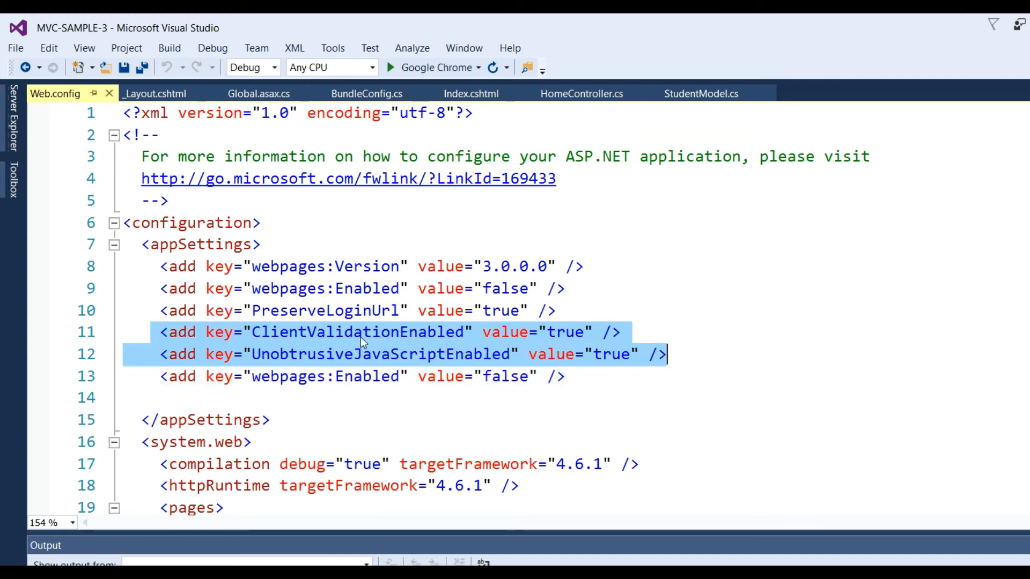
mouse_move(564, 363)
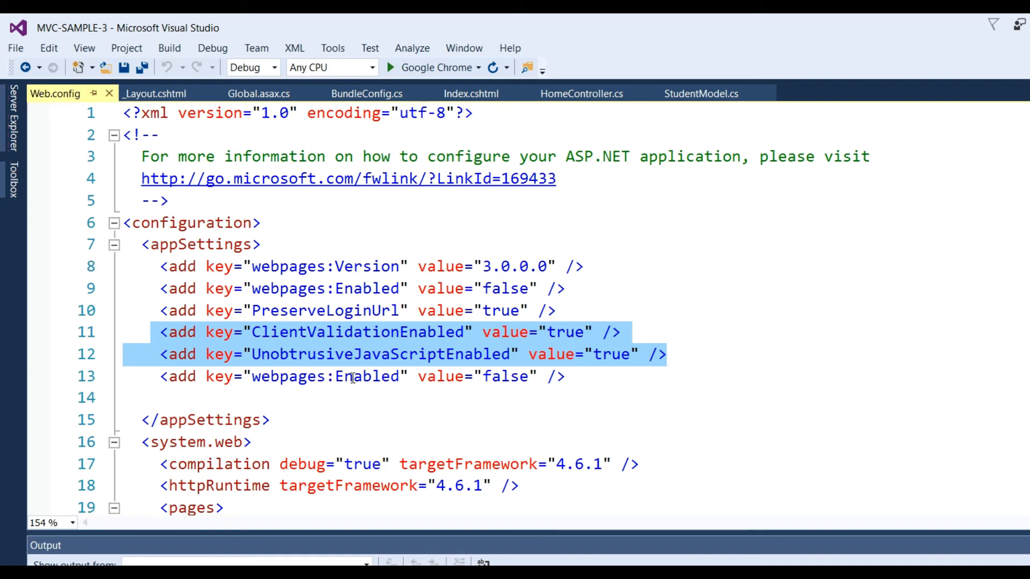
mouse_move(624, 363)
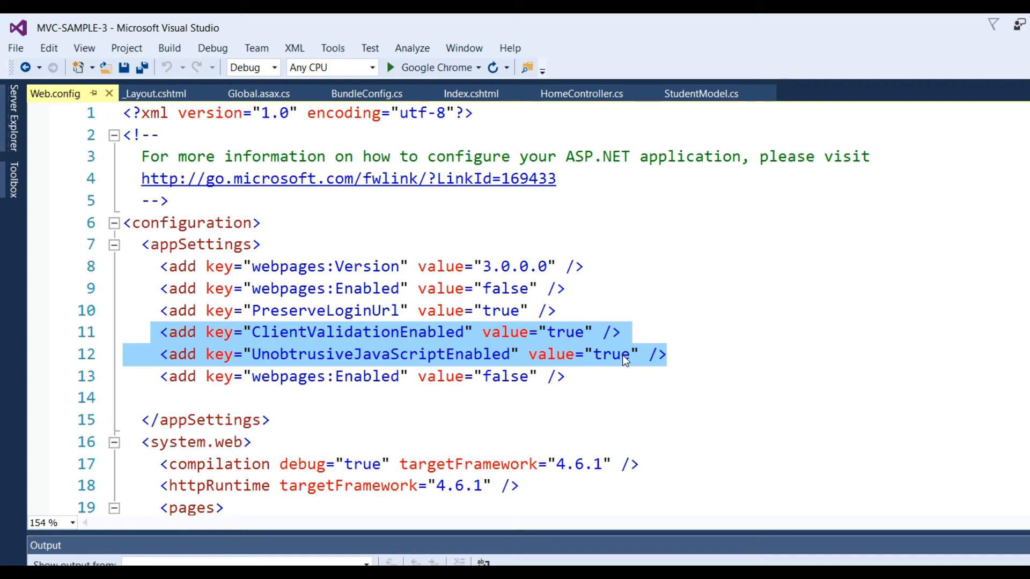
click(630, 365)
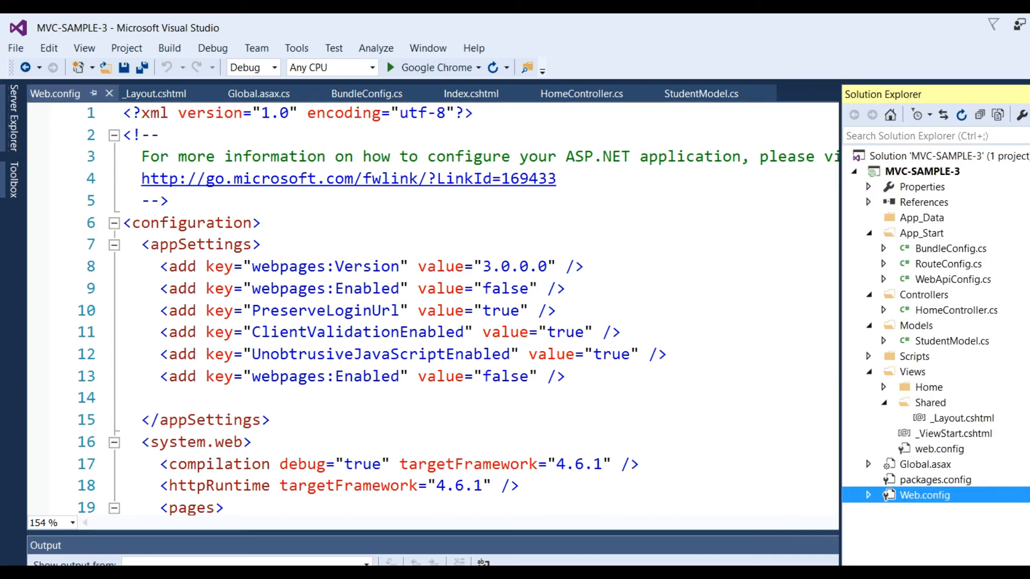
mouse_move(939, 451)
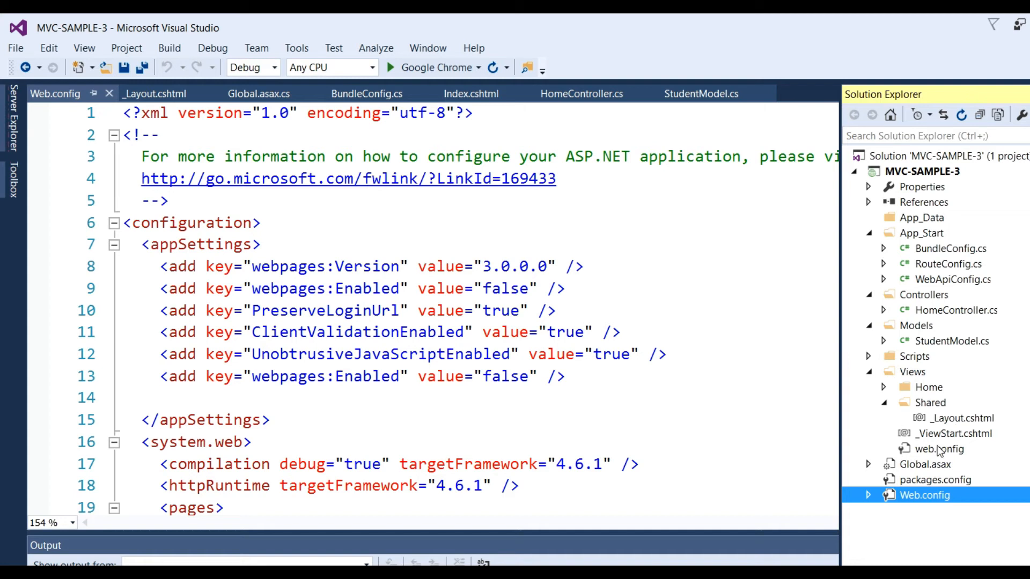
Step: Check System.Web.Optimization in Views/web.config, then revisit _Layout.cshtml and BundleConfig.cs
double_click(939, 449)
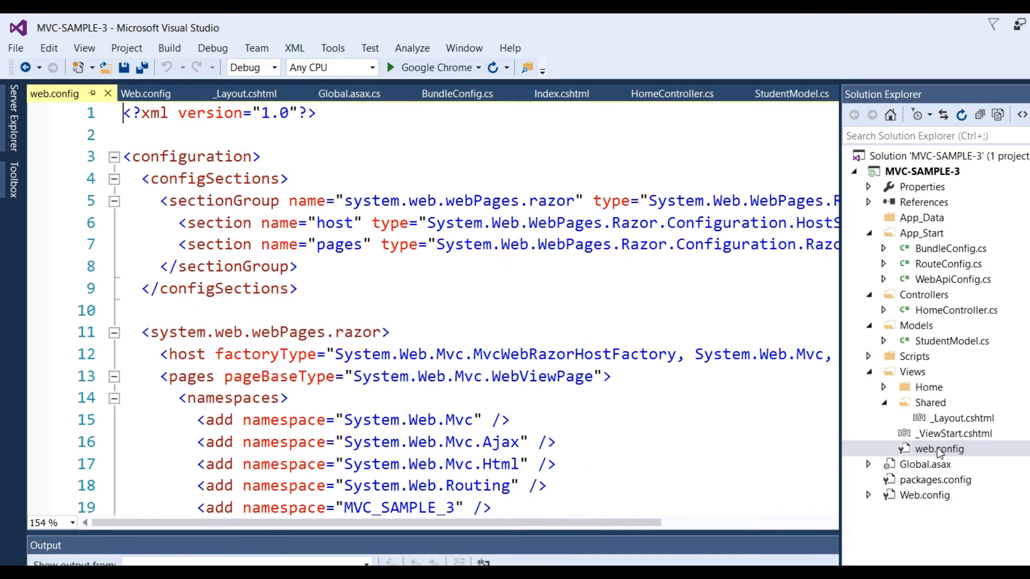
scroll(down, 3)
text(<add namespace="System.Web.Optimization"/>)
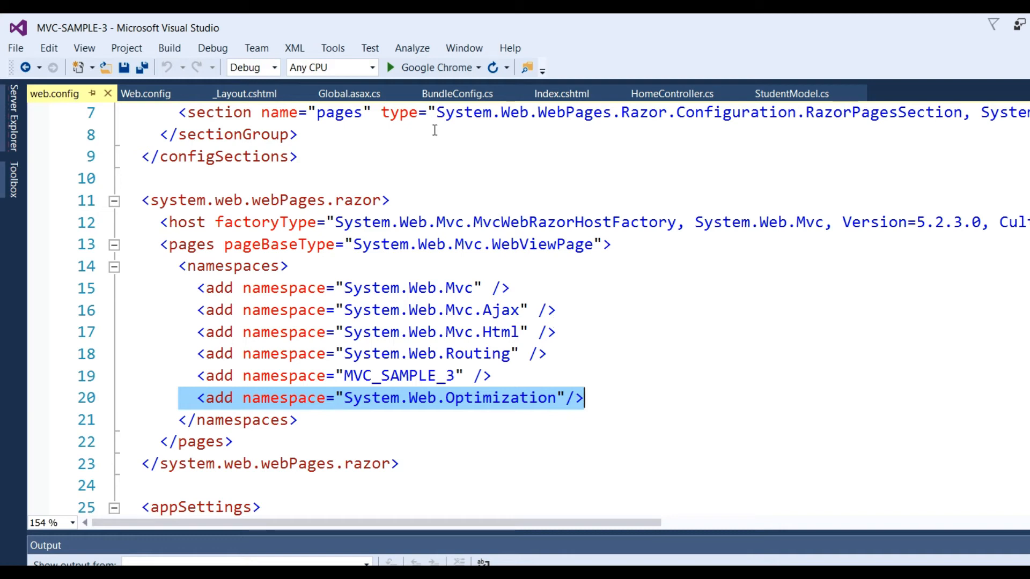
click(245, 94)
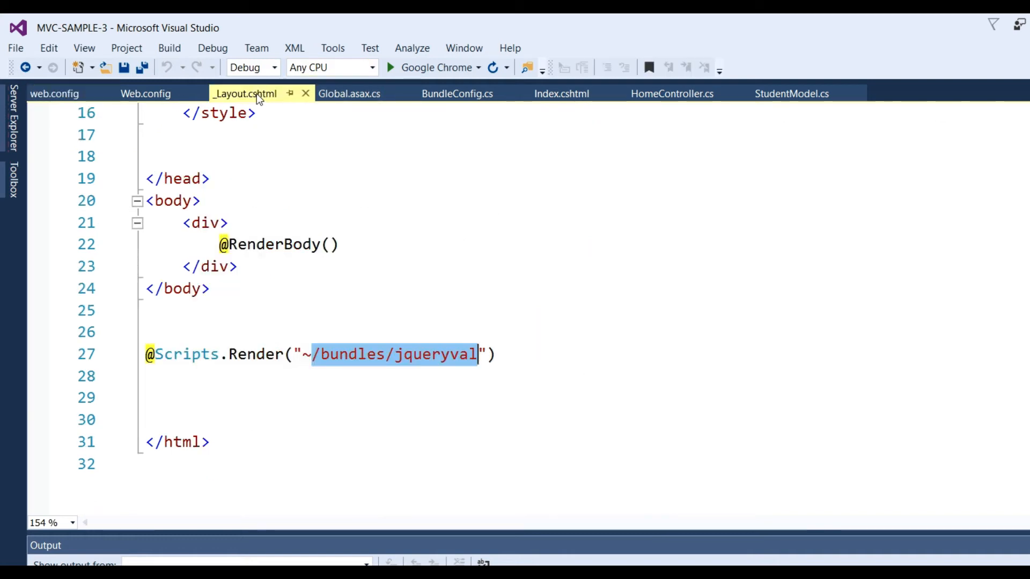
double_click(187, 354)
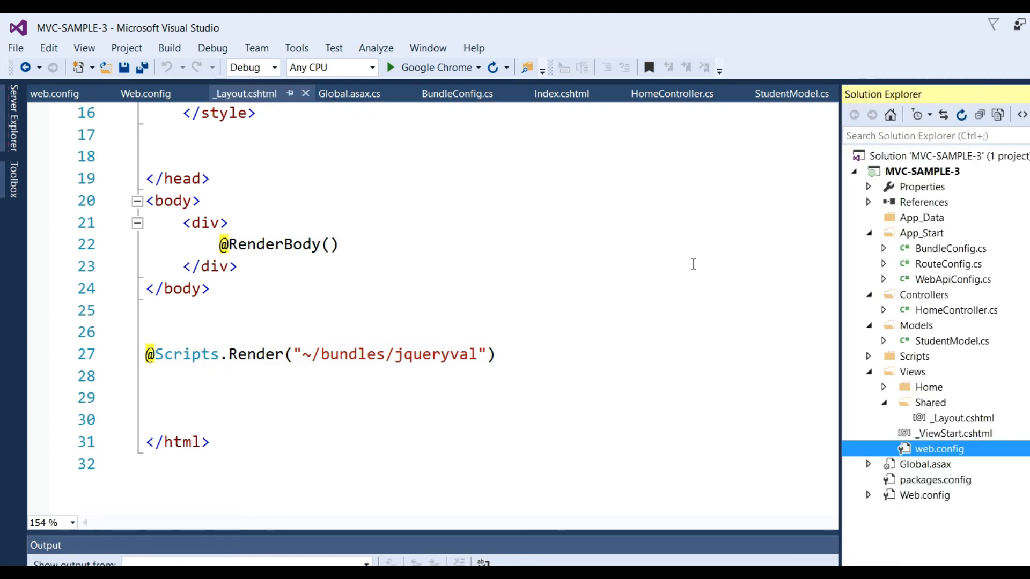
mouse_move(925, 385)
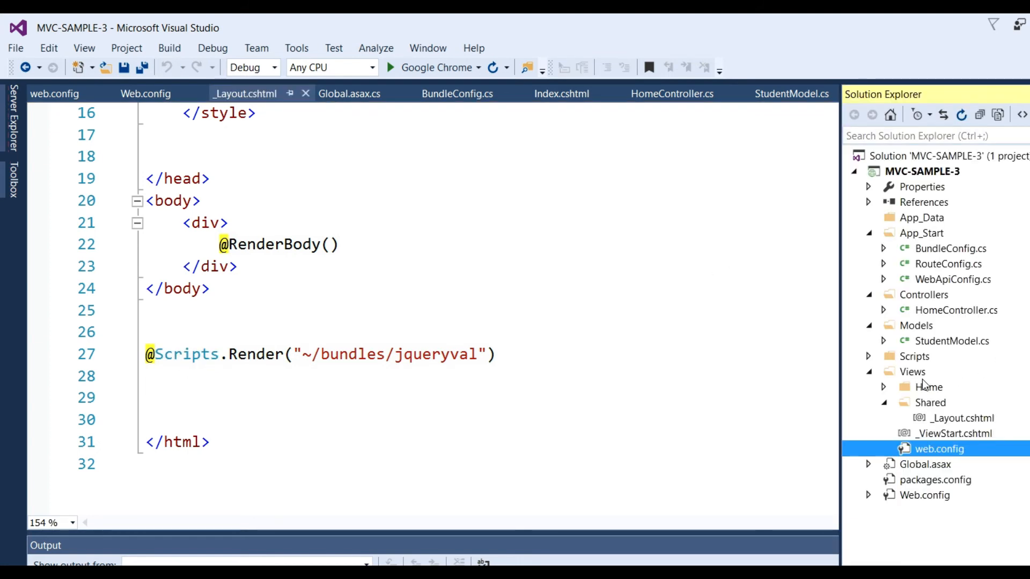
click(457, 94)
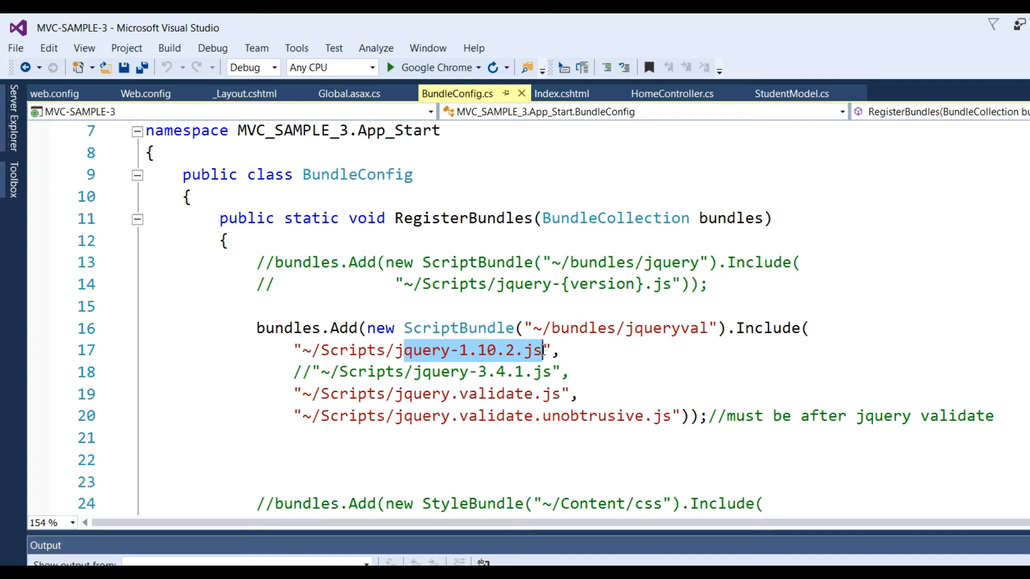
mouse_move(538, 358)
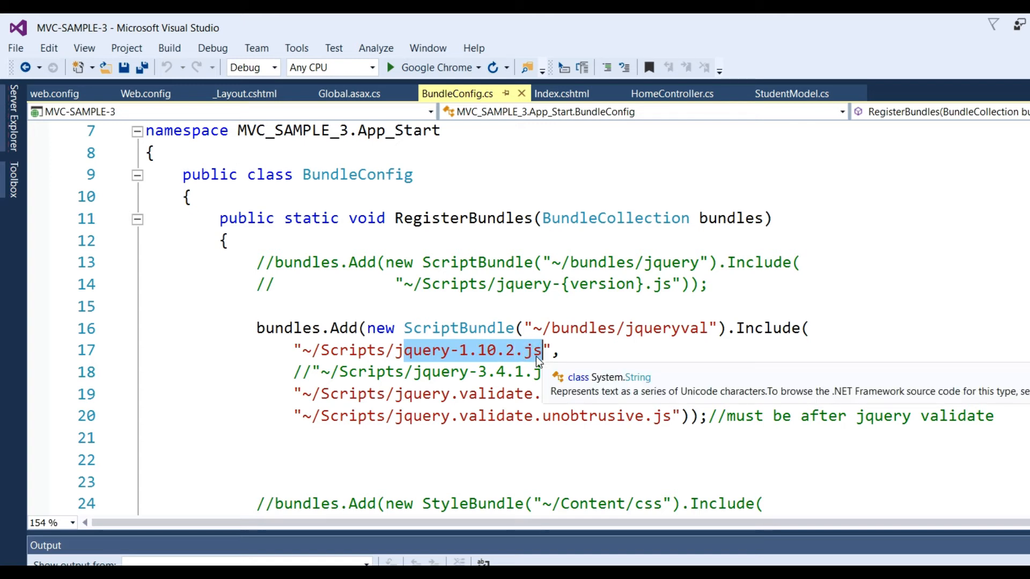
Step: Open the Tools menu over BundleConfig.cs
click(296, 47)
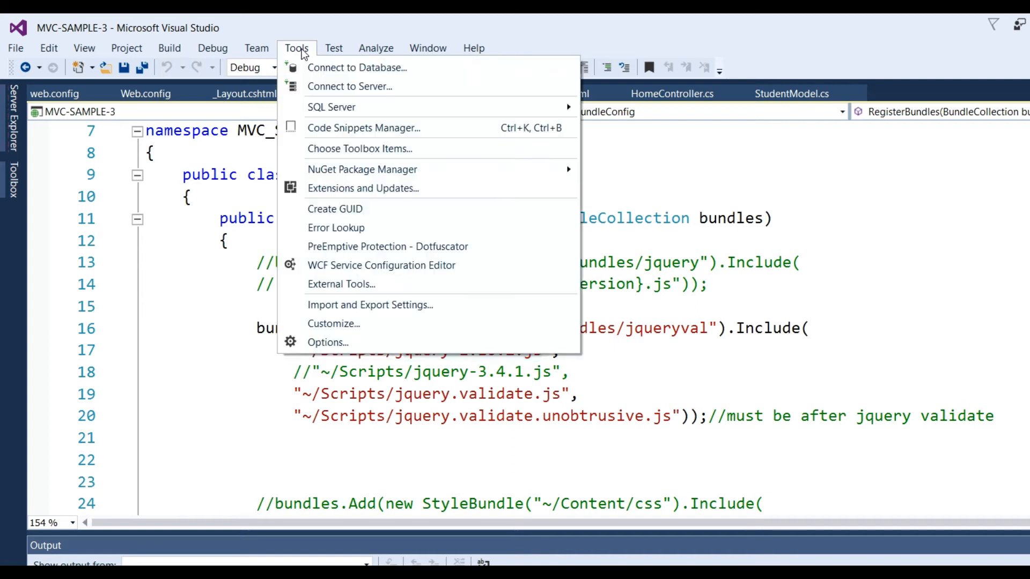
mouse_move(383, 246)
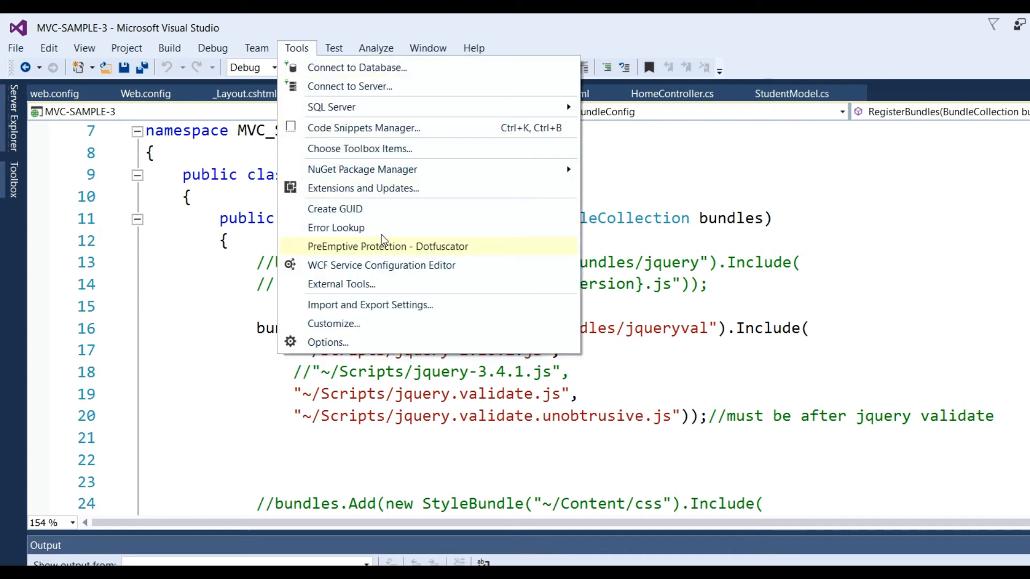
mouse_move(362, 169)
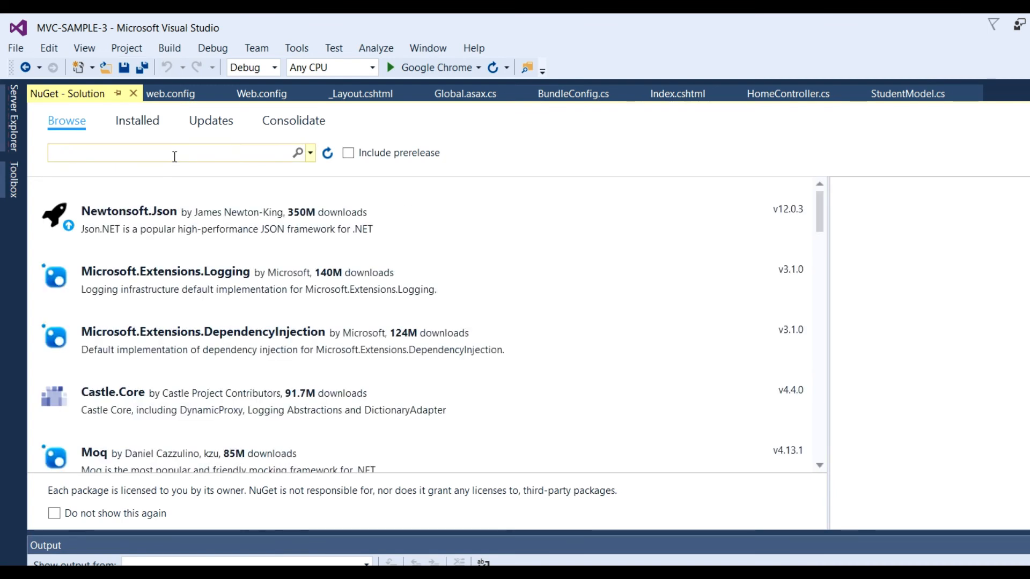
Step: Search NuGet for jquery-1.10.2.js, install jQuery 1.10.2 over 3.4.1, return to BundleConfig.cs
text(query-1.10.2.js)
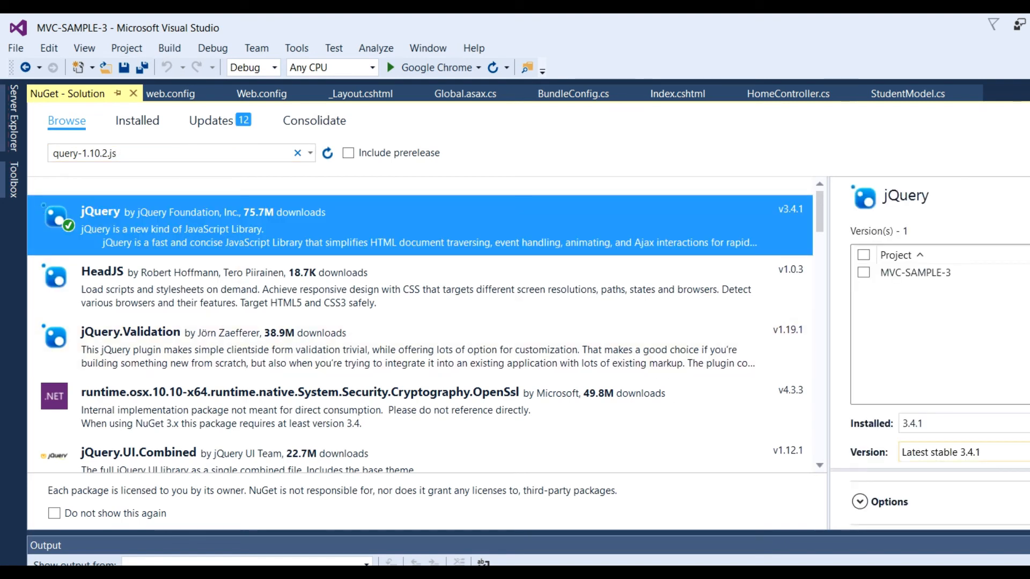
click(962, 451)
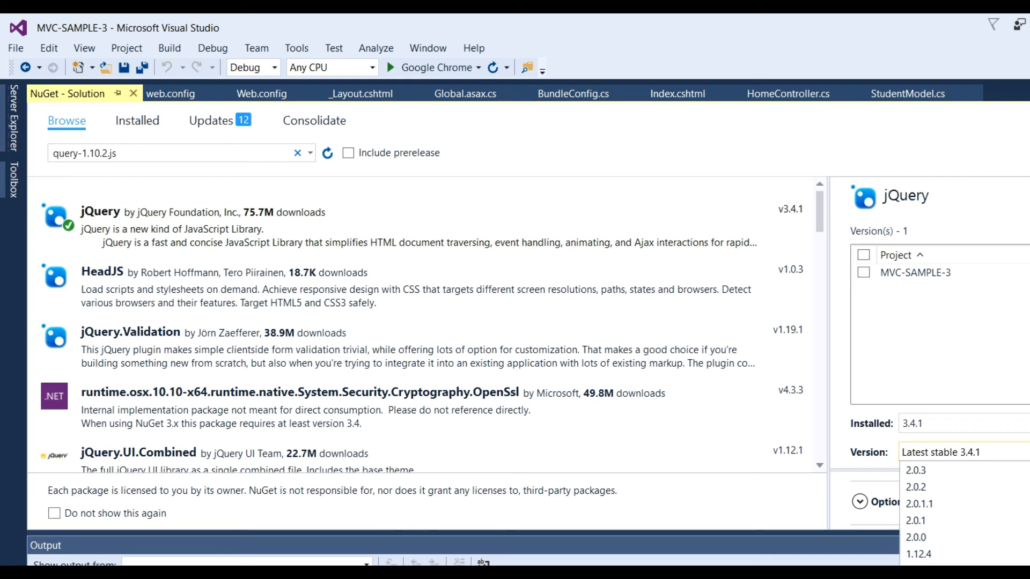
scroll(down, 3)
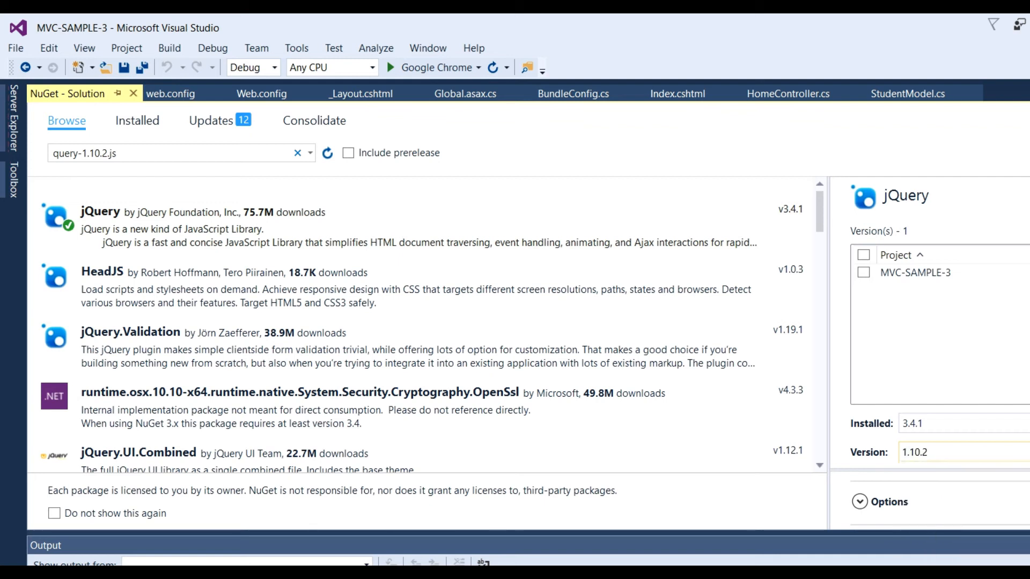
click(863, 255)
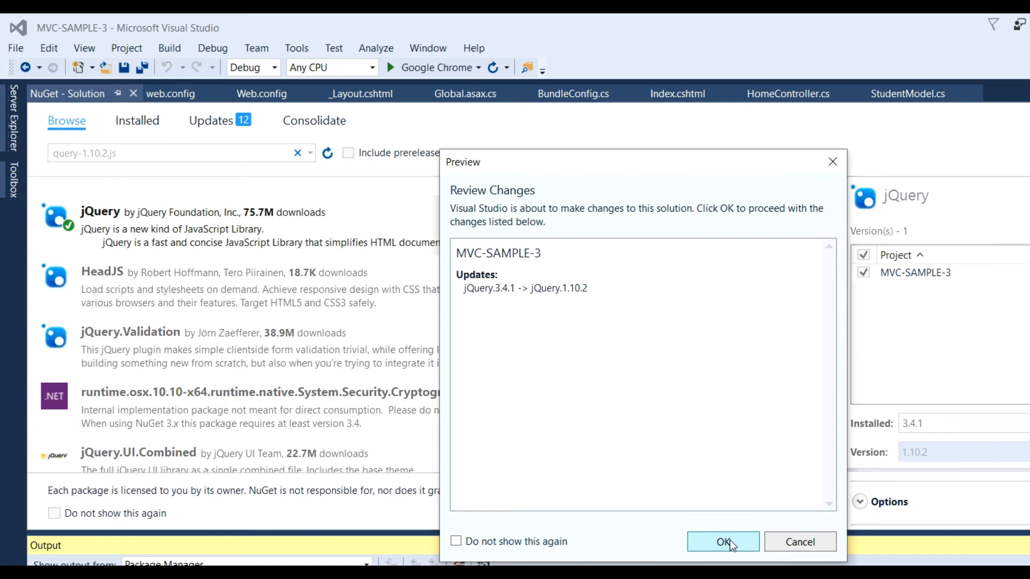
click(723, 542)
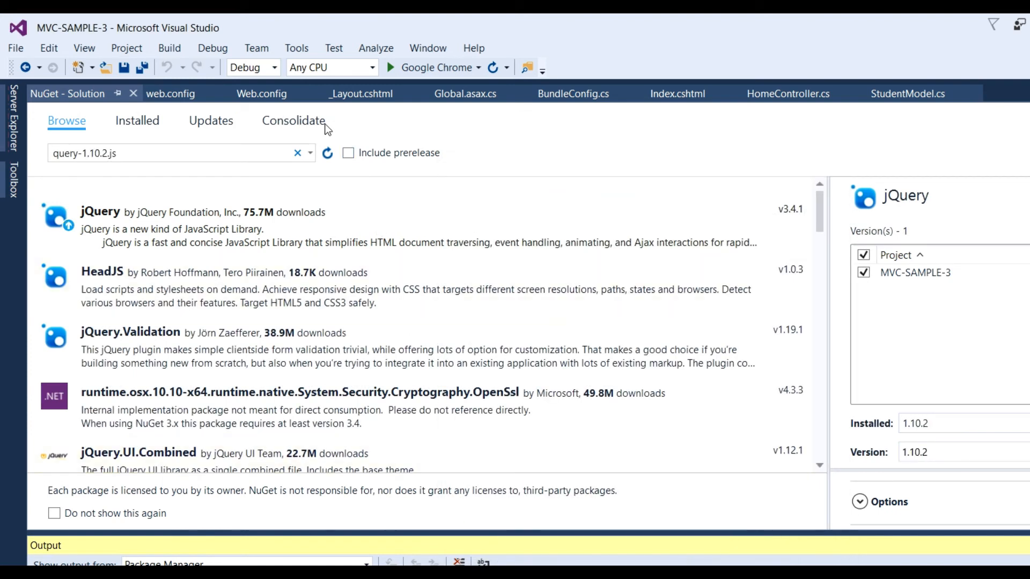
click(573, 93)
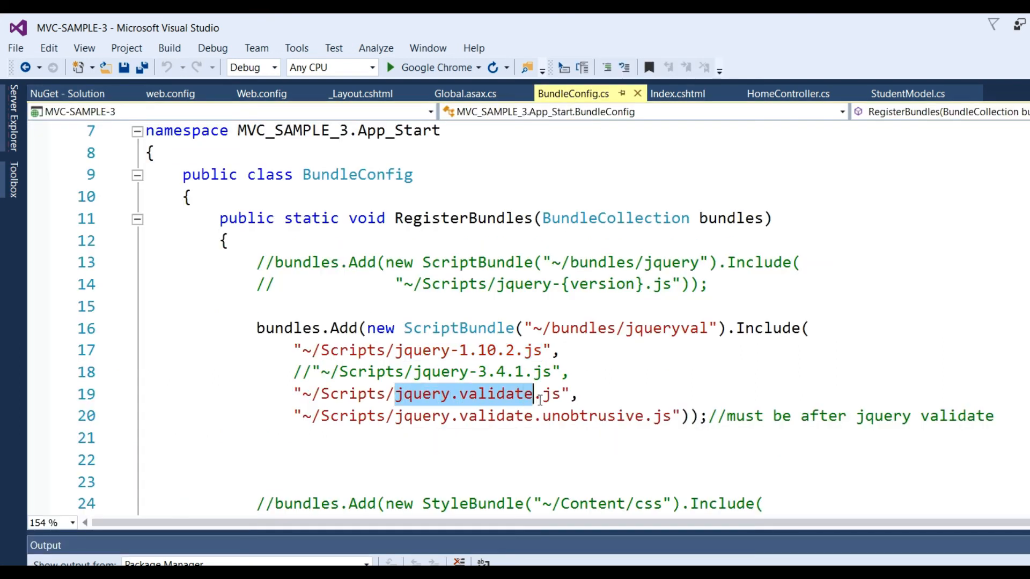
mouse_move(558, 394)
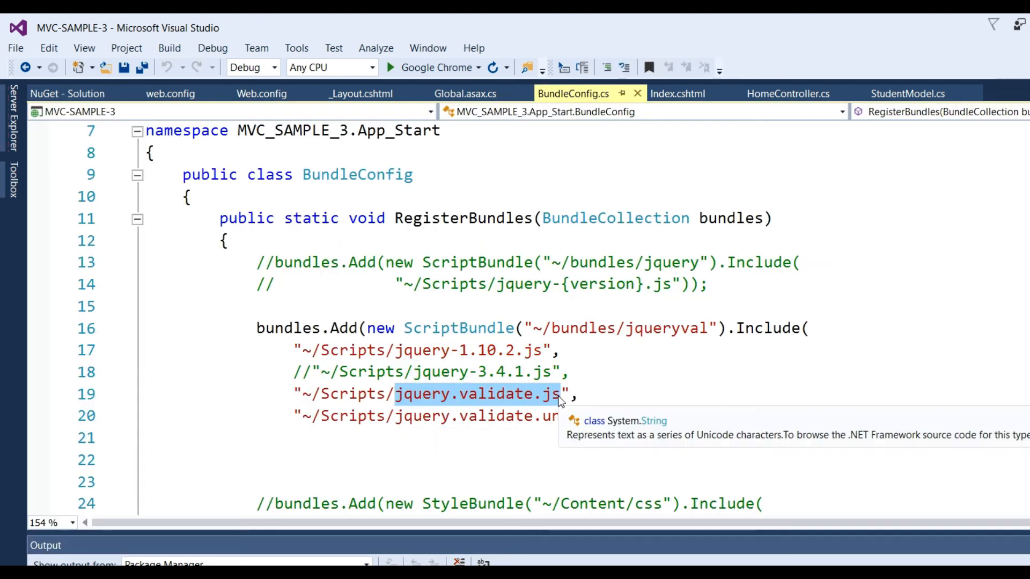
Step: Install the jQuery.Validation 1.19.1 NuGet package found by searching jquery.validate.js, and return to BundleConfig.cs
click(67, 93)
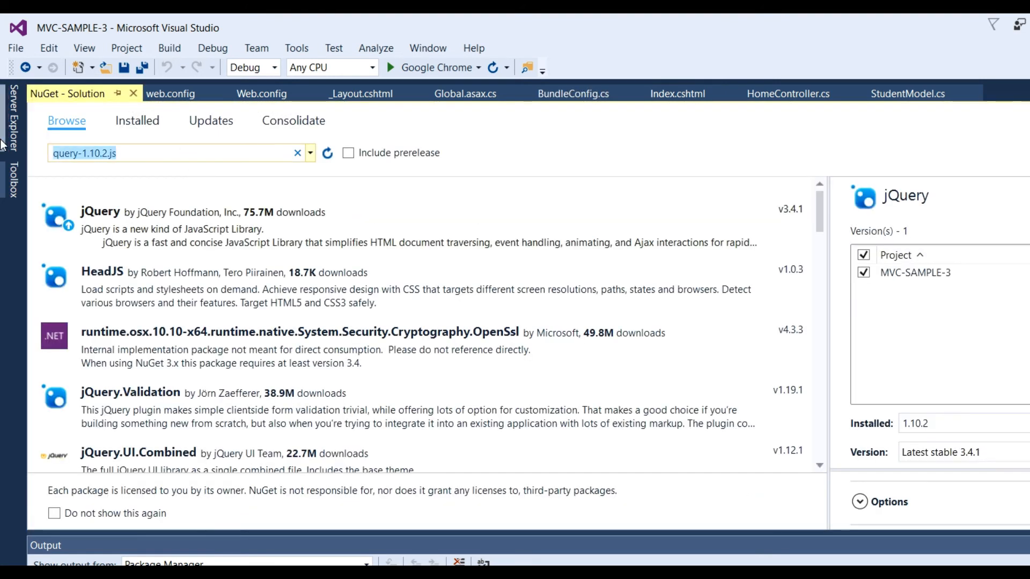
text(jquery.validate.js)
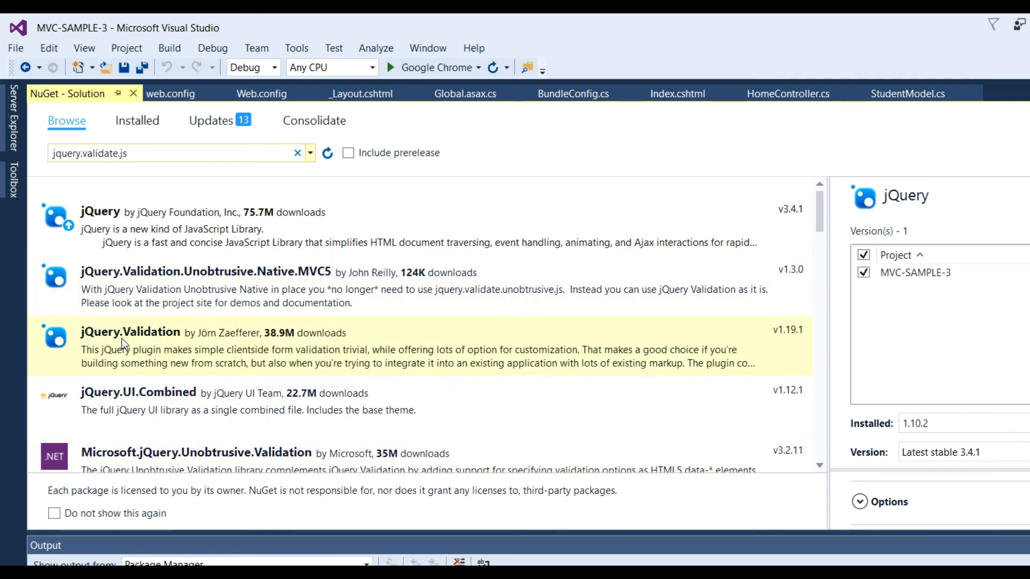
mouse_move(197, 354)
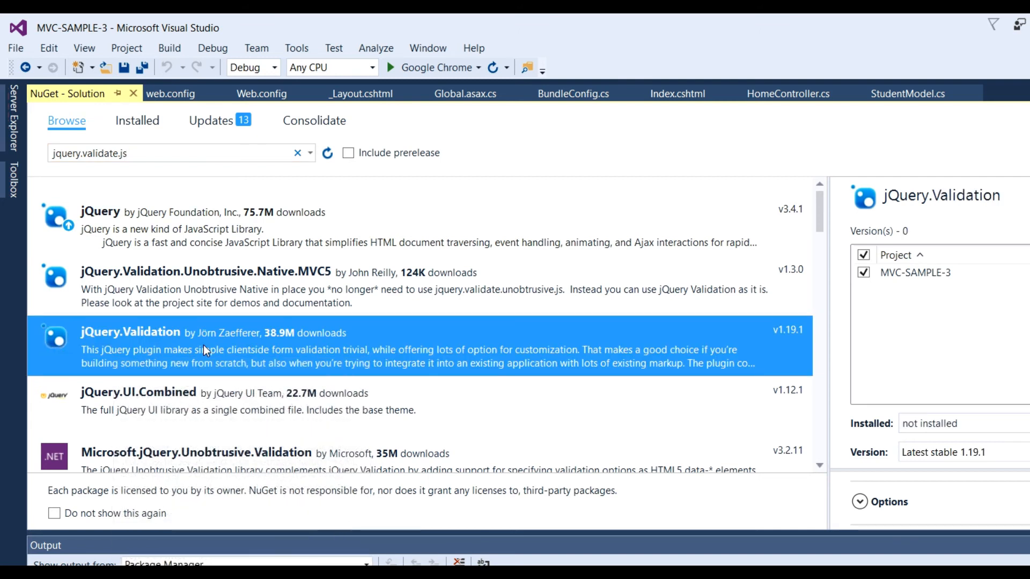
mouse_move(796, 287)
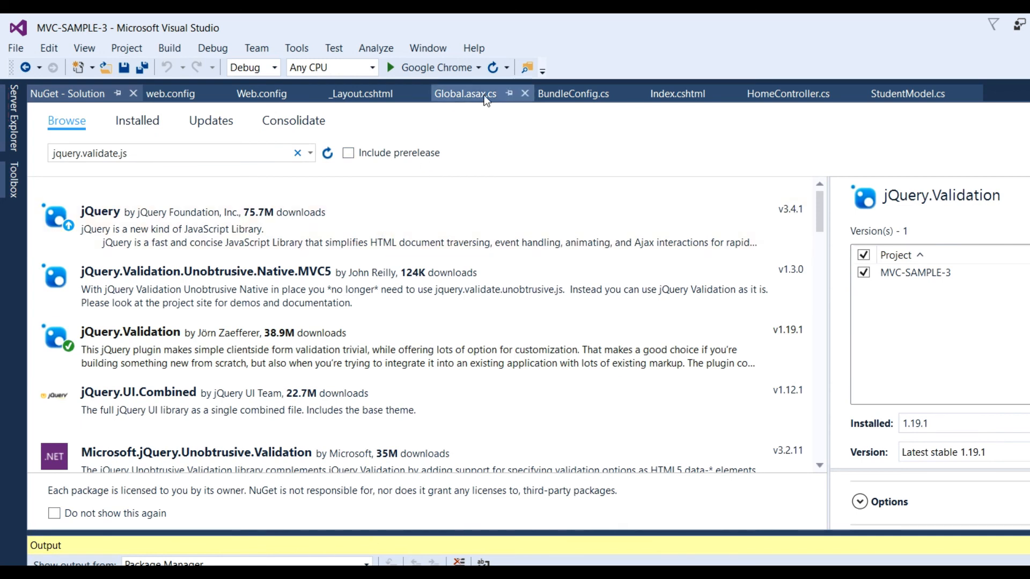
click(572, 93)
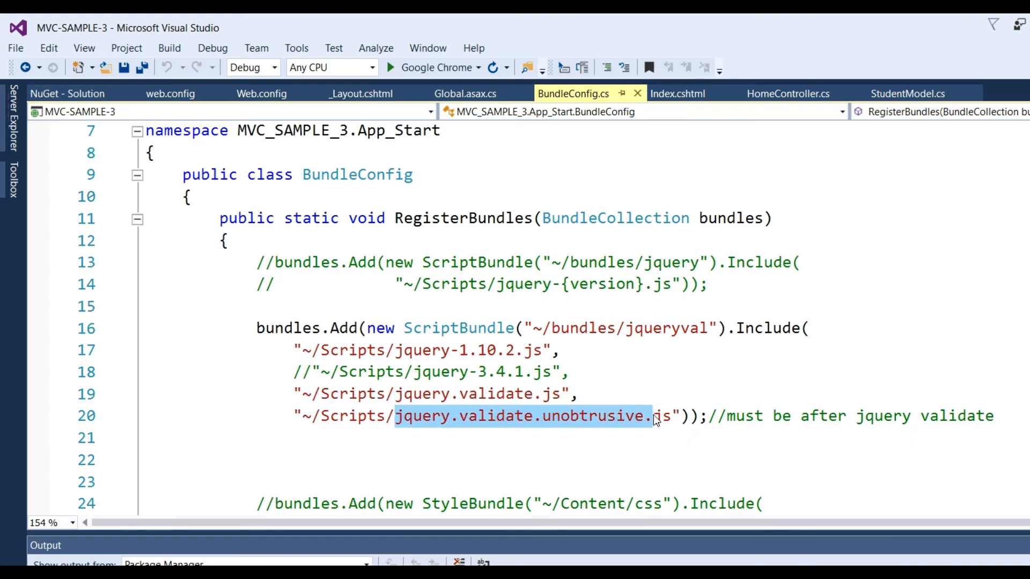
Step: Install Microsoft.jQuery.Unobtrusive.Validation 3.2.11 from a jquery.validate.unobtrusive search, accepting its license
click(67, 94)
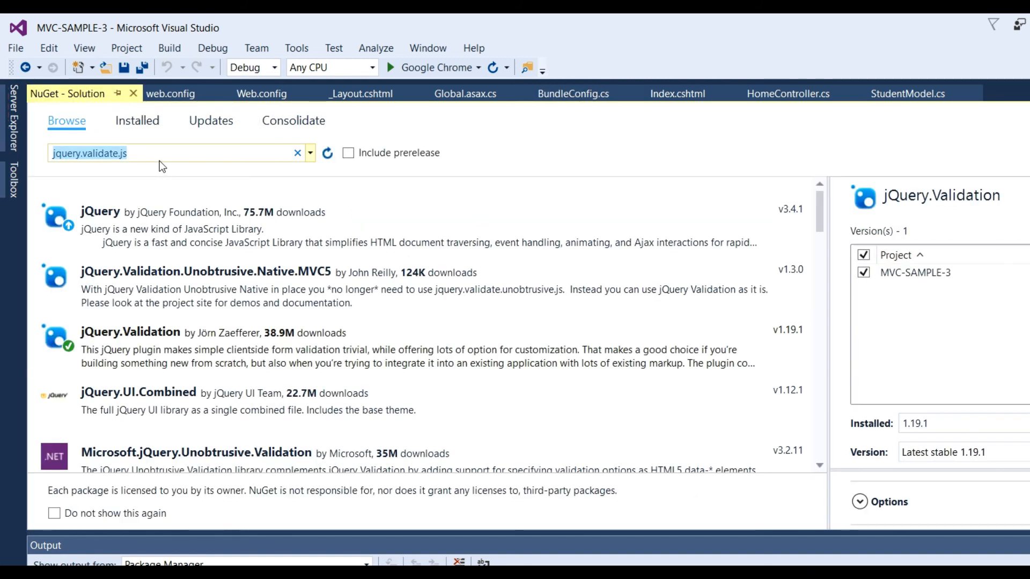
text(jquery.validate.unobtrusive.)
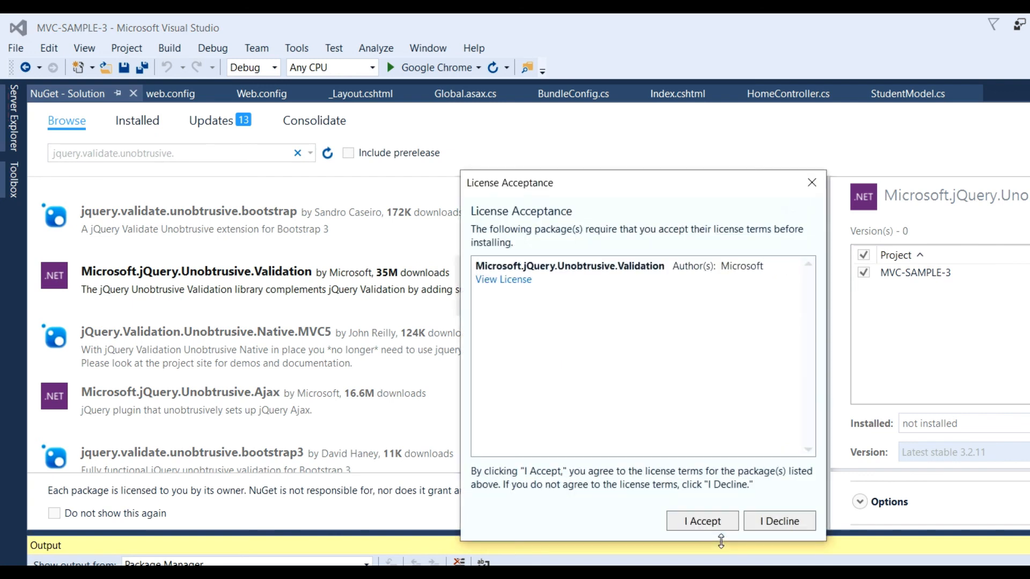
click(702, 521)
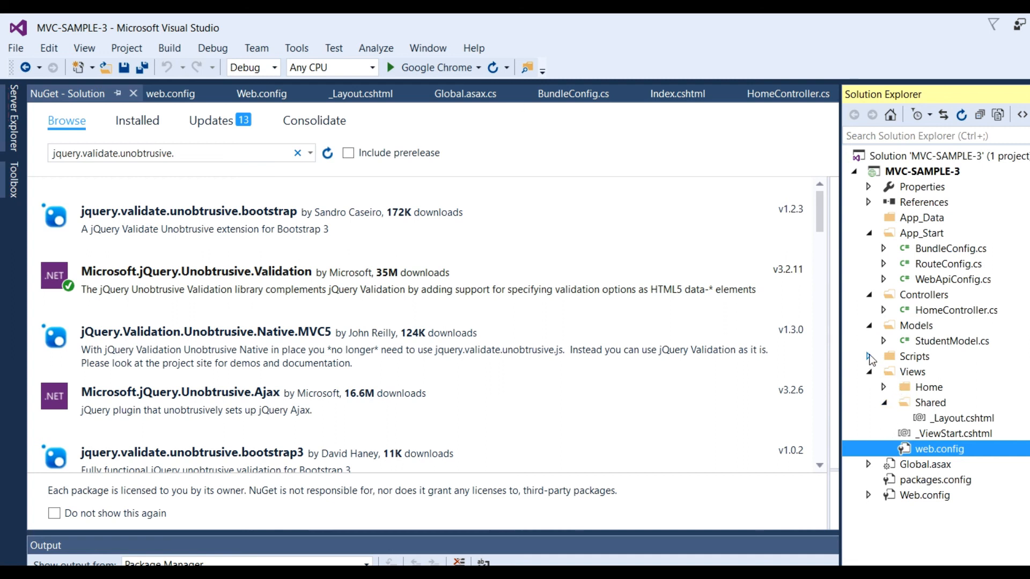
Step: Expand Scripts and open jquery.validate.js and jquery.validate.unobtrusive.js, then run the app in Chrome
click(868, 357)
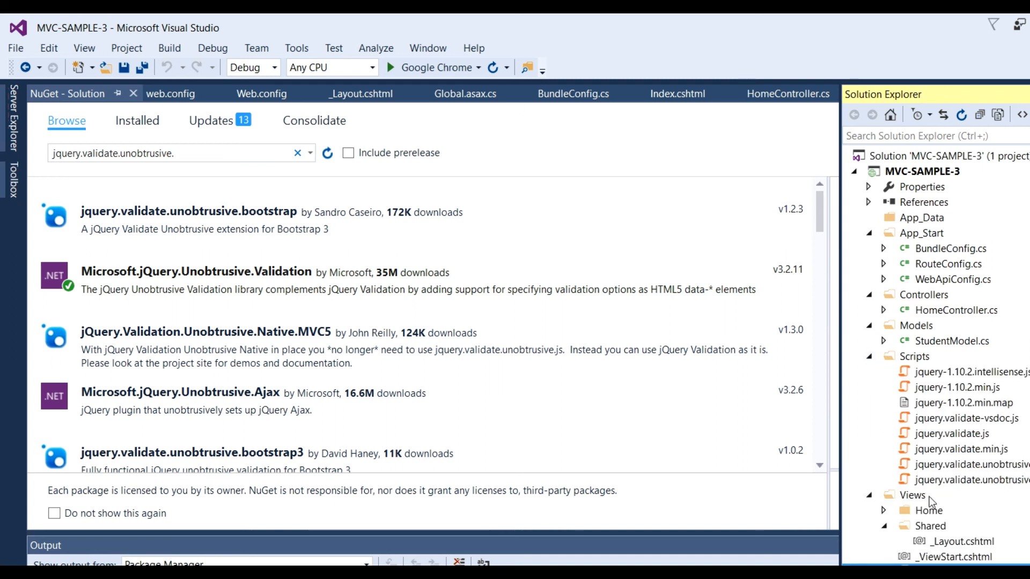
mouse_move(937, 389)
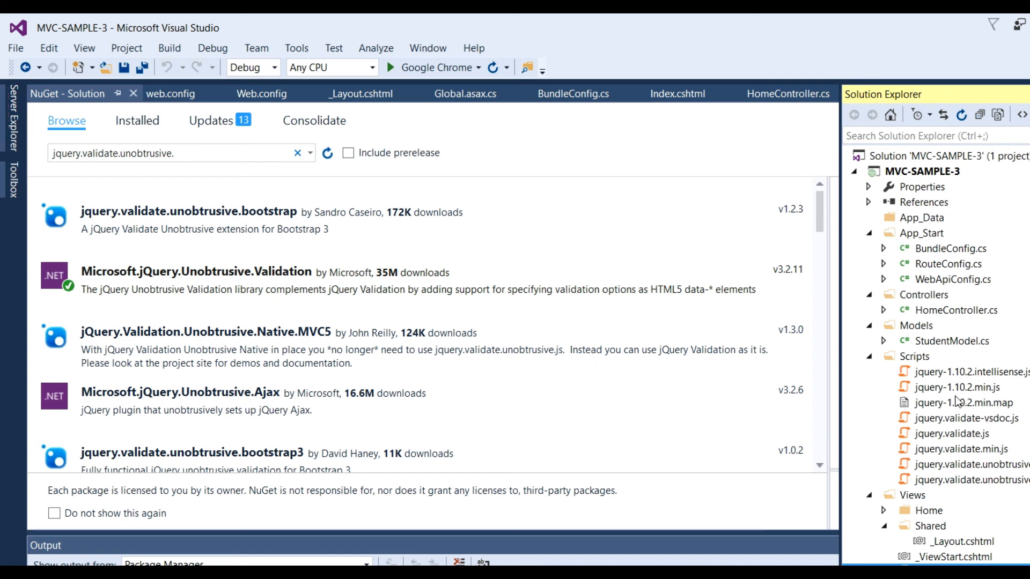
double_click(956, 386)
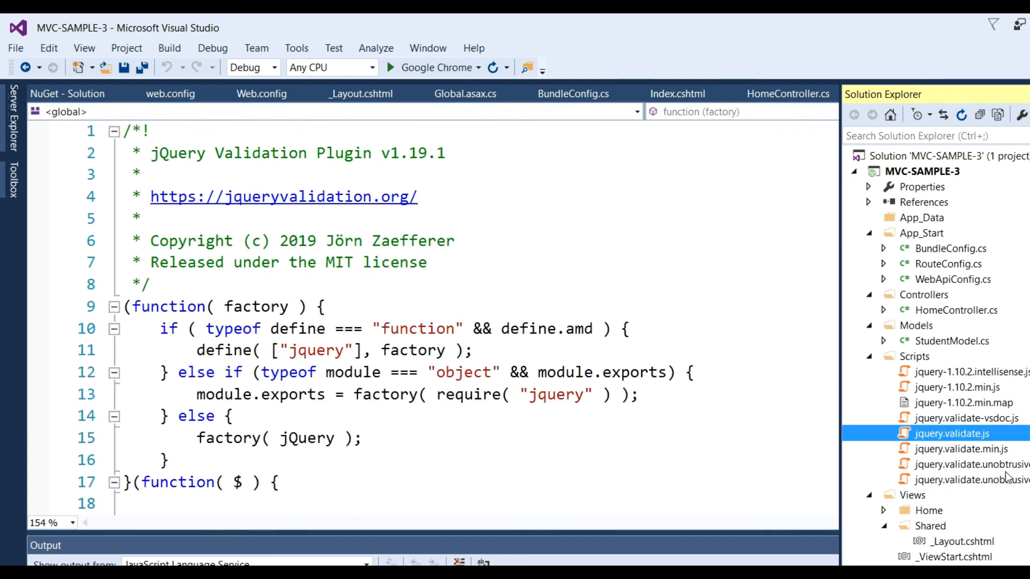
click(965, 464)
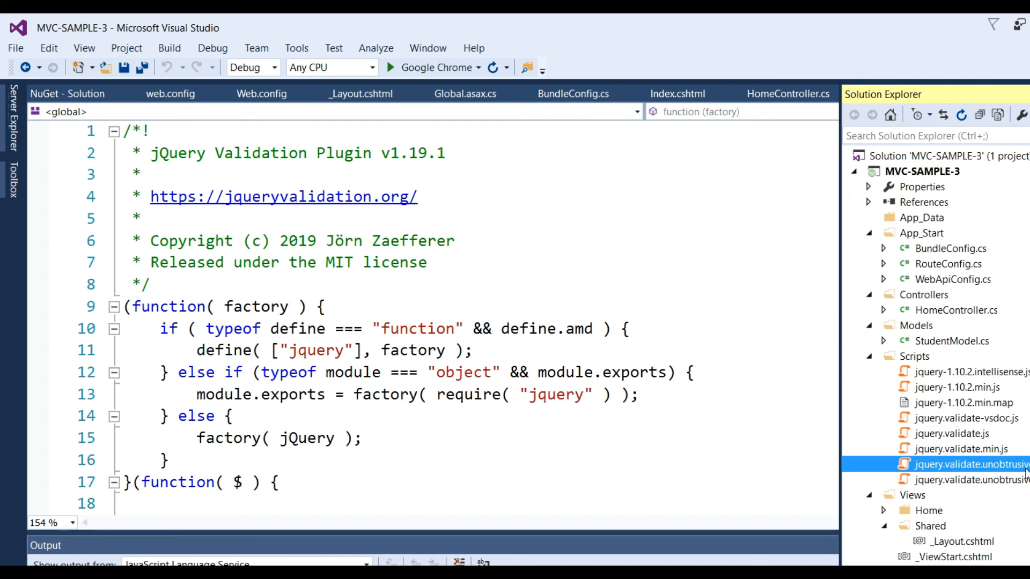
double_click(966, 464)
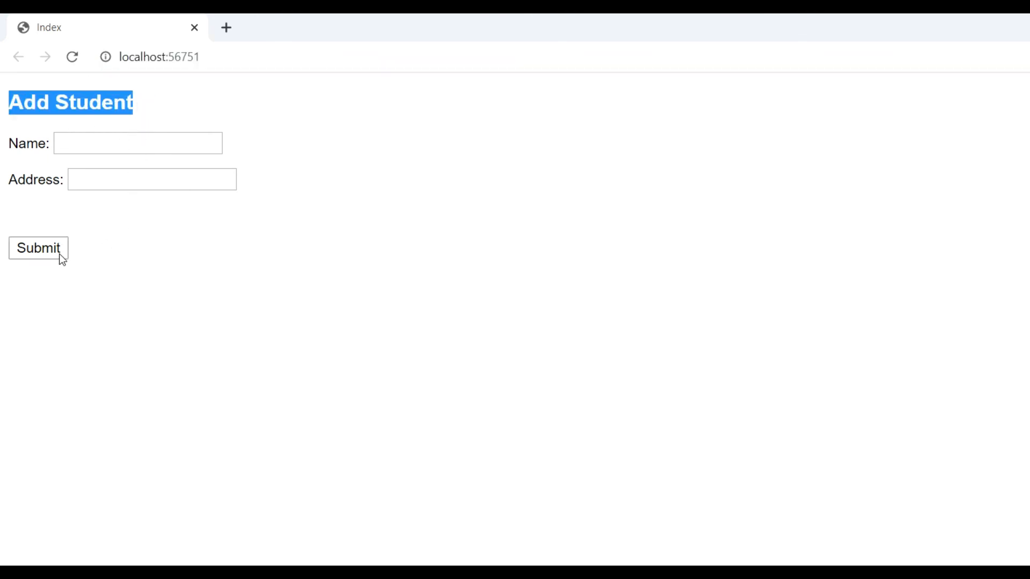
Step: Submit the empty form to show Name and Address required messages, then enter name and address
click(38, 248)
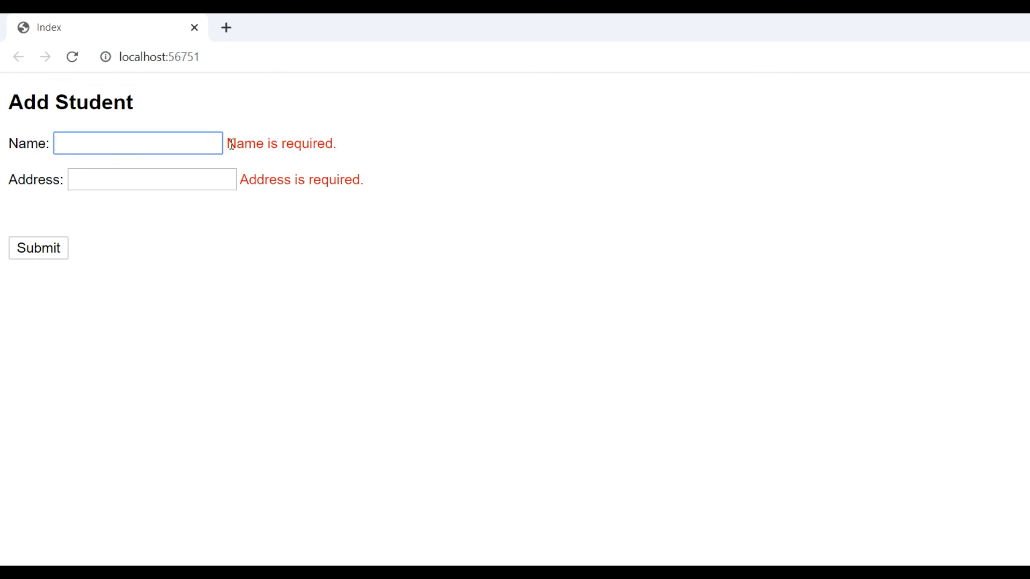
double_click(318, 179)
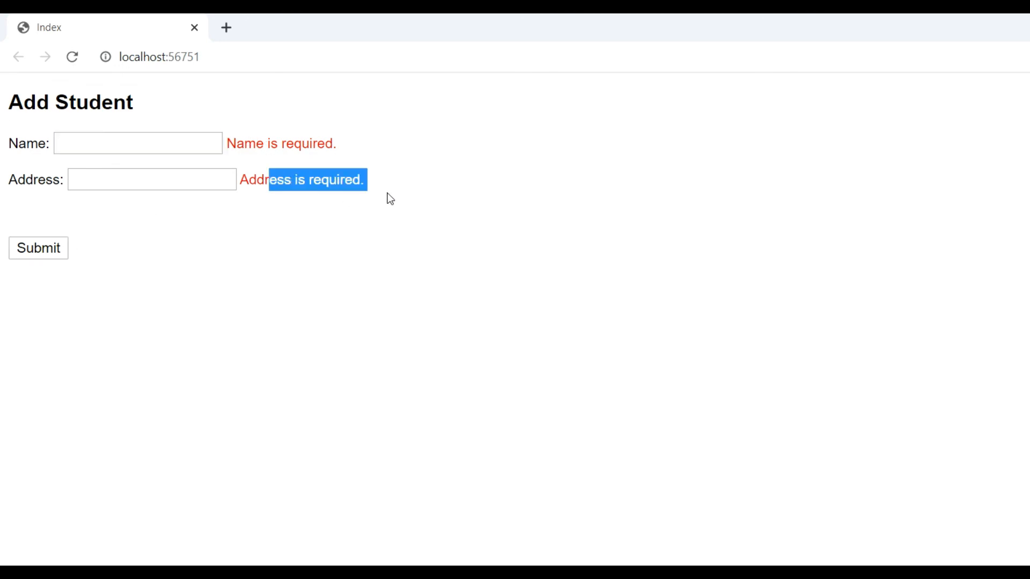
click(137, 143)
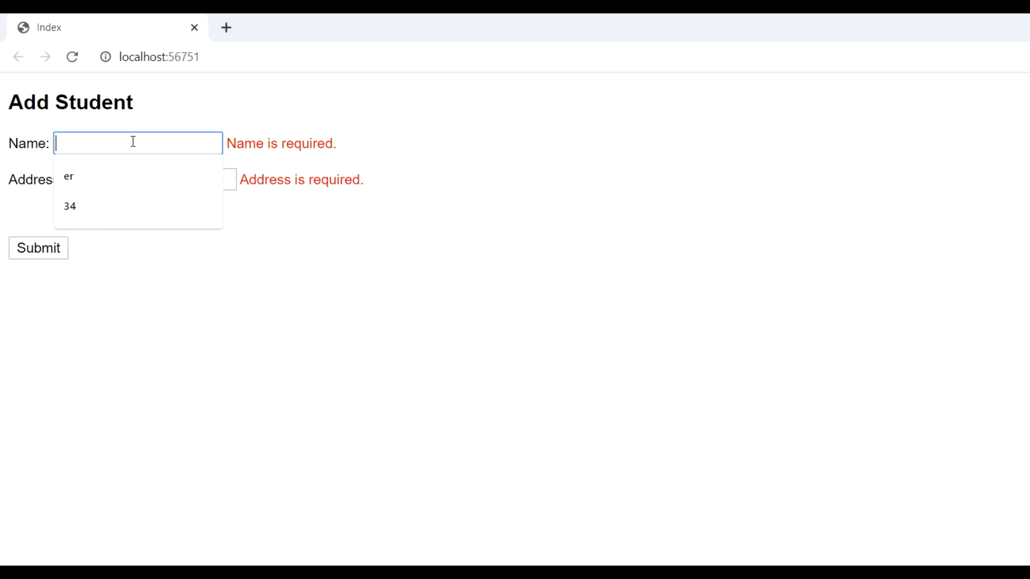
text(R)
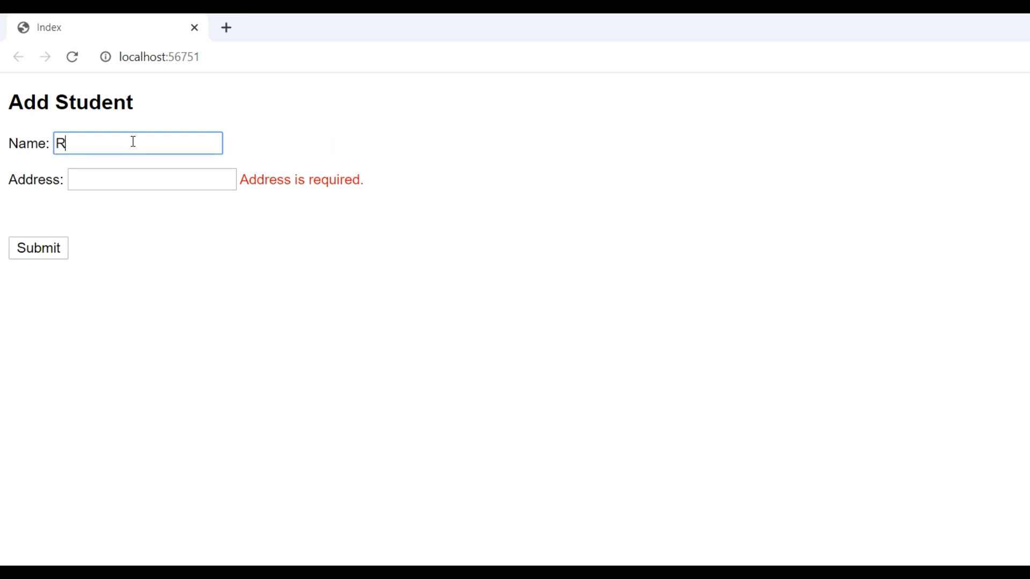
click(152, 179)
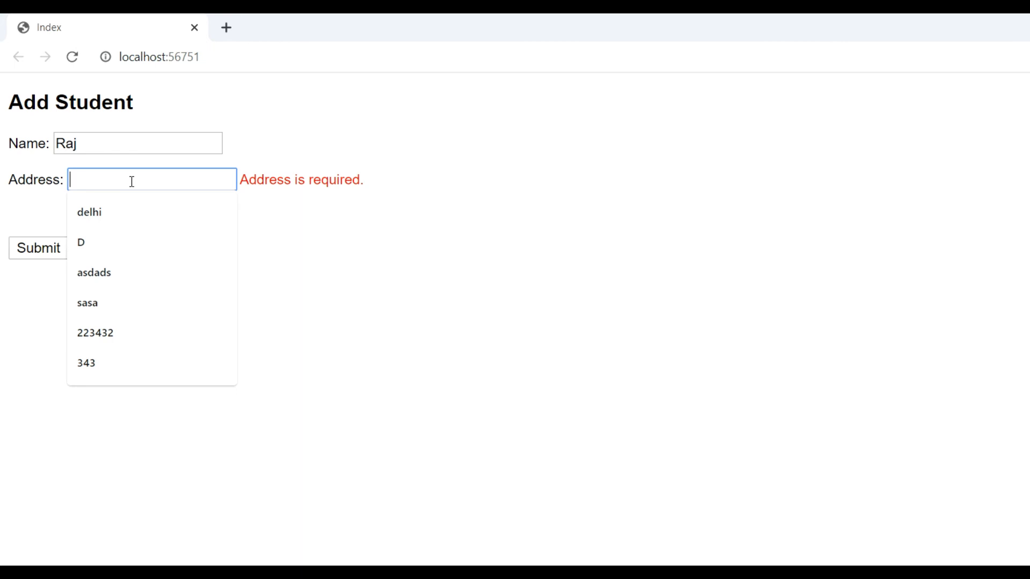
text(M)
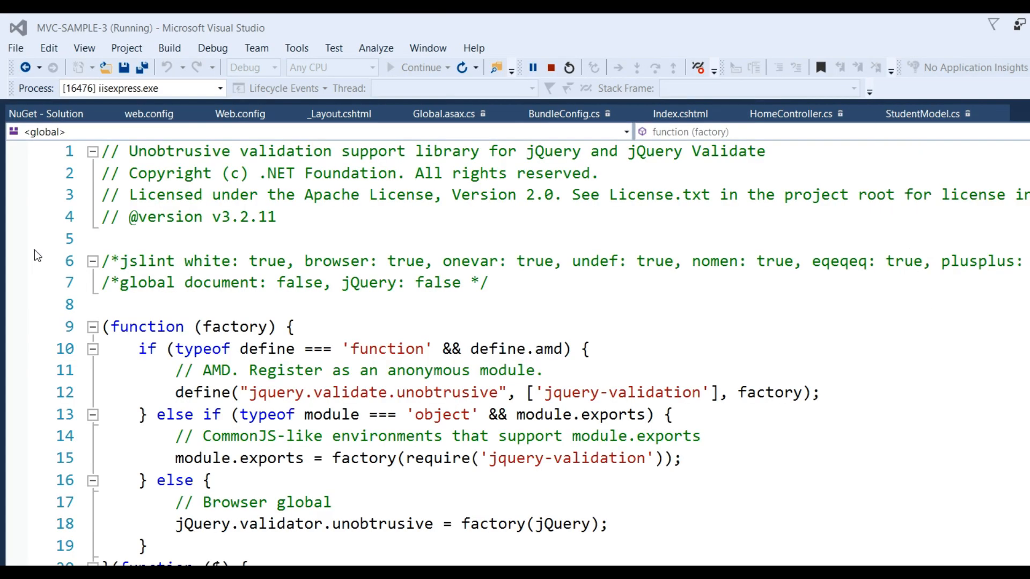
Step: Inspect the posted student (Name Raj, Address Mumbai) at the HttpPost Index breakpoint, then continue
click(789, 114)
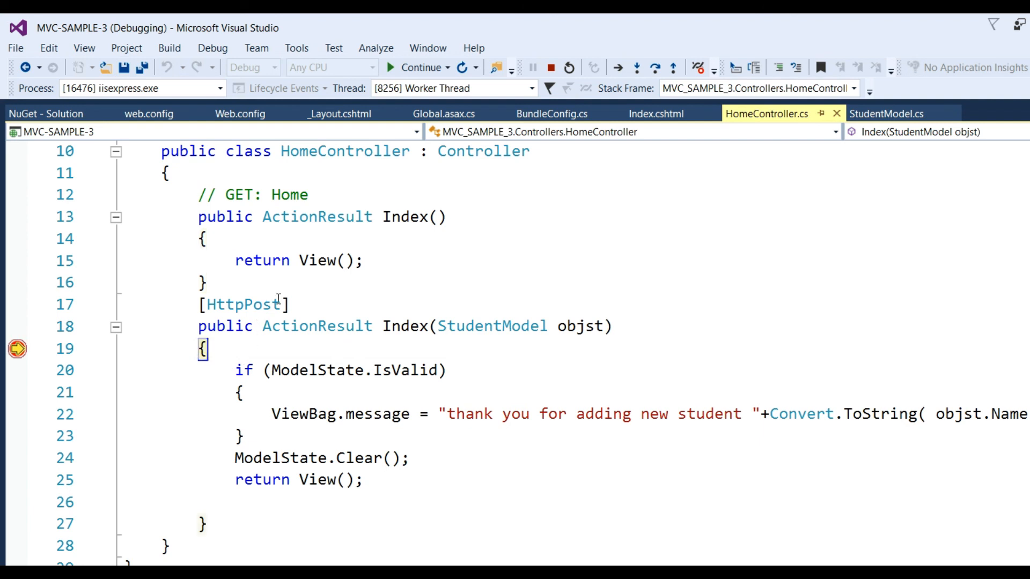
mouse_move(54, 366)
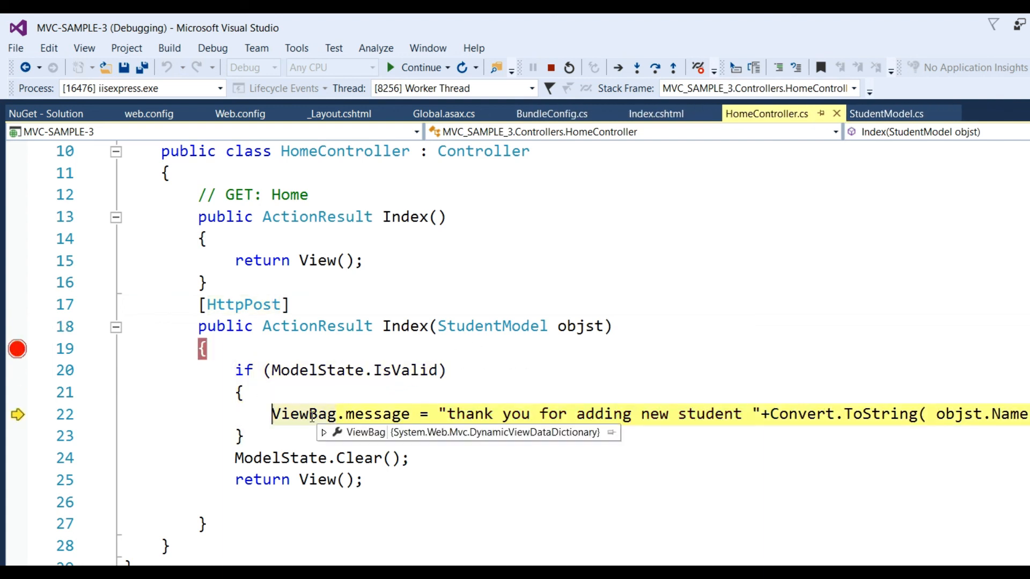
mouse_move(506, 341)
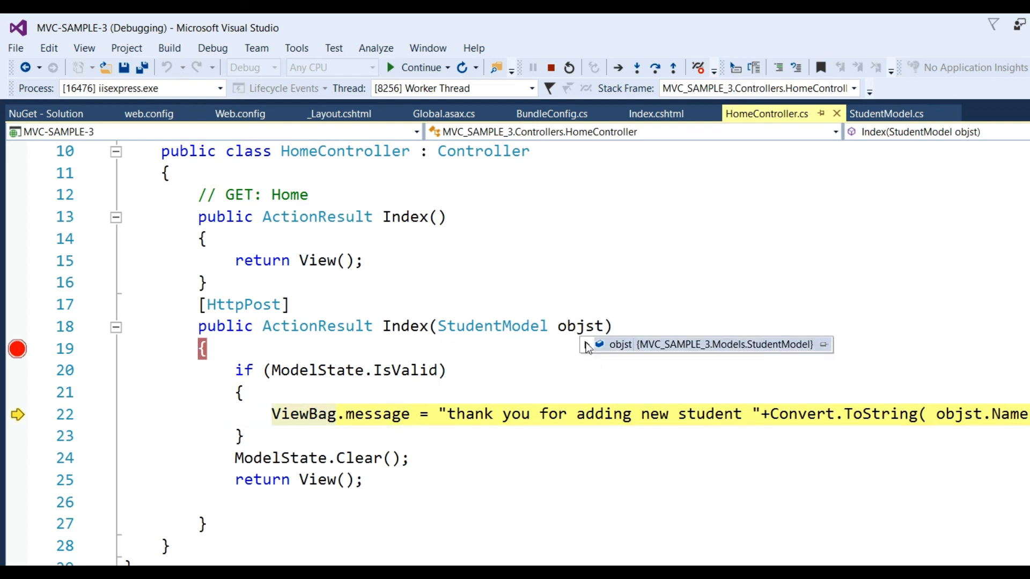
click(585, 344)
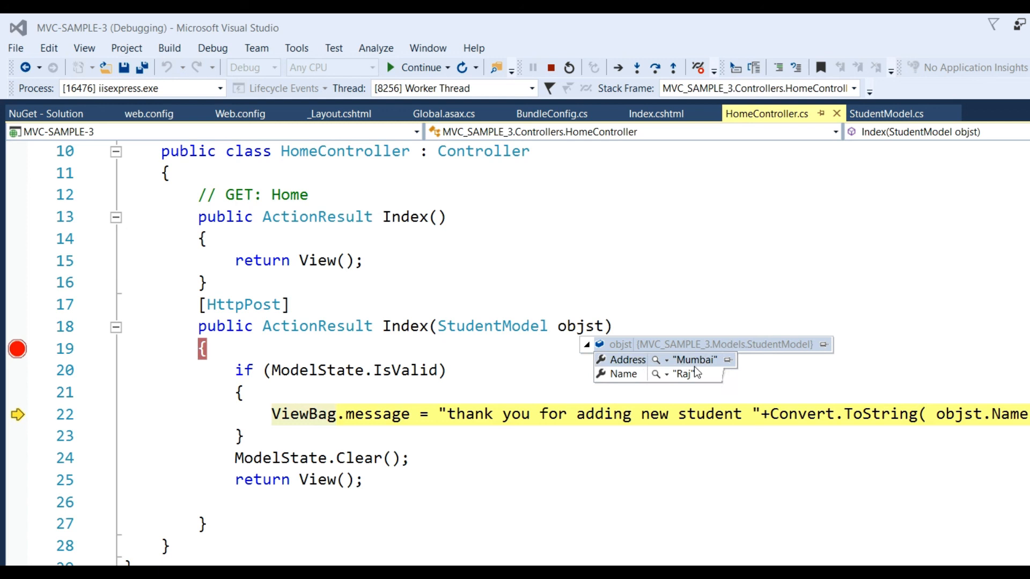
mouse_move(710, 365)
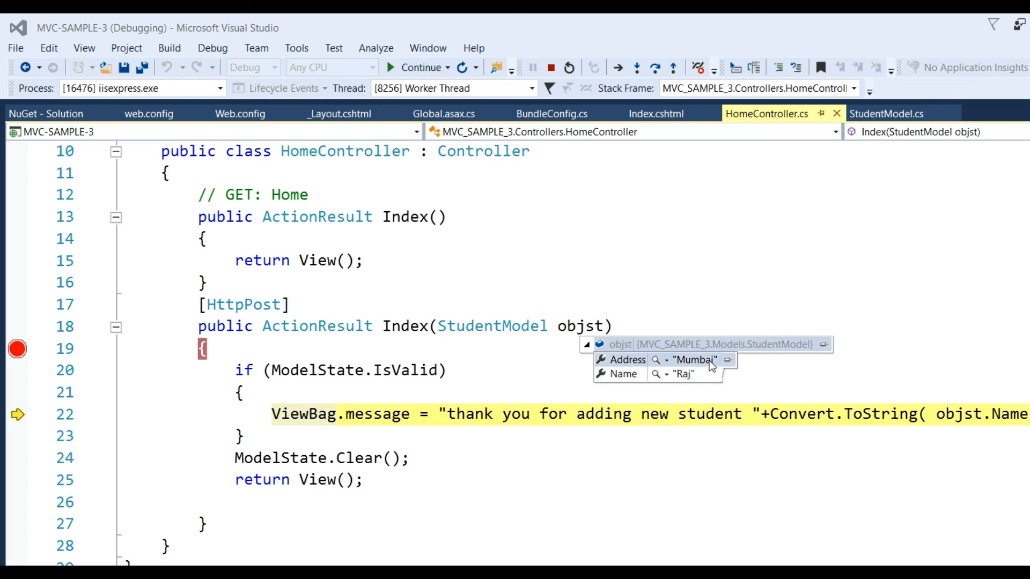
mouse_move(701, 386)
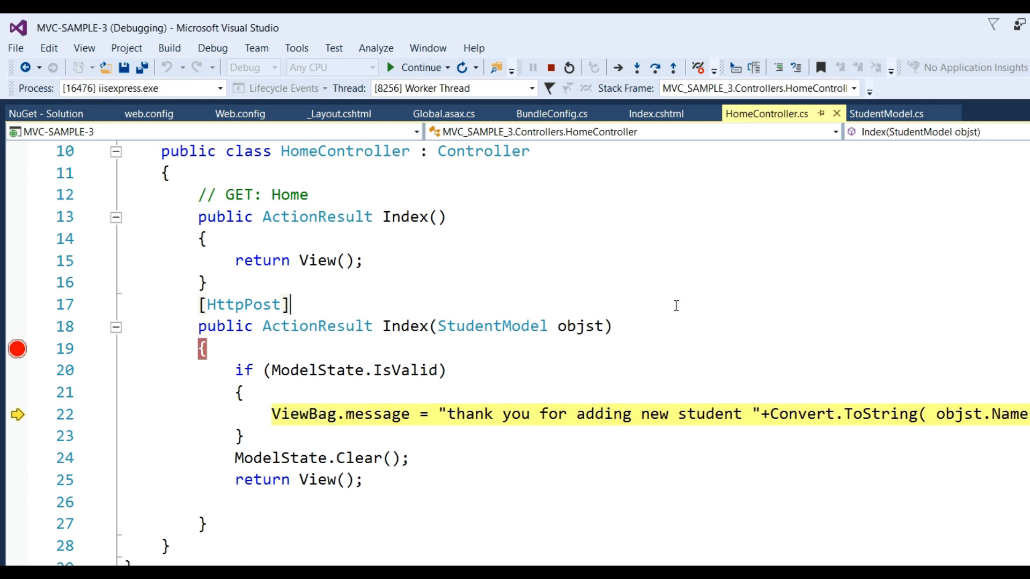
click(419, 67)
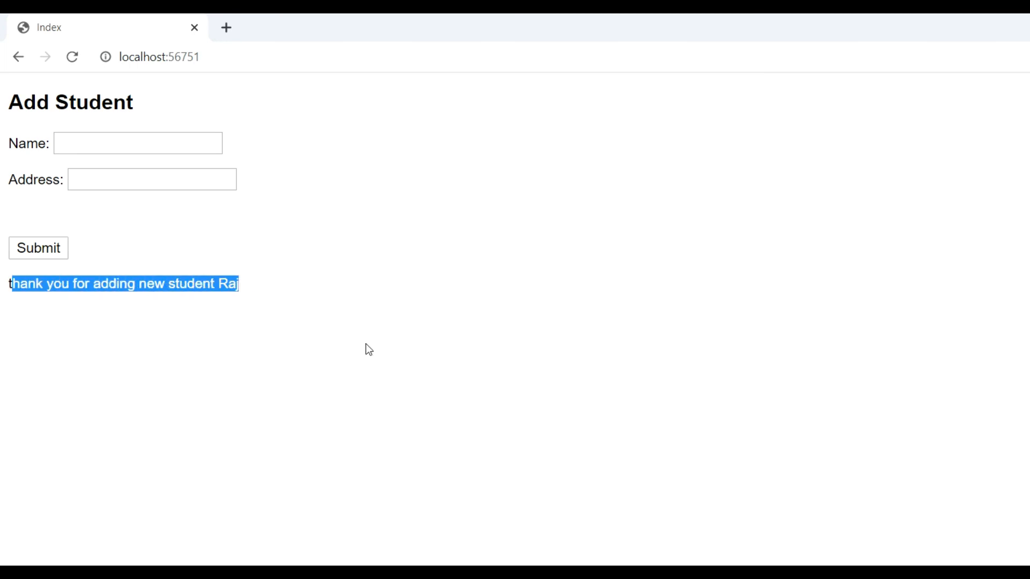
mouse_move(348, 355)
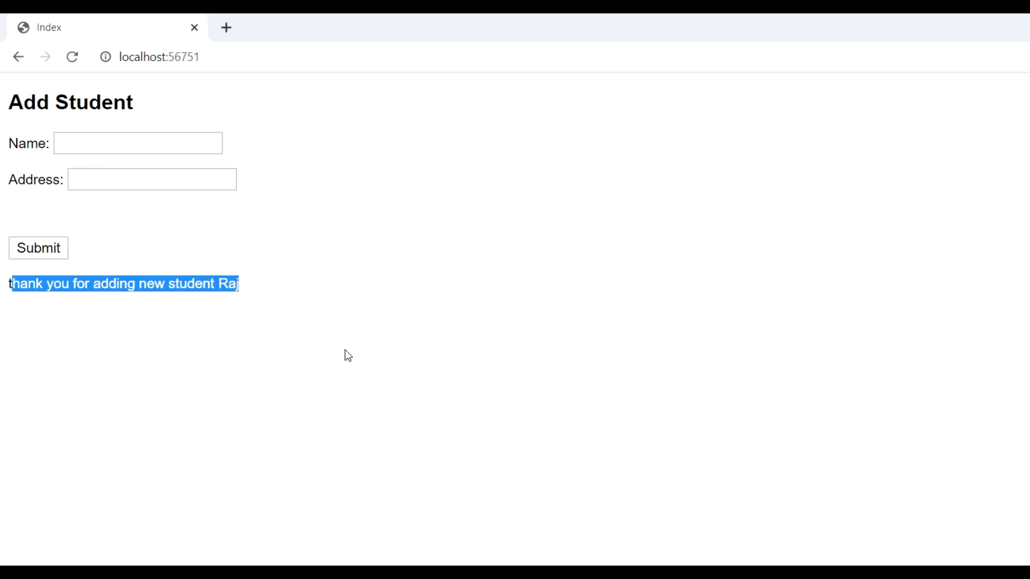
mouse_move(219, 319)
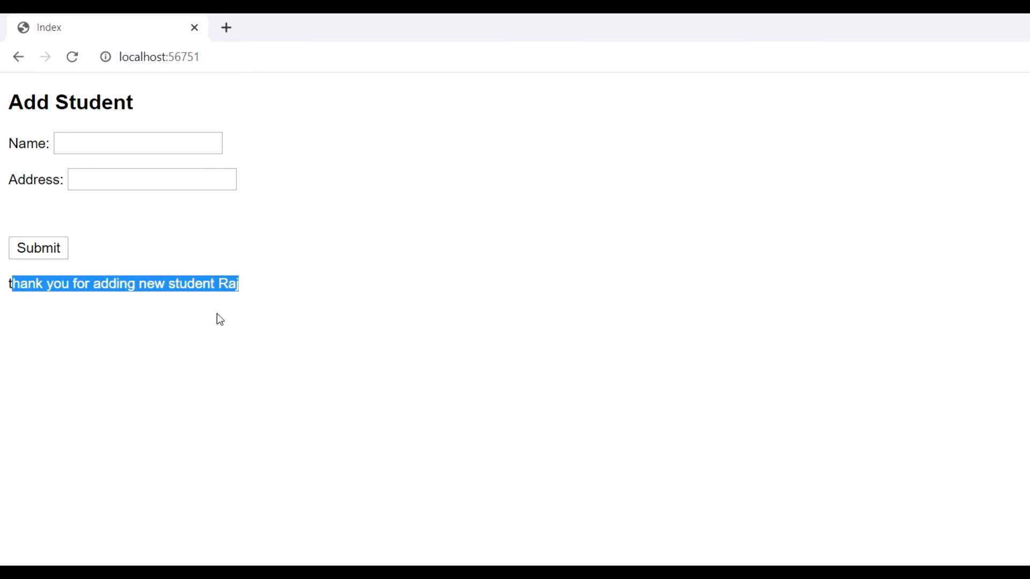
mouse_move(239, 306)
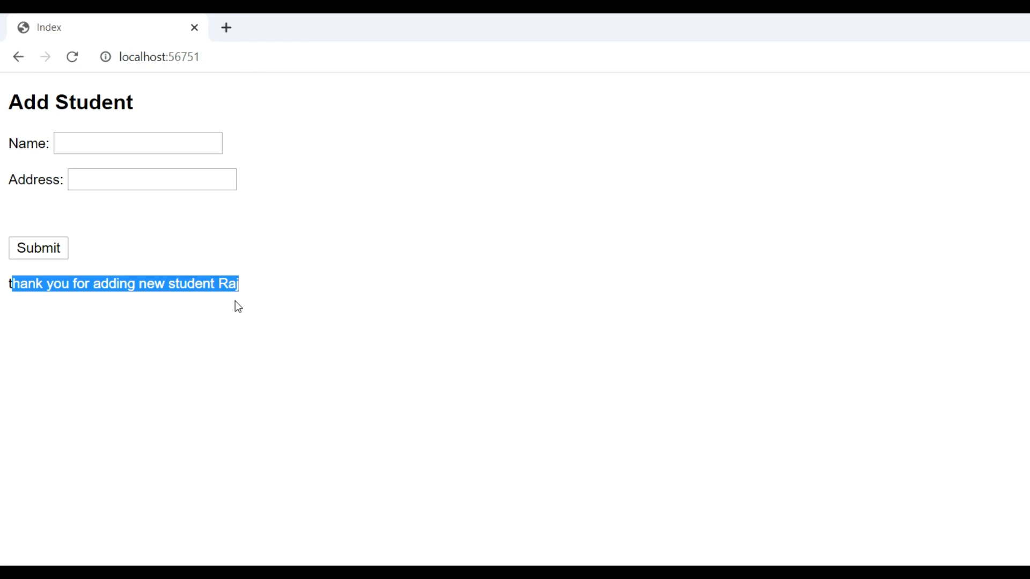
mouse_move(607, 381)
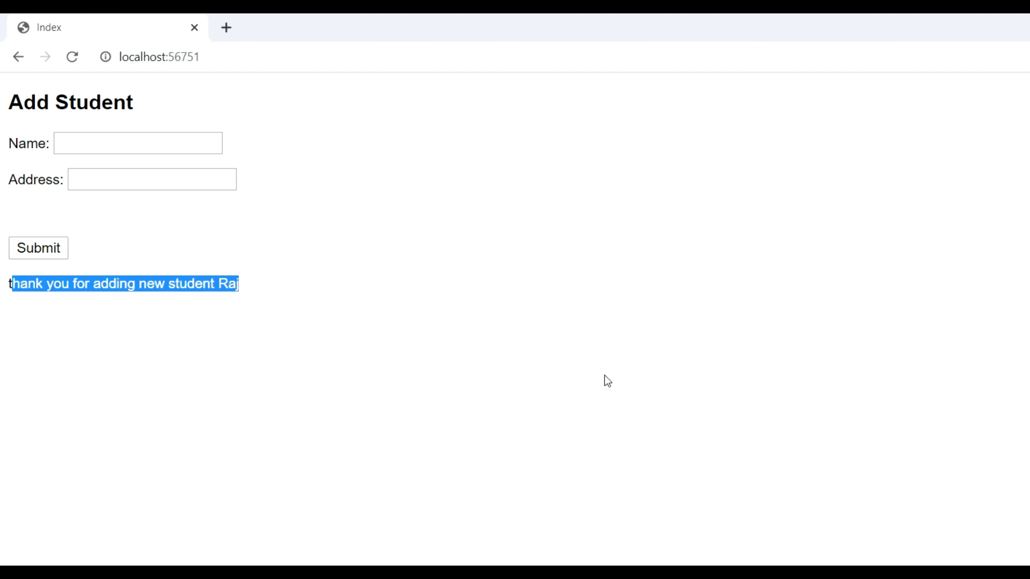